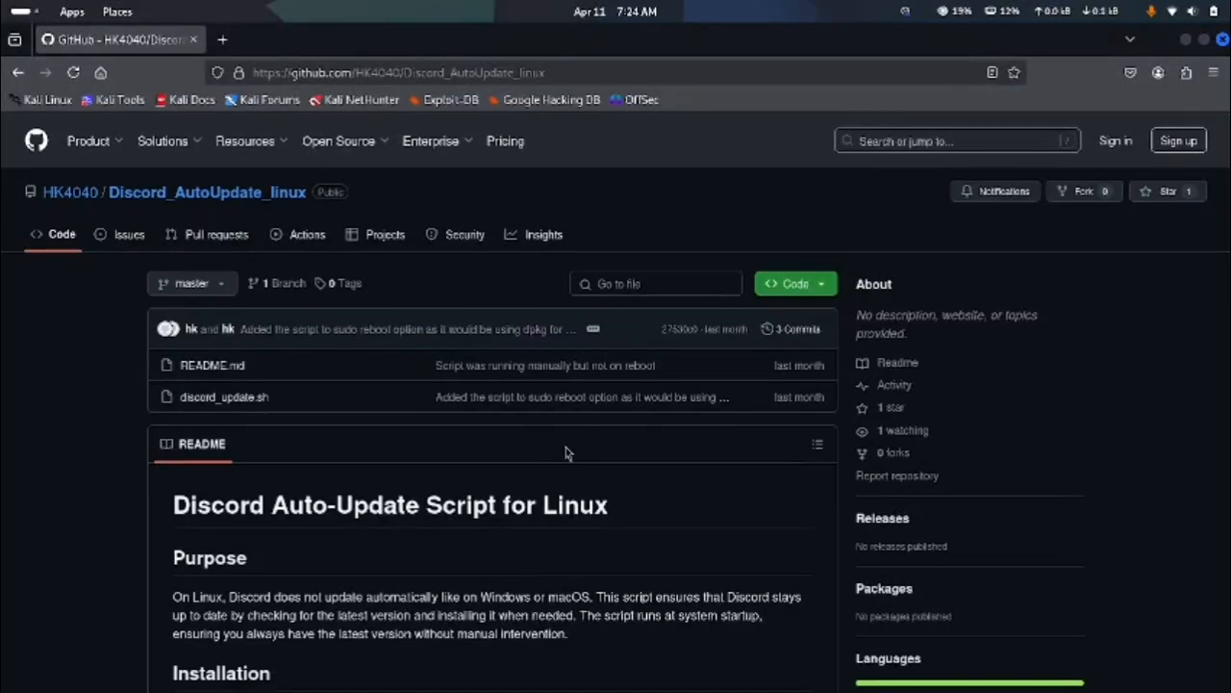
mouse_move(605, 429)
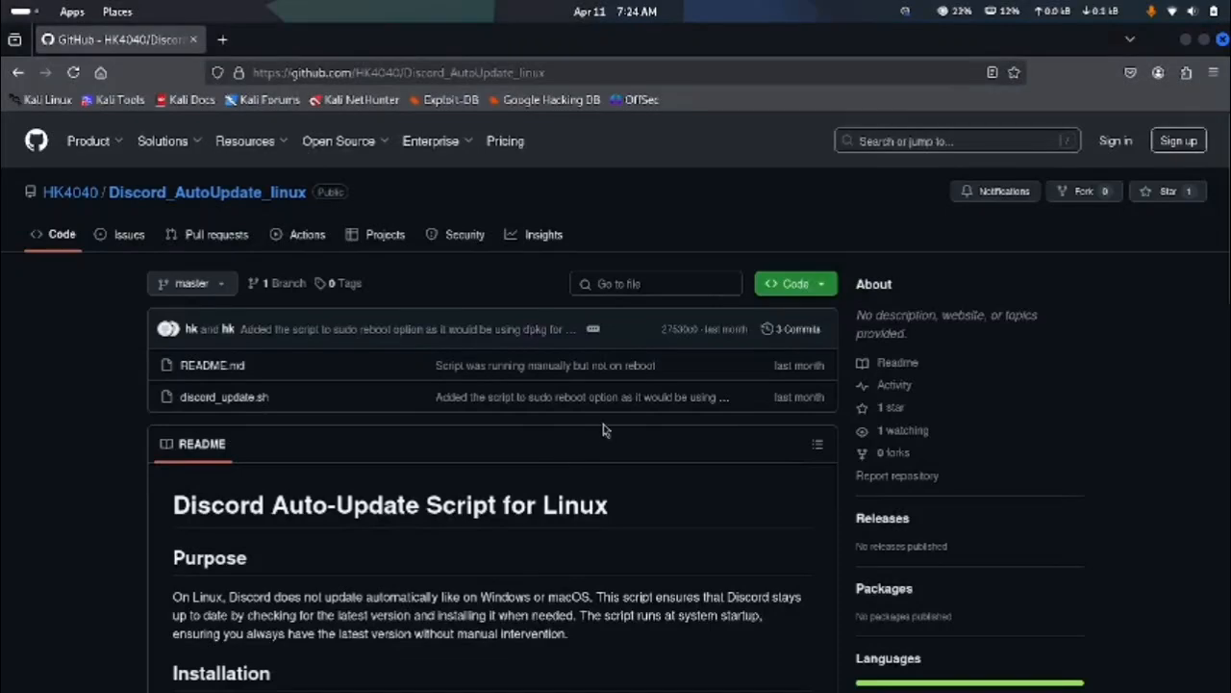
Step: Review the README title and the repository page address
scroll("down", 3)
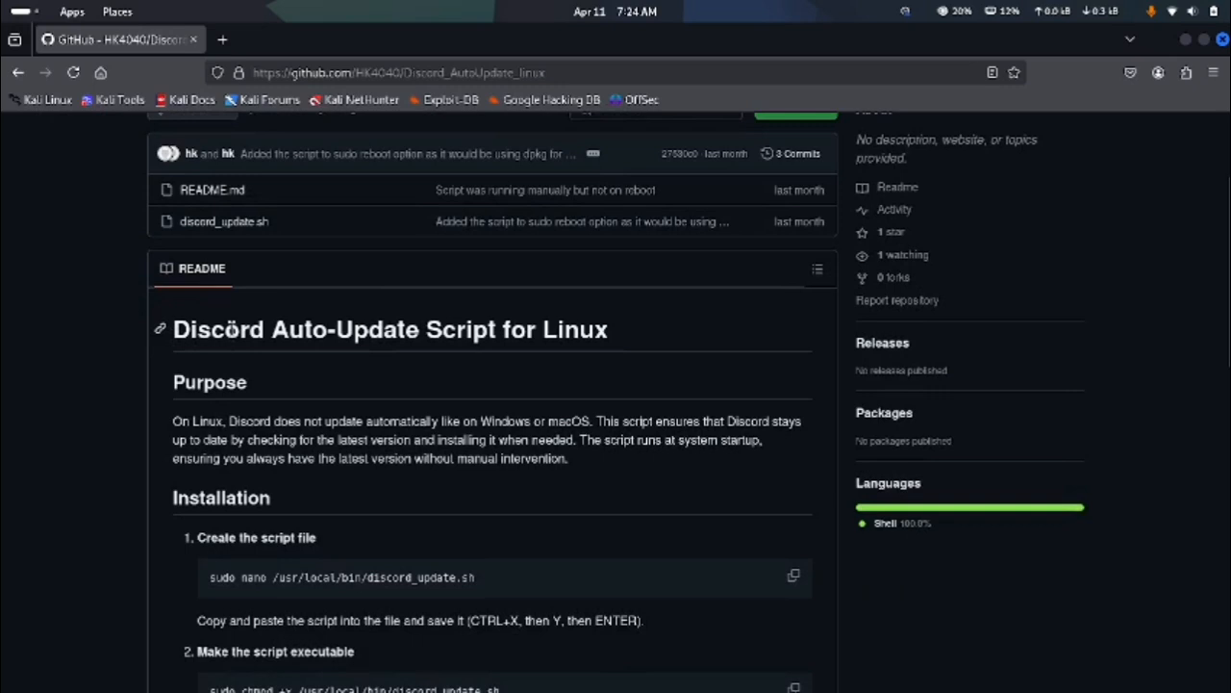
left_click_drag(172, 329, 539, 329)
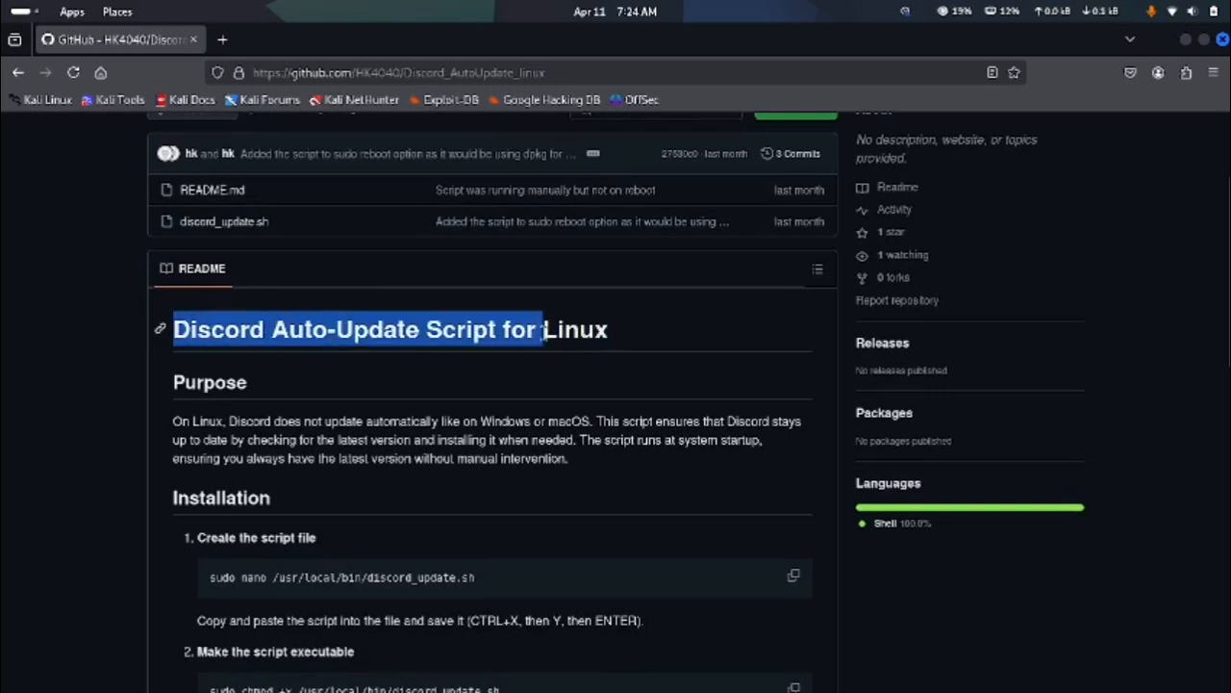
left_click(500, 353)
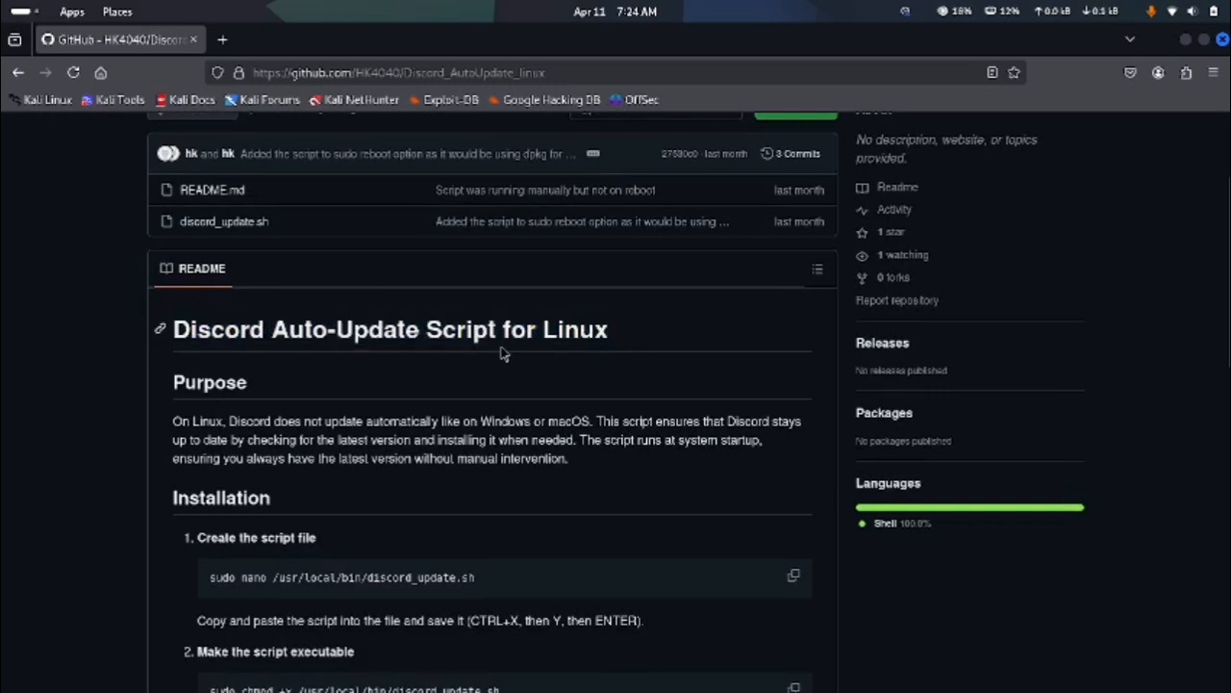
scroll("up", 3)
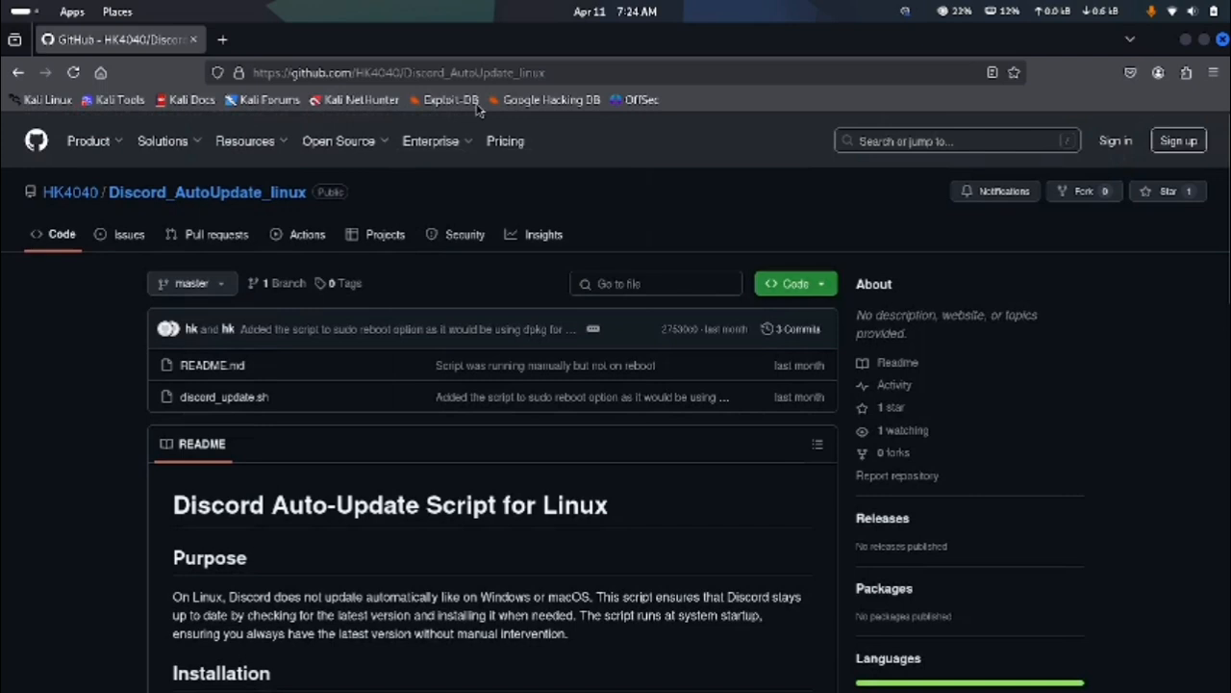
left_click(397, 72)
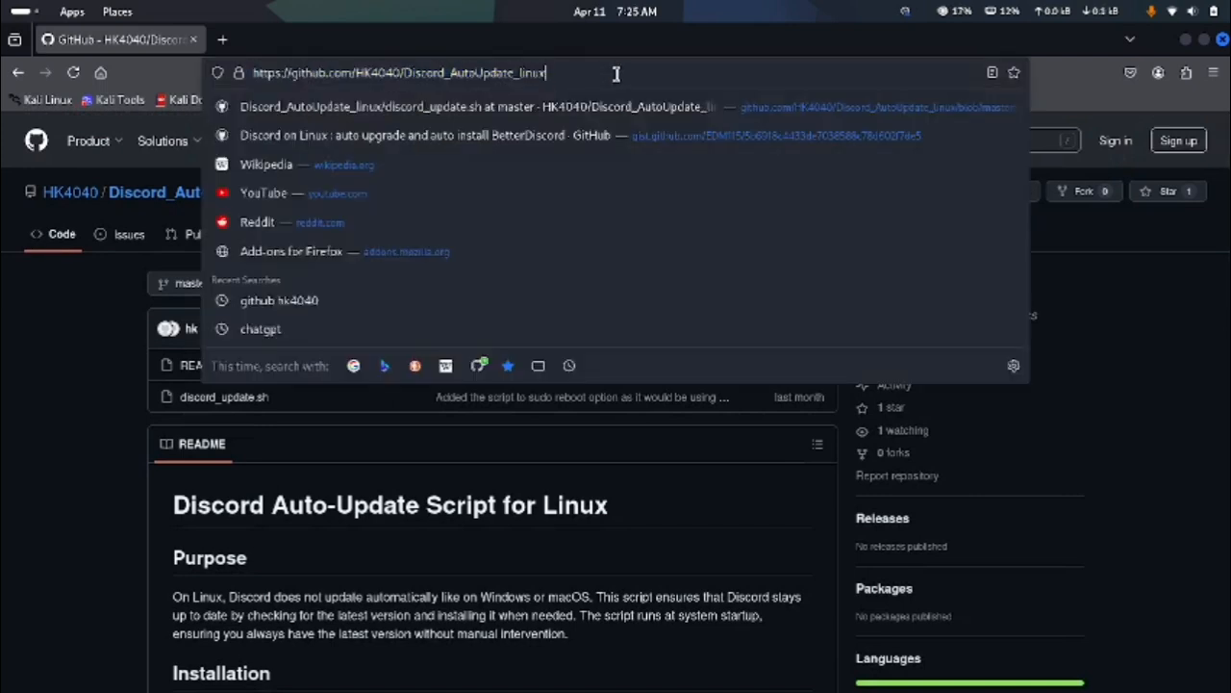
left_click(38, 414)
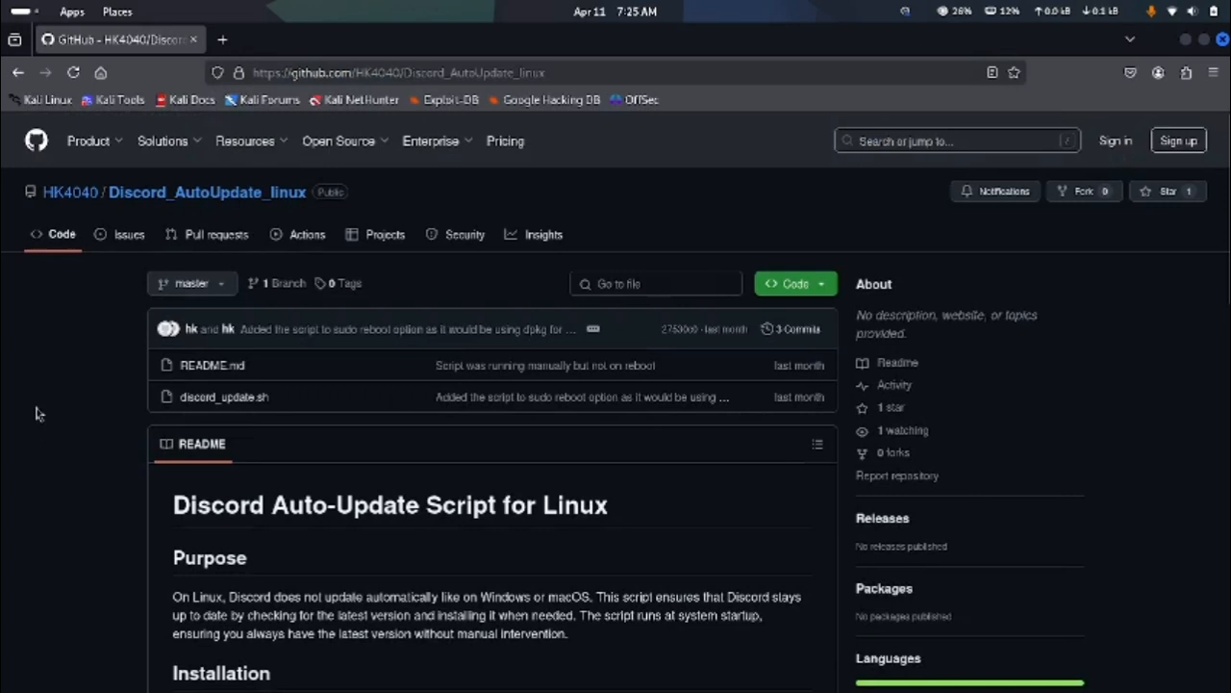
Step: Read through the README's Purpose section describing what the script ensures
scroll("down", 3)
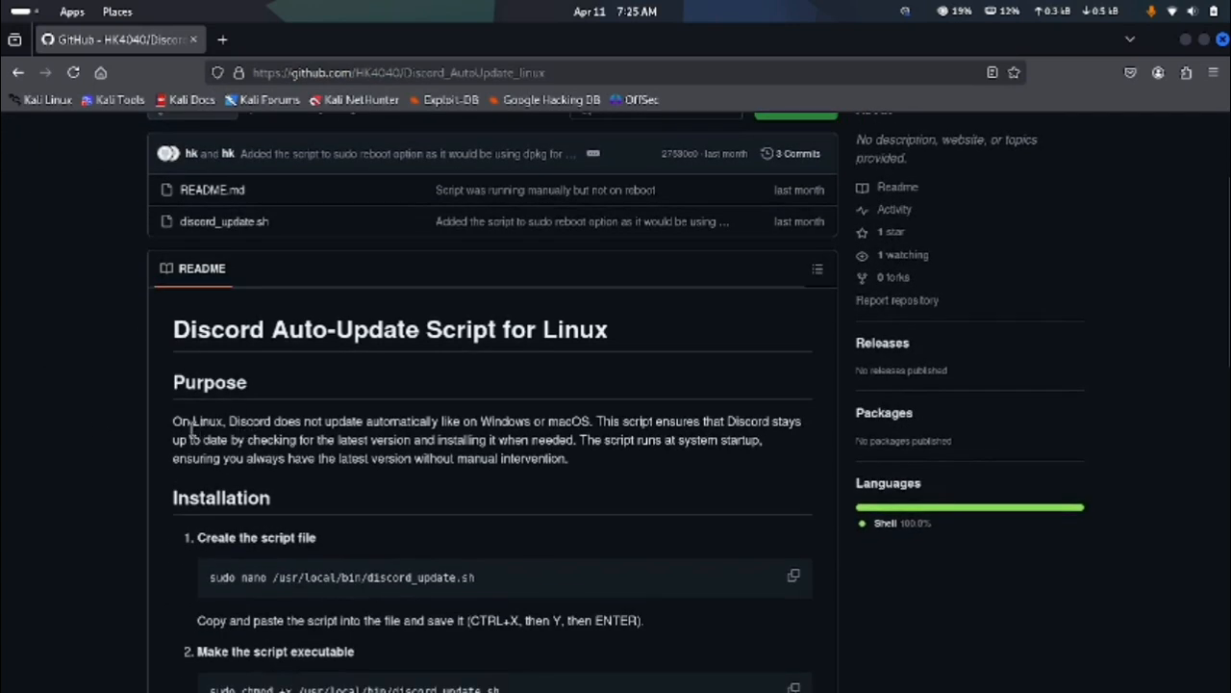
left_click_drag(172, 420, 493, 420)
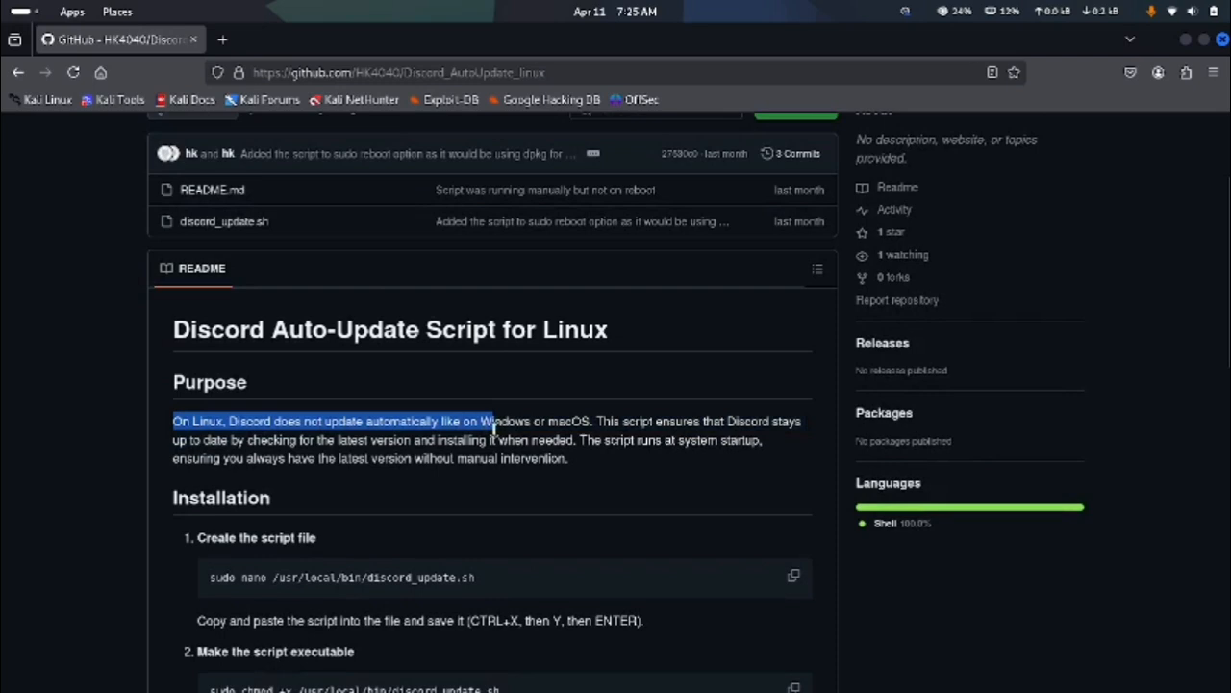
left_click_drag(490, 420, 592, 420)
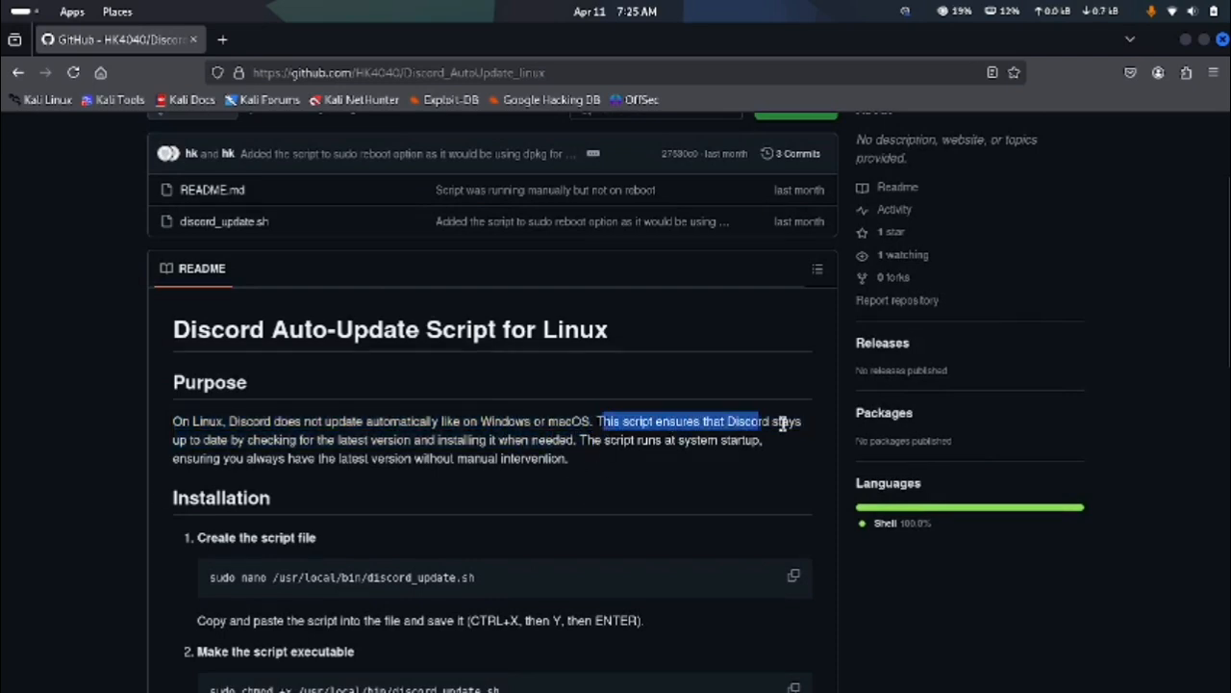
left_click_drag(760, 421, 528, 458)
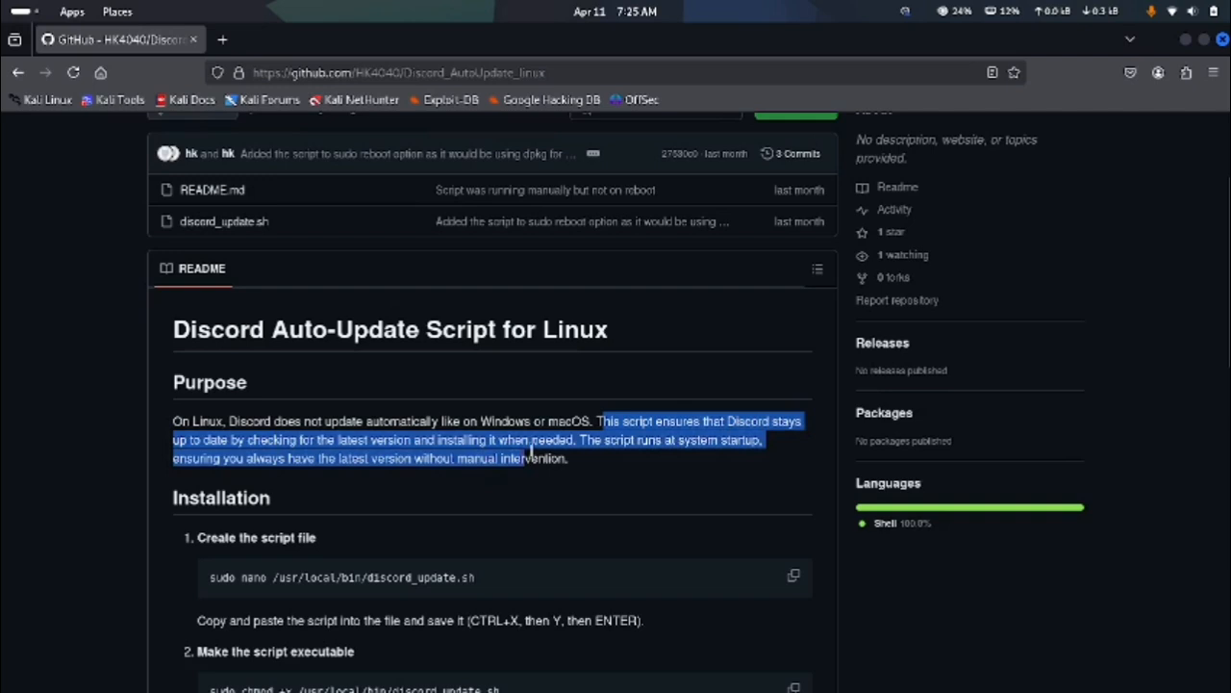
left_click(586, 443)
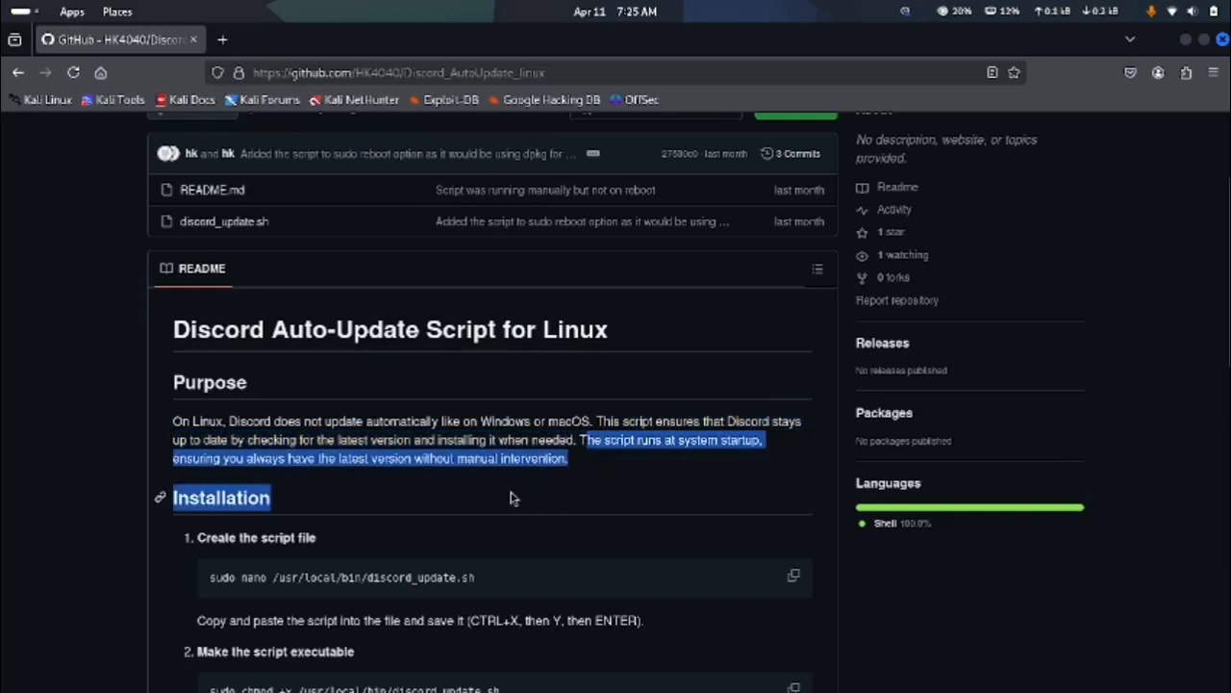
left_click(505, 458)
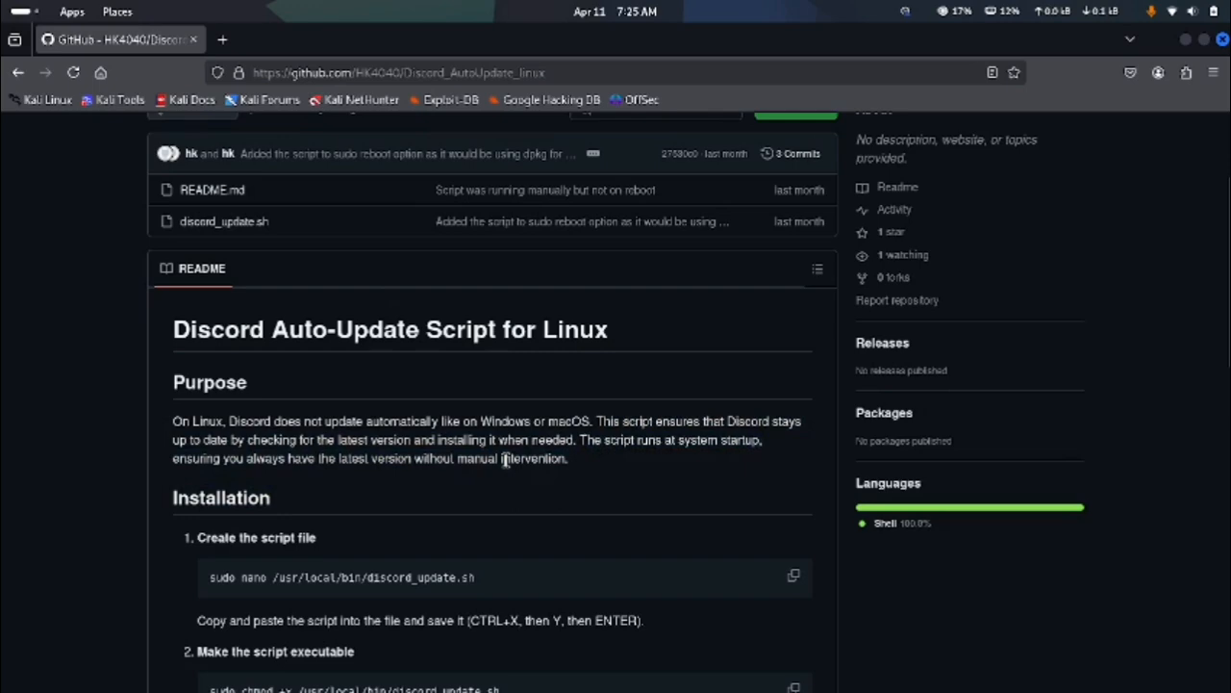
Step: Copy the 'sudo nano /usr/local/bin/discord_update.sh' command from the README
scroll("down", 3)
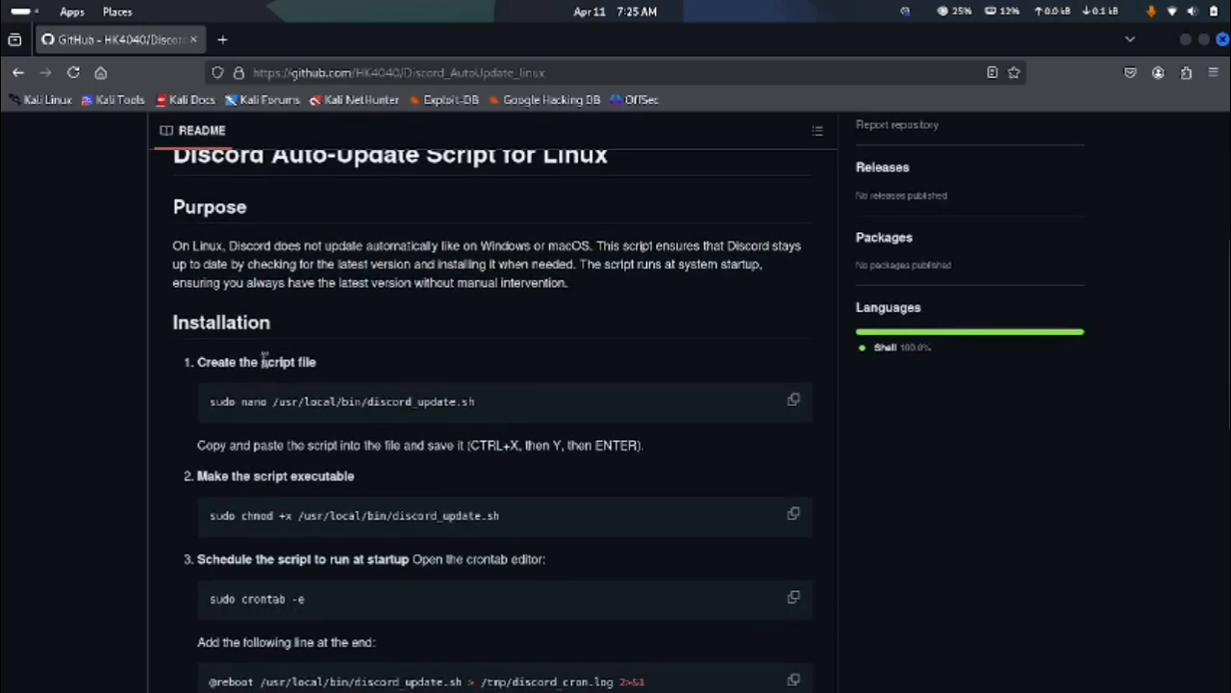
scroll("down", 3)
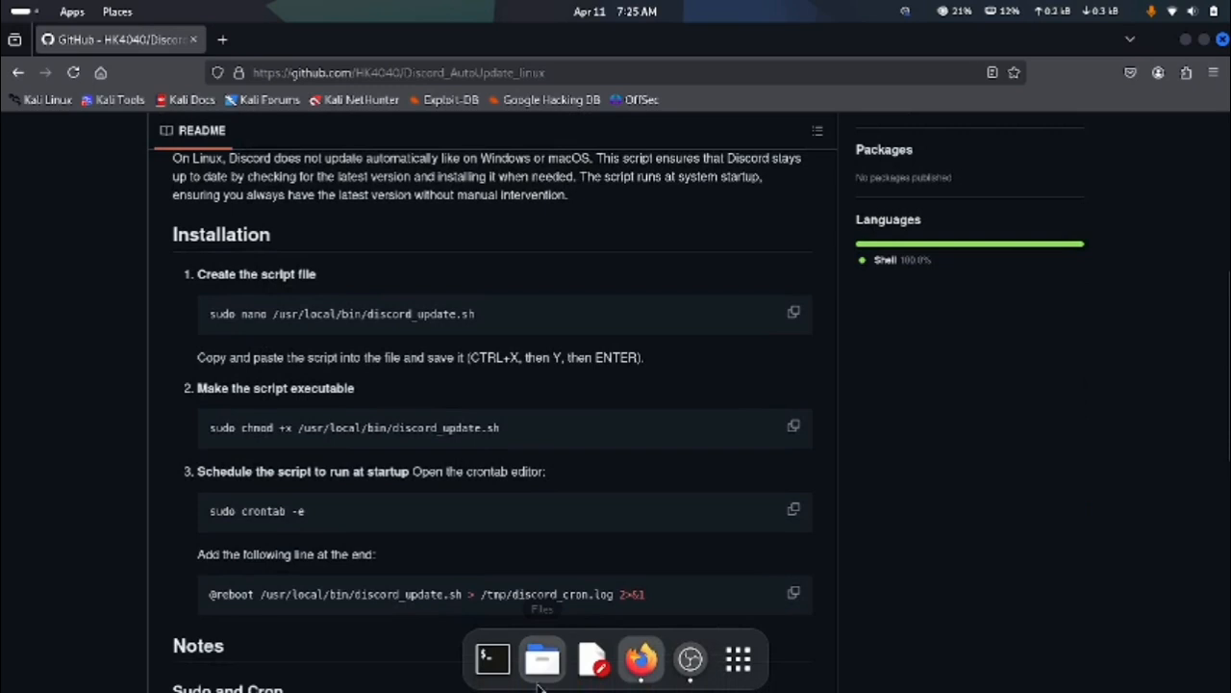
left_click(491, 659)
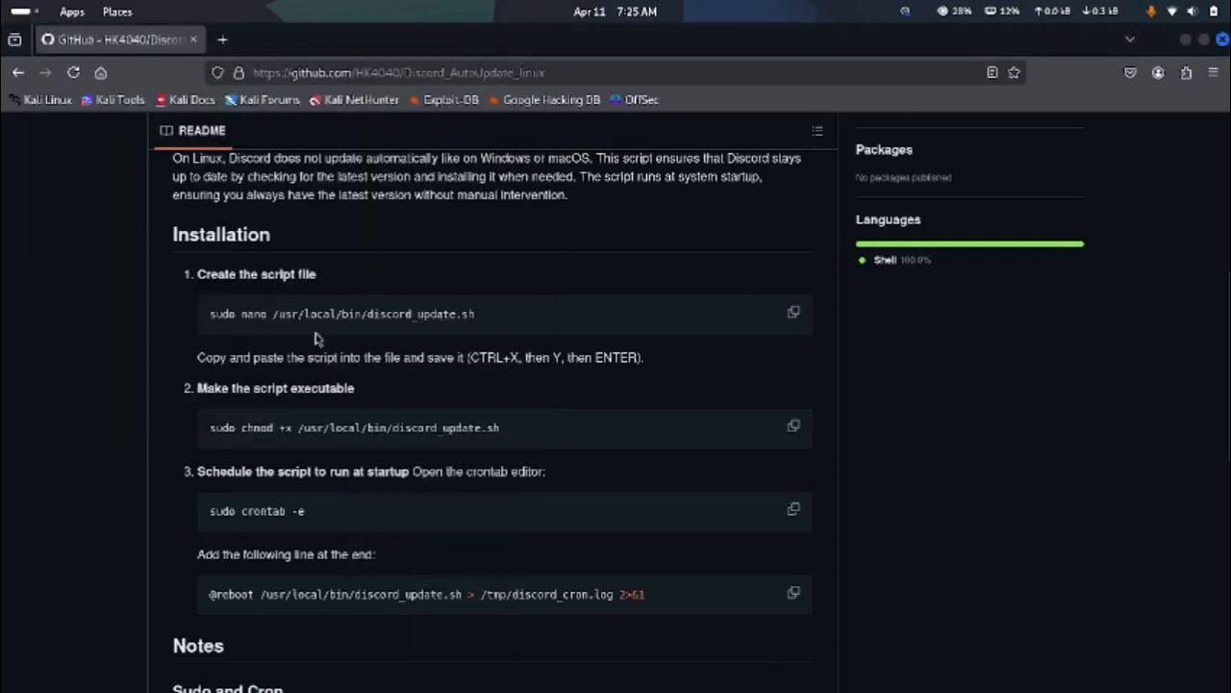
left_click(794, 311)
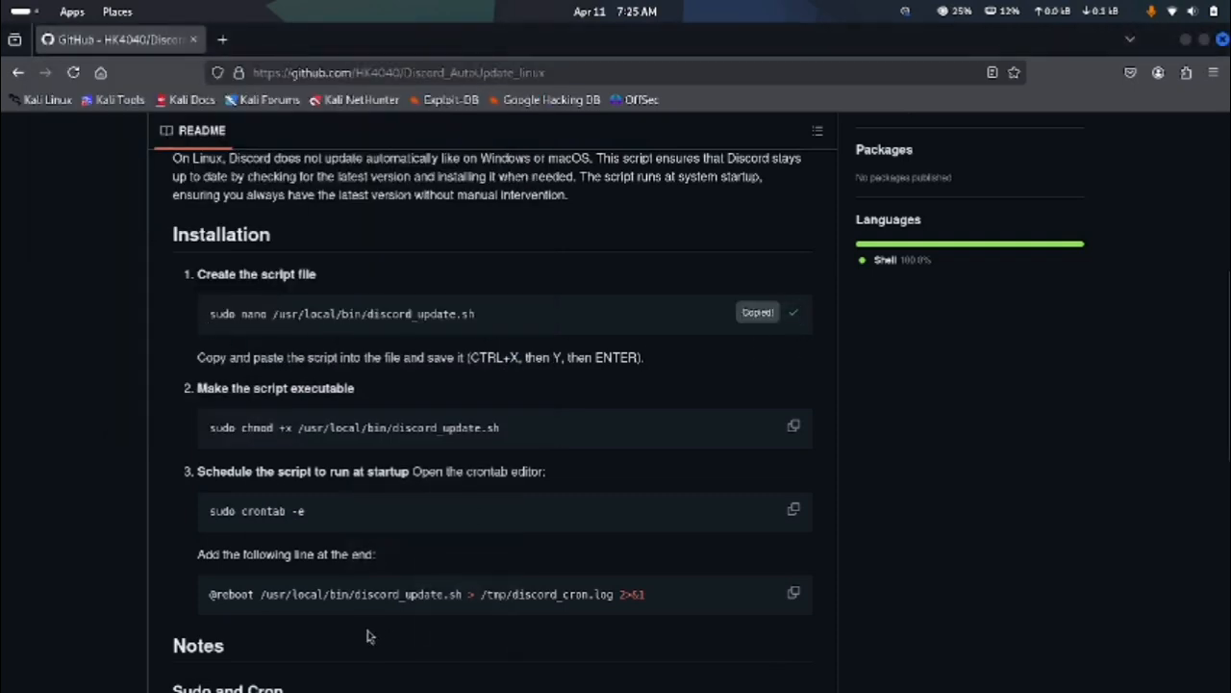
mouse_move(526, 641)
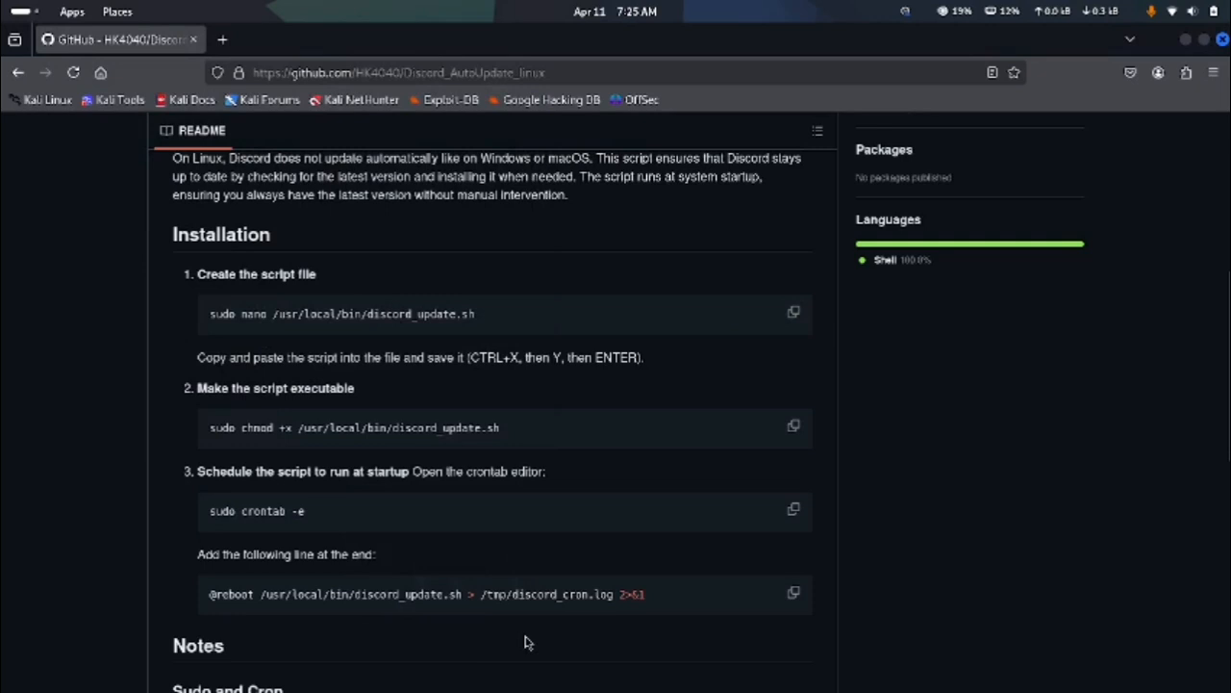
Step: Enter 'sudo nano /usr/local/bin/discord_update.sh' in the root terminal
left_click(492, 659)
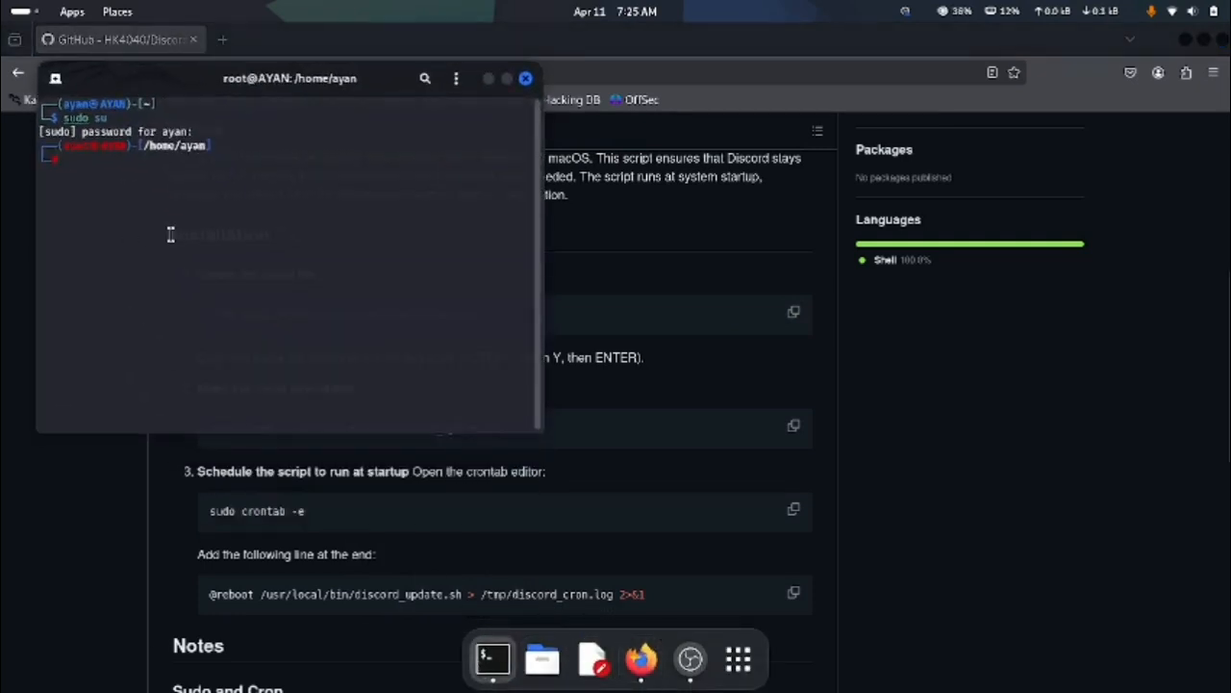
type("sudo nano /usr/local/bin/discord_update.sh")
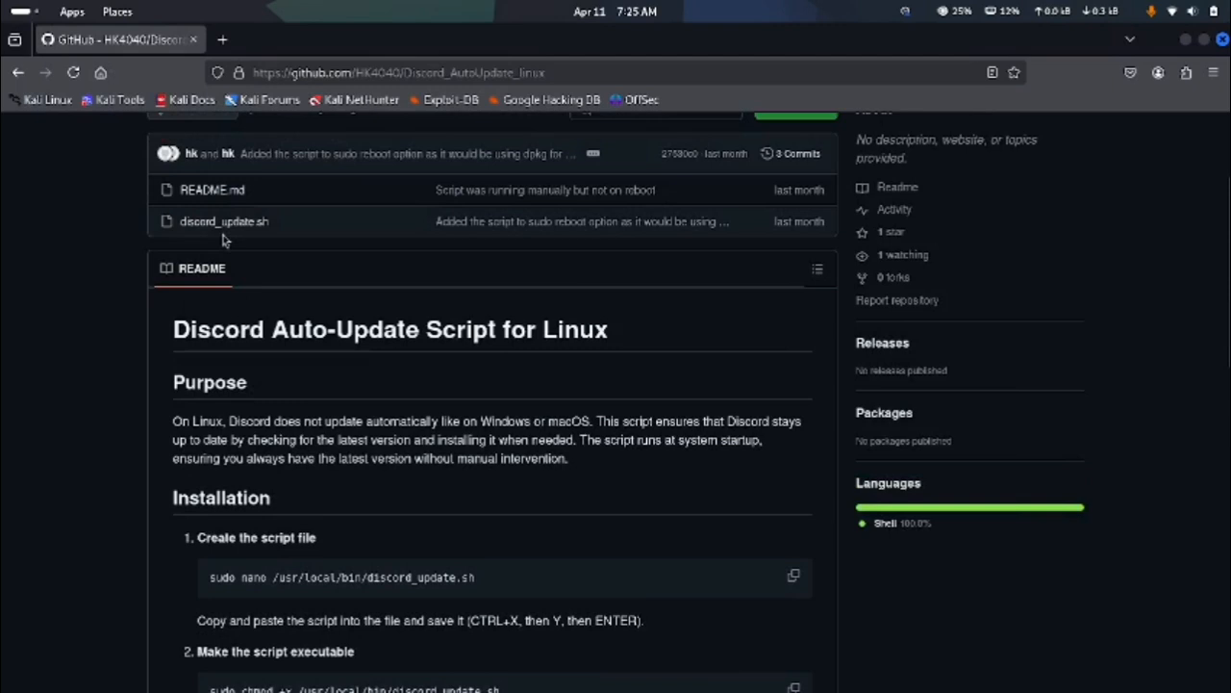
Step: View discord_update.sh's bash source in a new GitHub tab
right_click(224, 221)
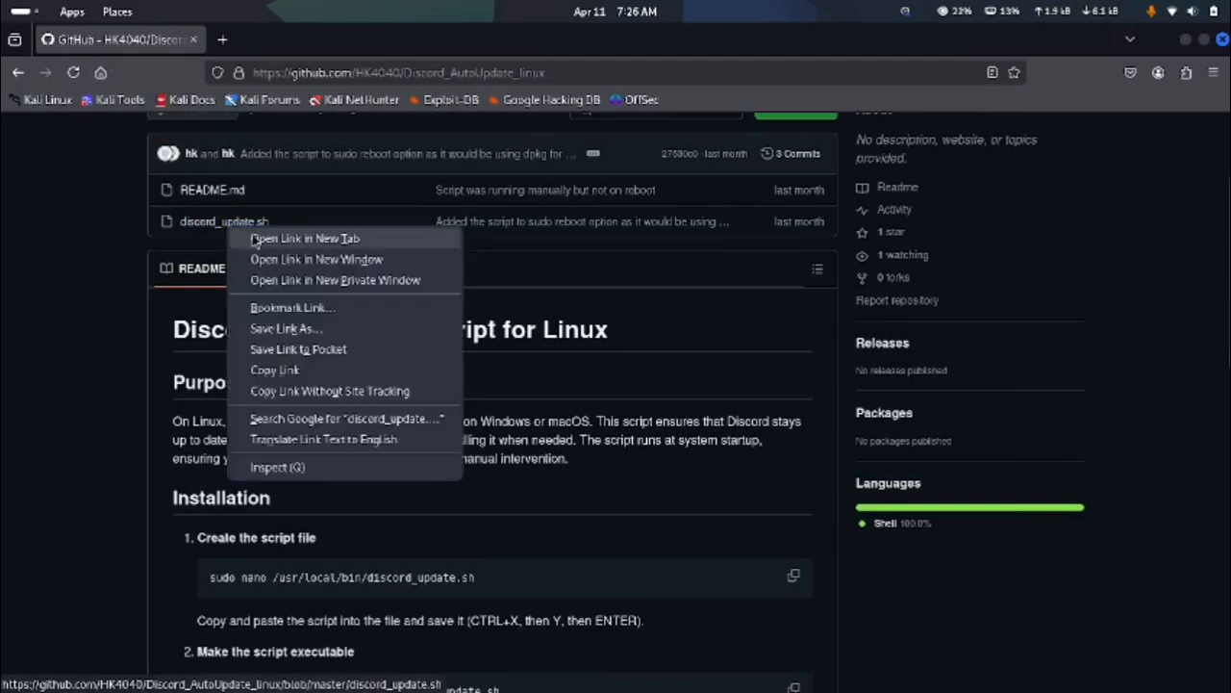
left_click(304, 238)
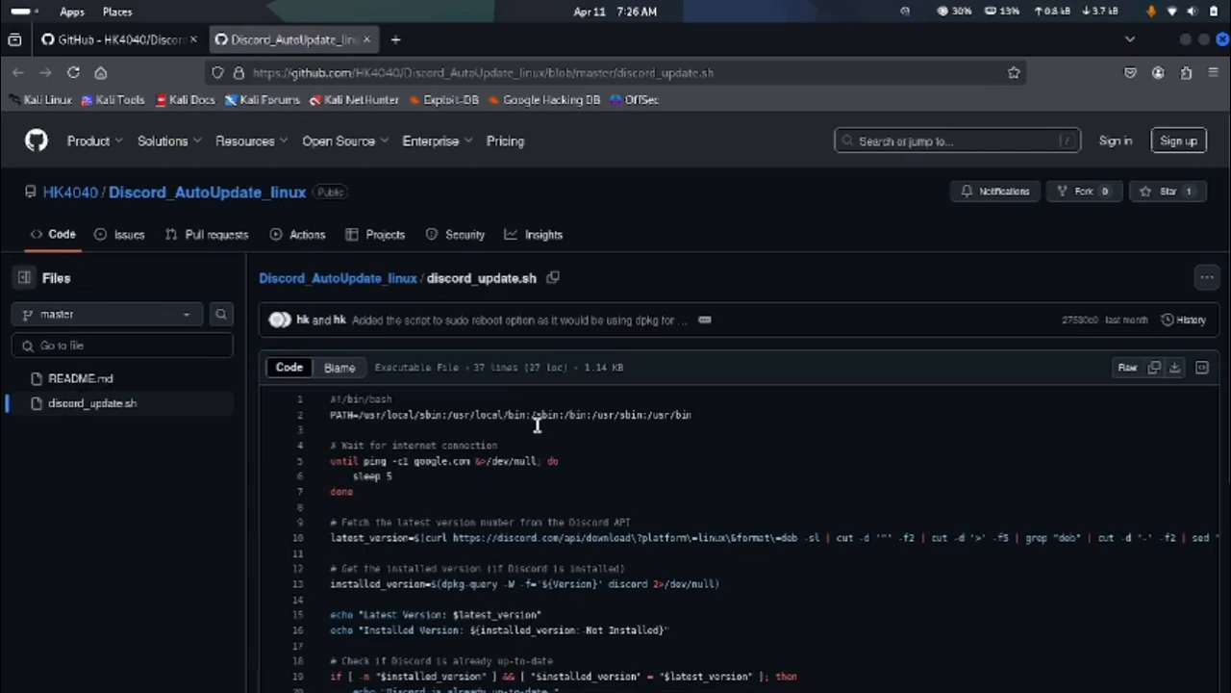
mouse_move(1153, 367)
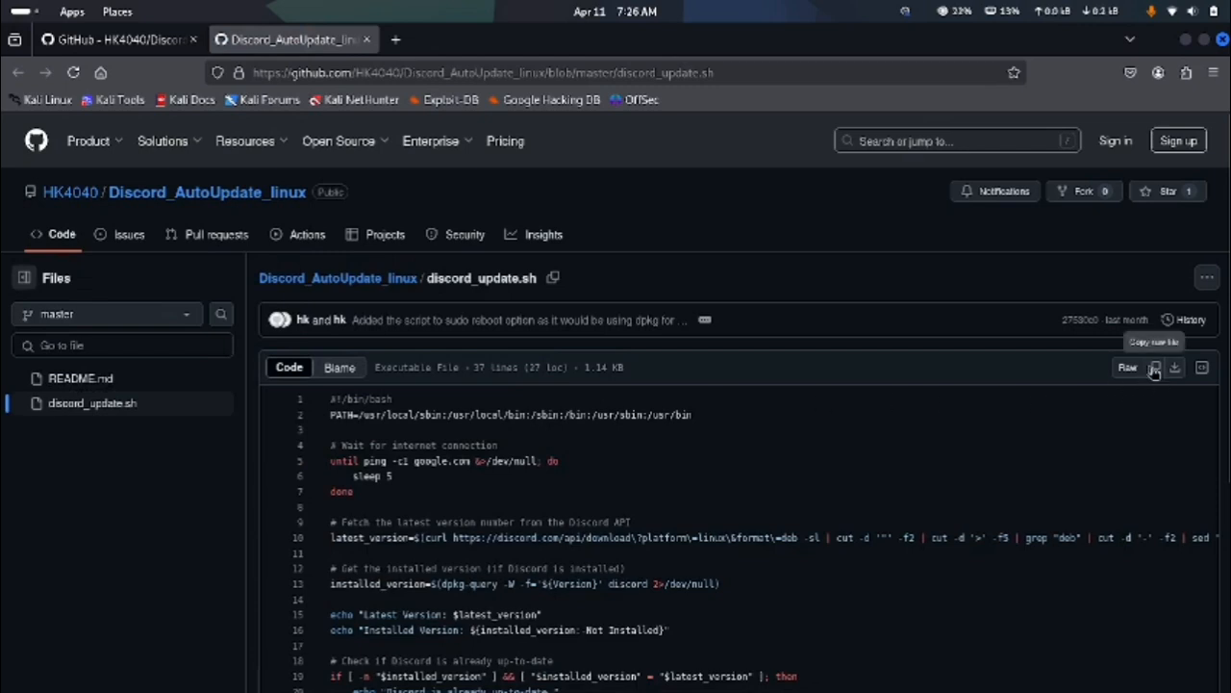
mouse_move(803, 461)
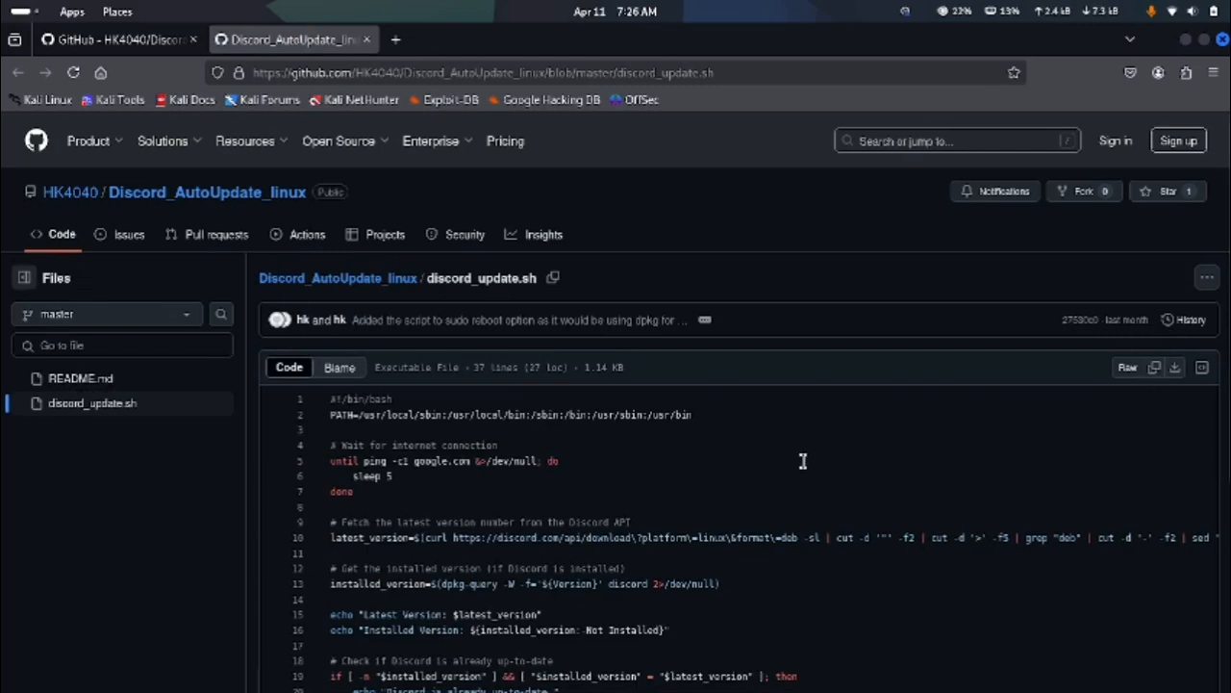
mouse_move(493, 659)
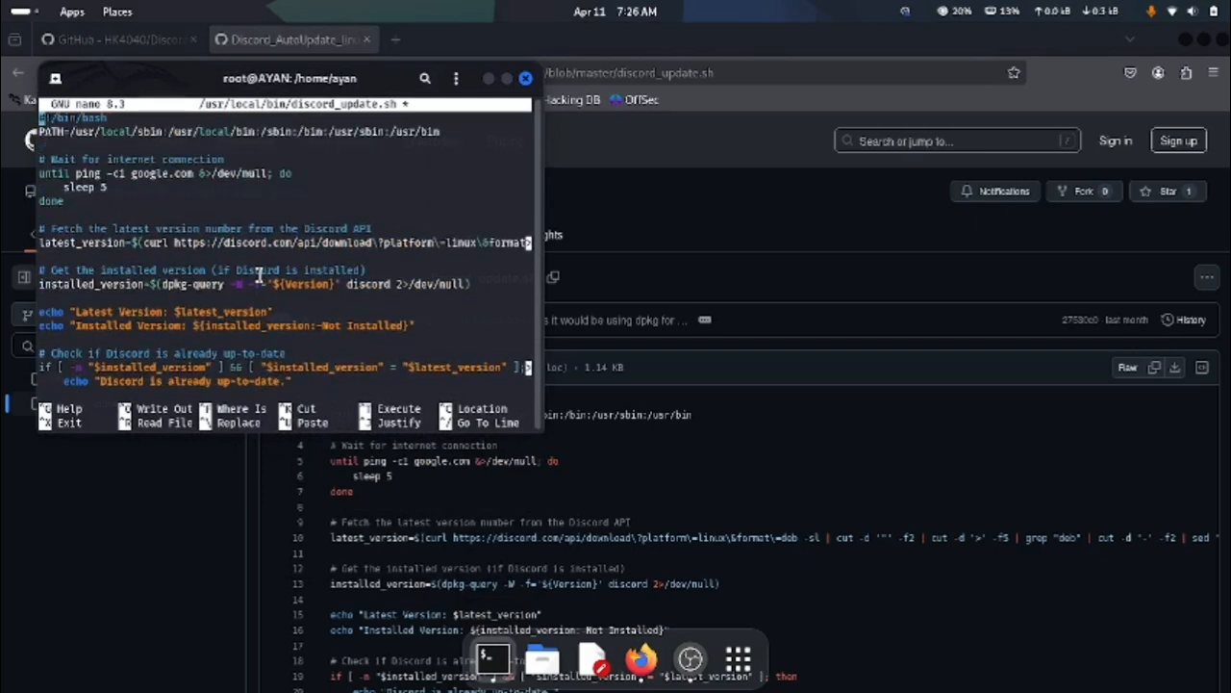
Step: Save the pasted script to /usr/local/bin/discord_update.sh and exit nano
scroll("down", 3)
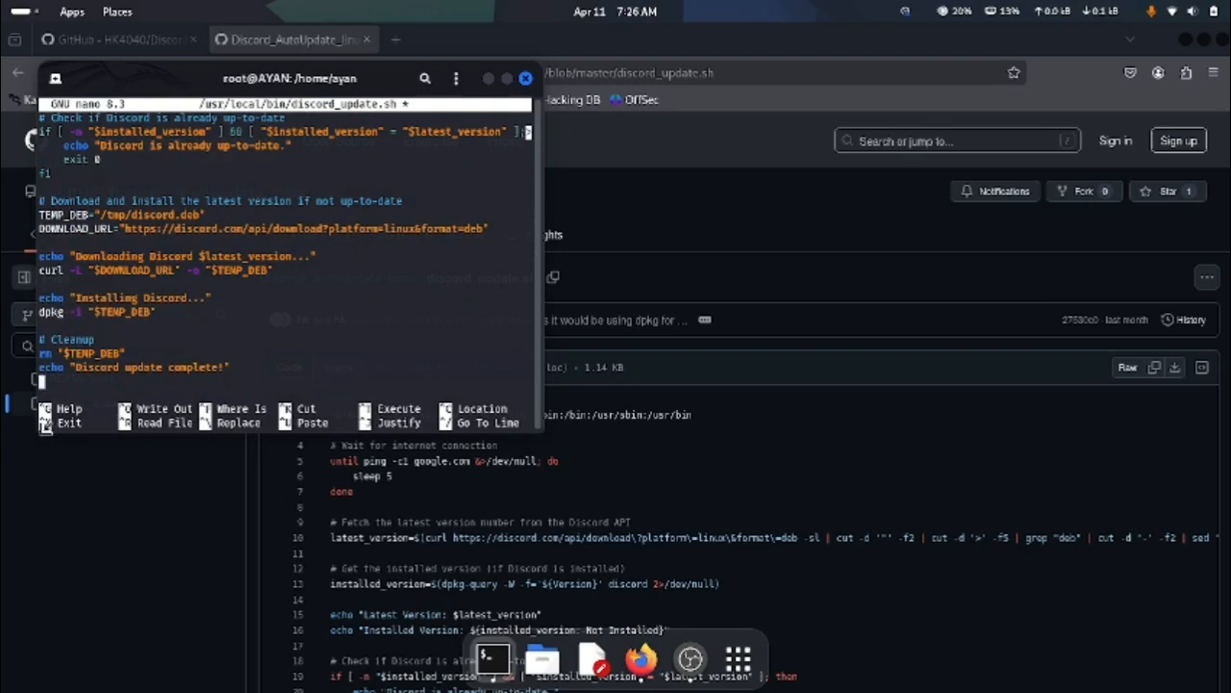
mouse_move(202, 325)
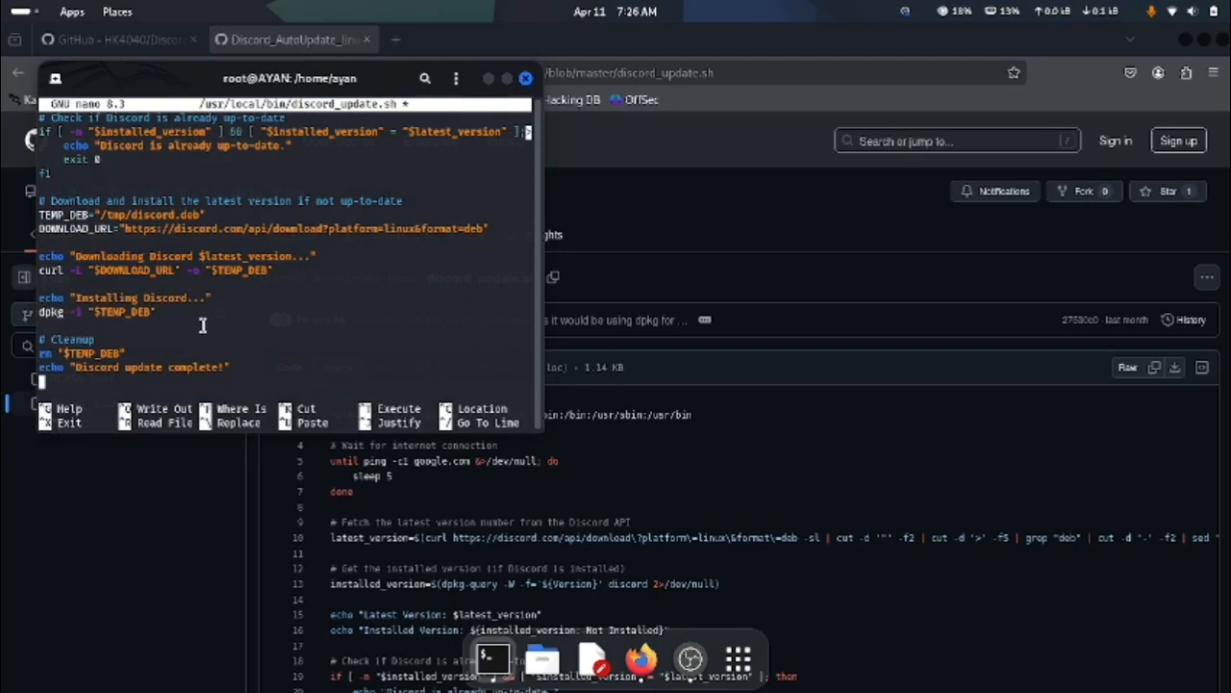
key("ctrl+x")
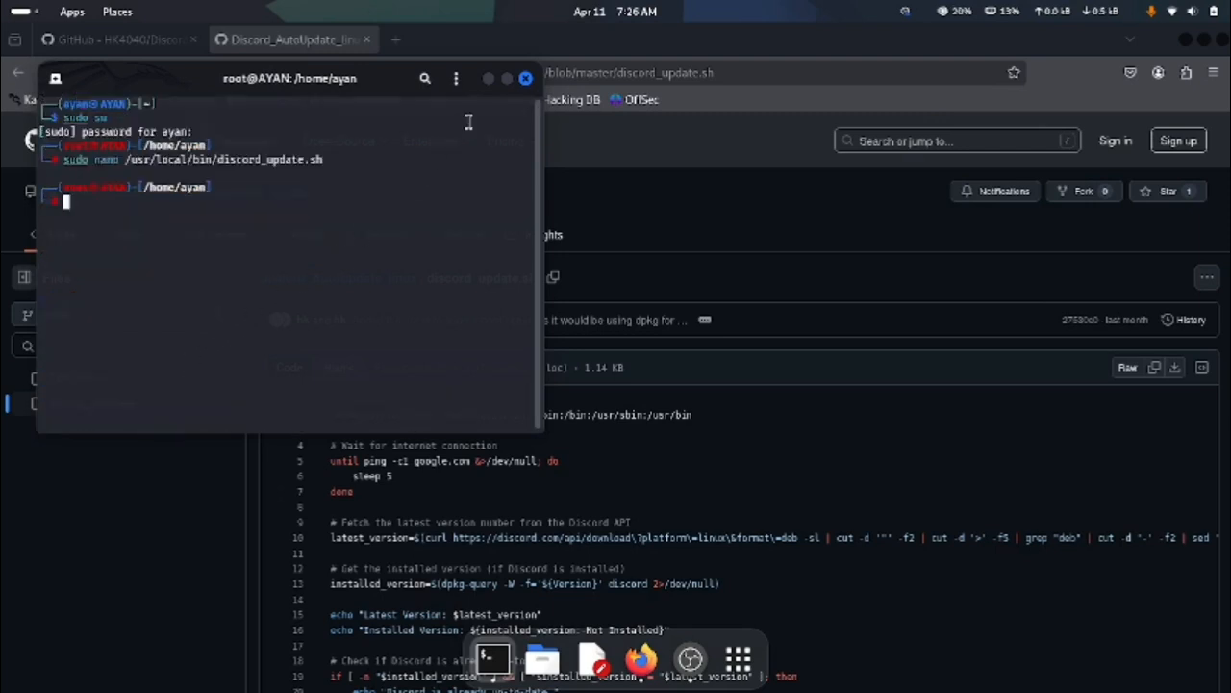
Step: Locate the README's 'Make the script executable' step
left_click(525, 78)
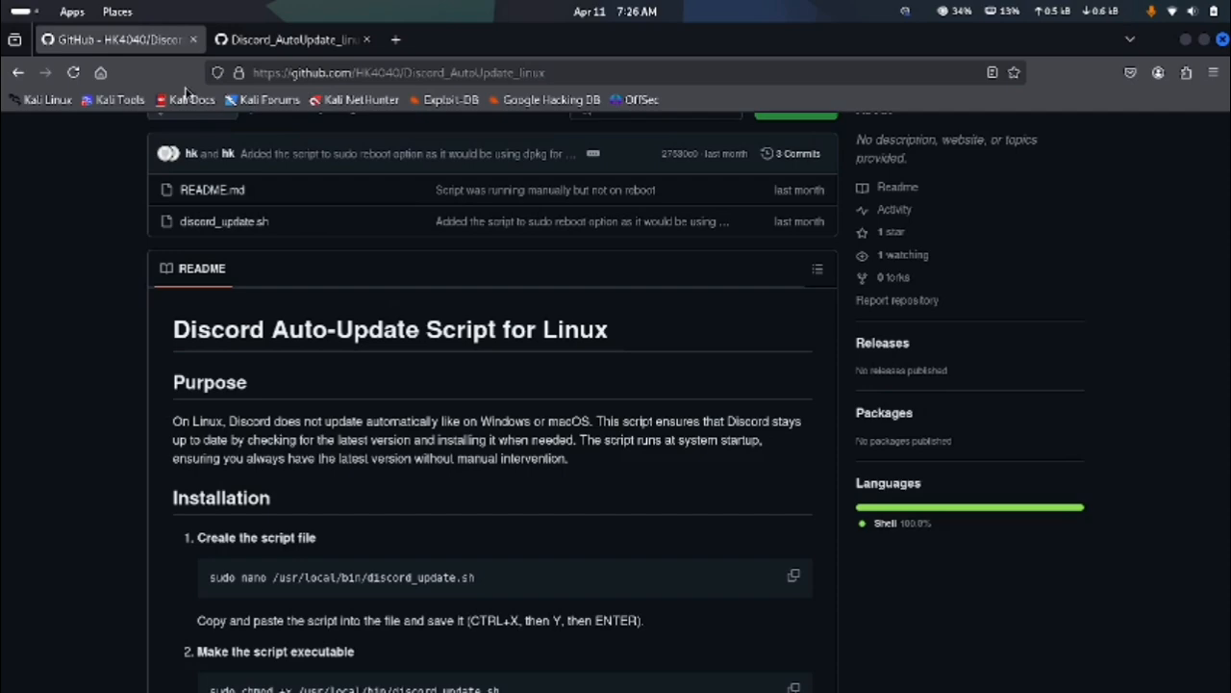
scroll("down", 3)
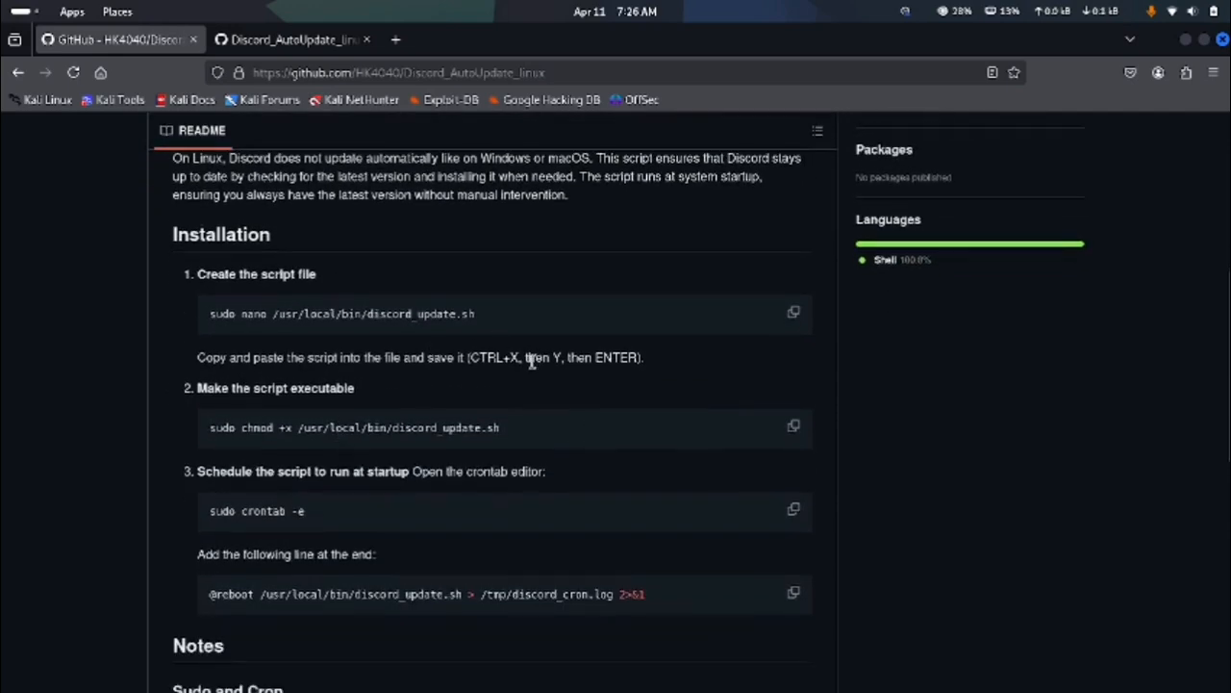
scroll("down", 3)
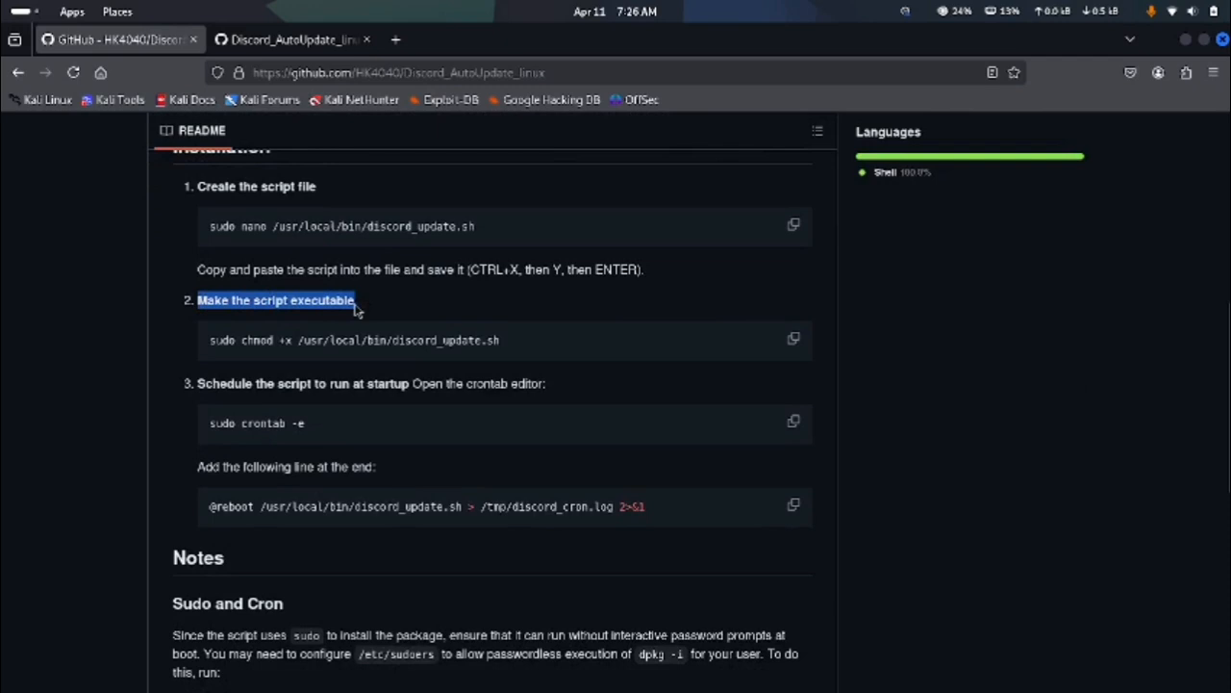
left_click(793, 339)
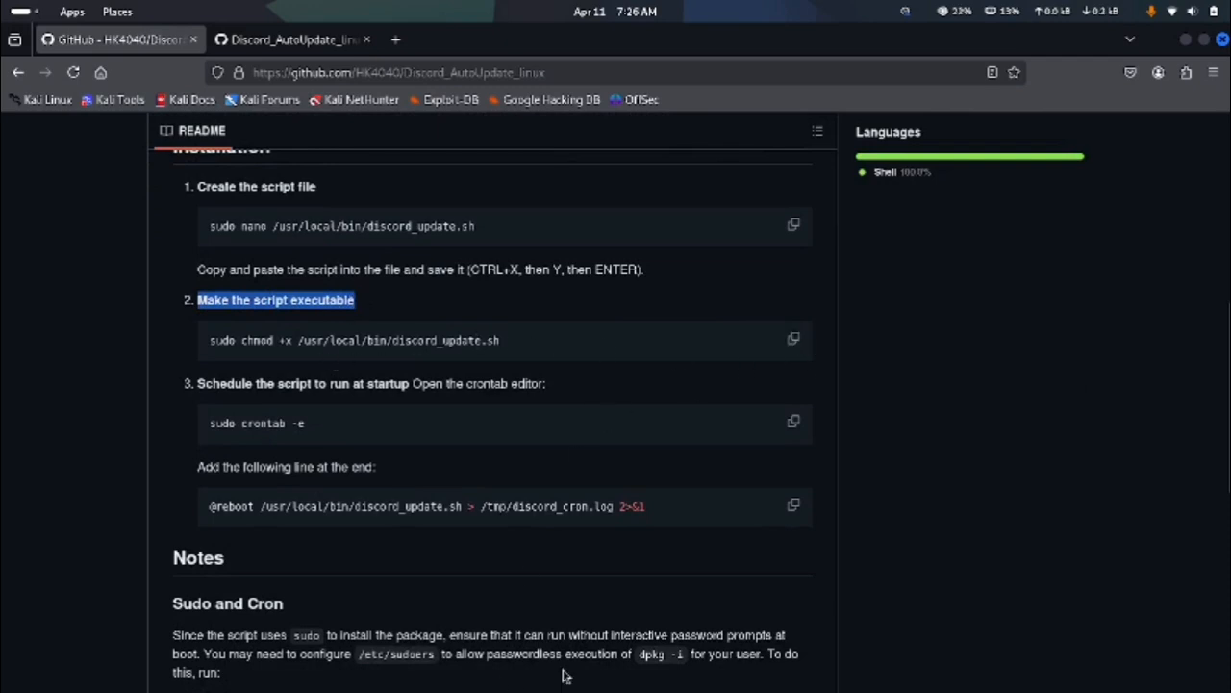
Step: Enter 'sudo chmod +x /usr/local/bin/discord_update.sh' in the root terminal
left_click(493, 659)
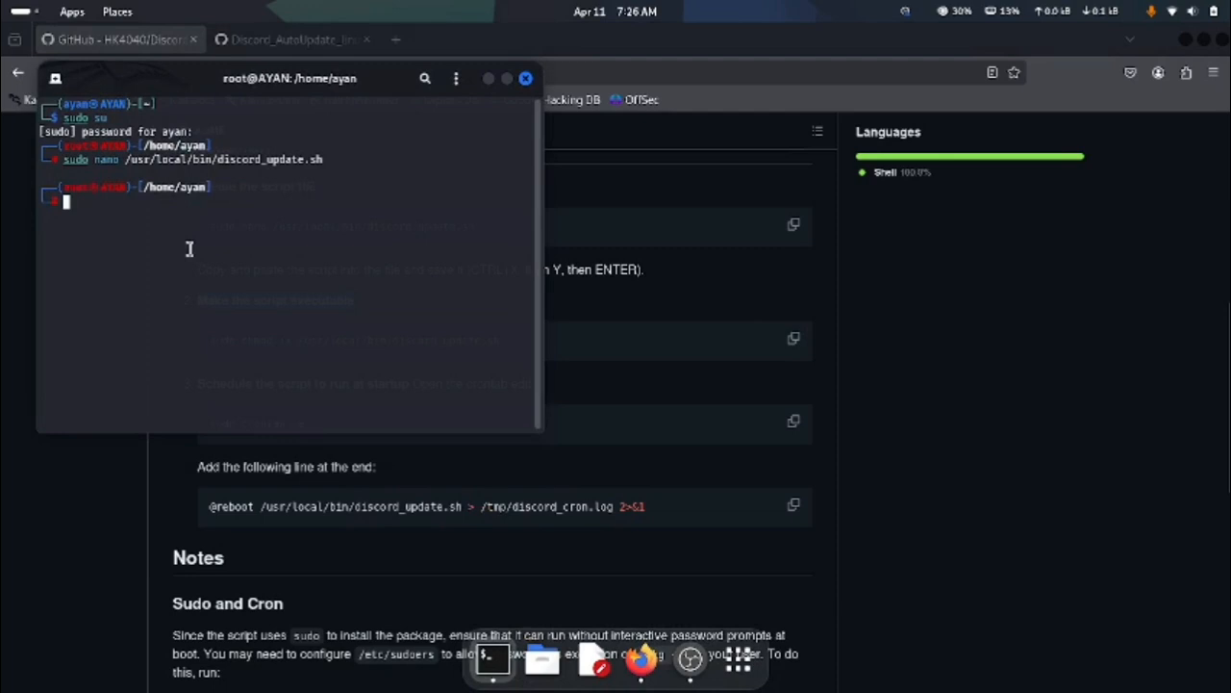
type("sudo chmod +x /usr/local/bin/discord_update.sh")
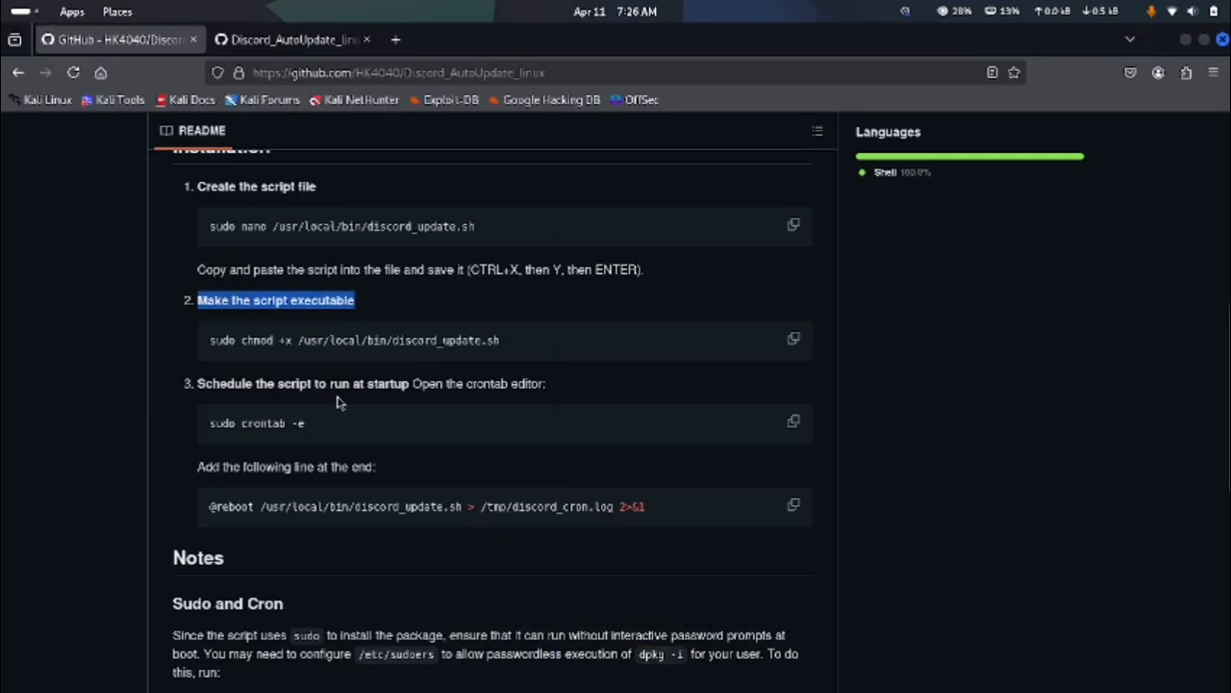
mouse_move(462, 442)
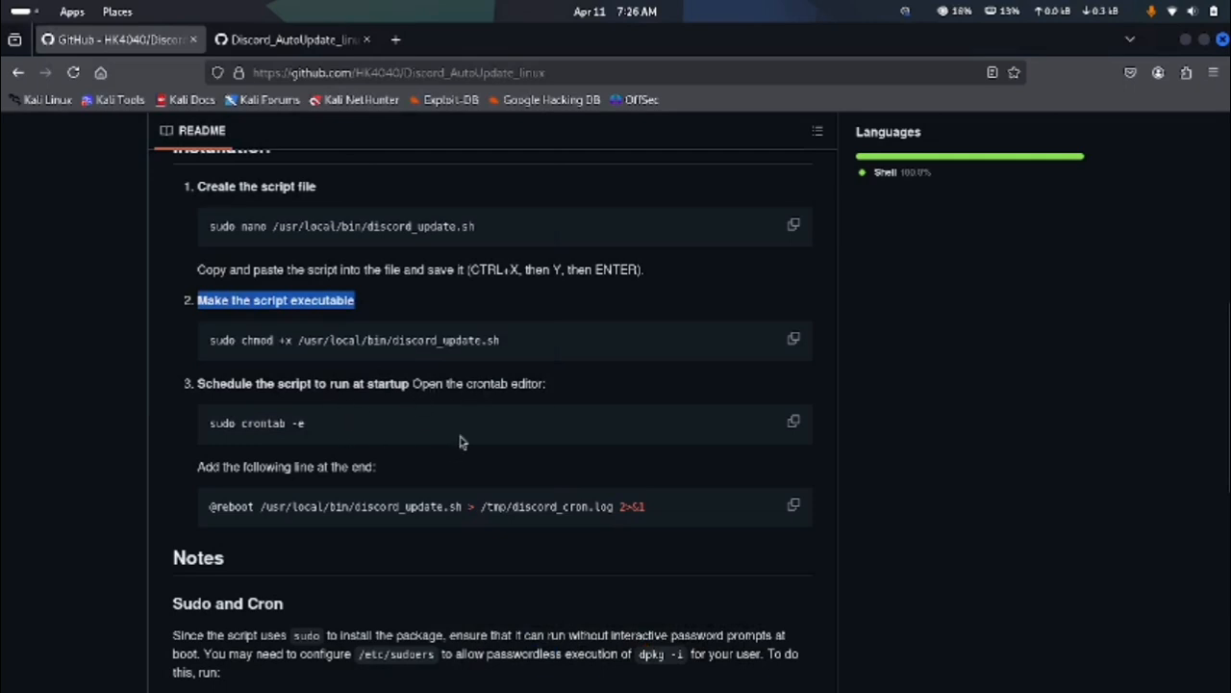
left_click(793, 421)
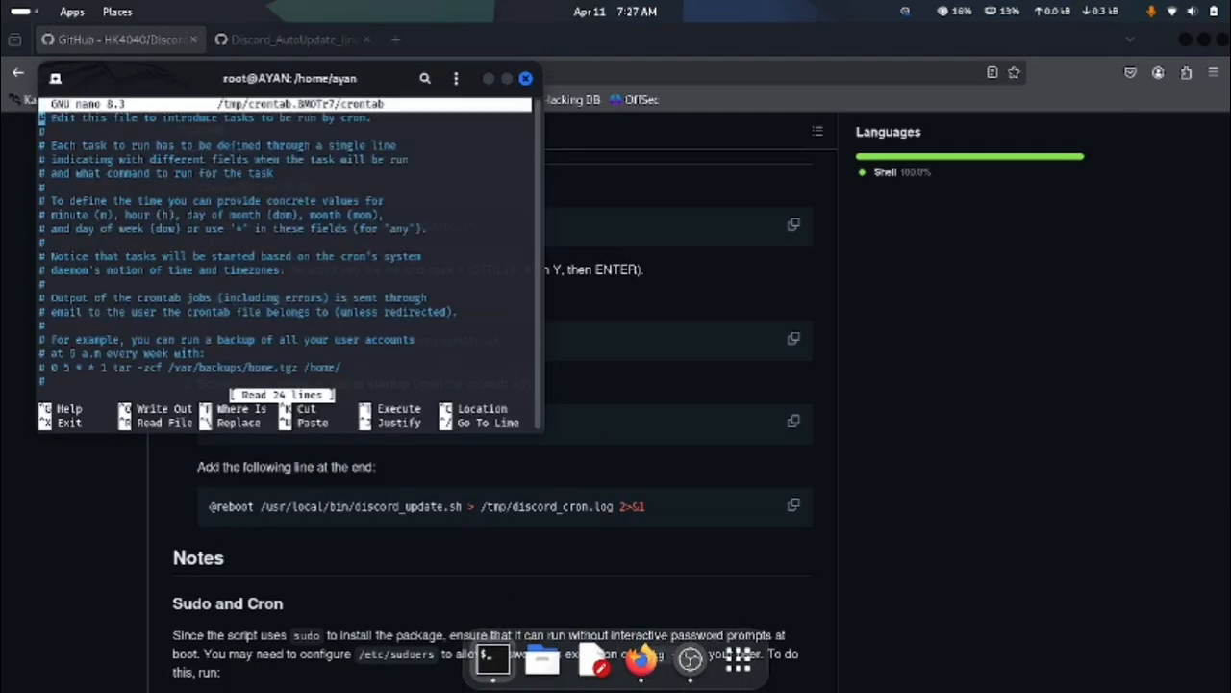
mouse_move(329, 278)
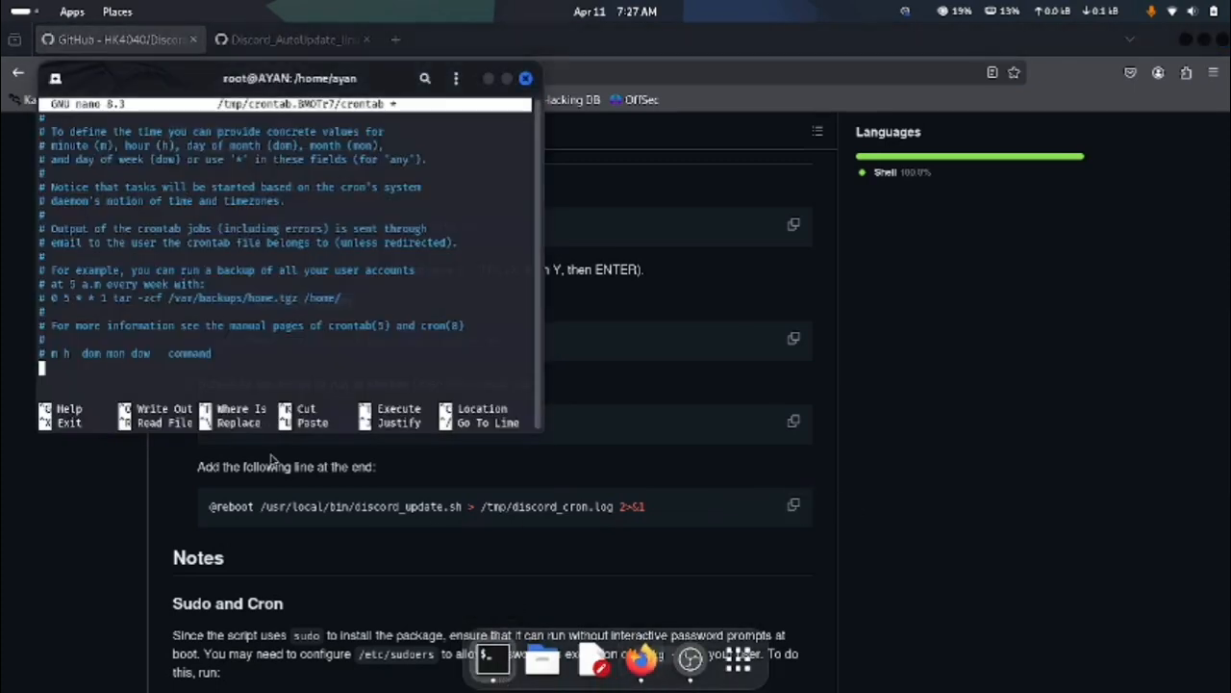
type("@reboot /usr/local/bin/discord_update.sh > /tmp/discord_cron.log 2>&1")
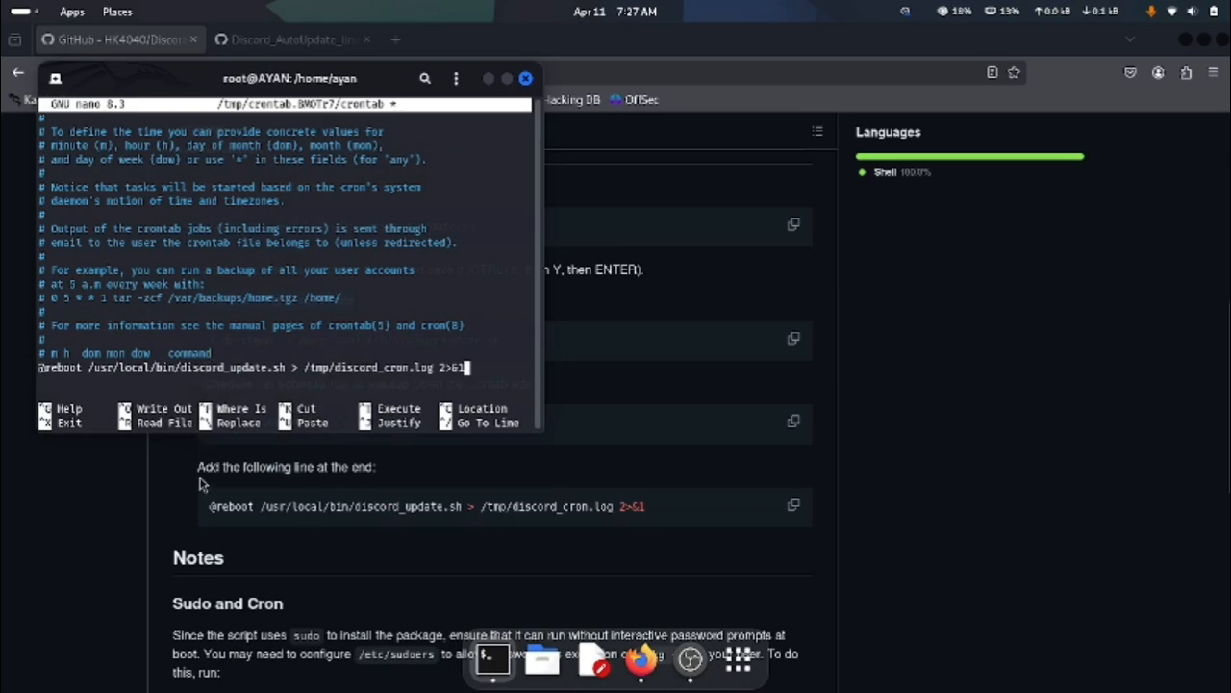
key("ctrl+o")
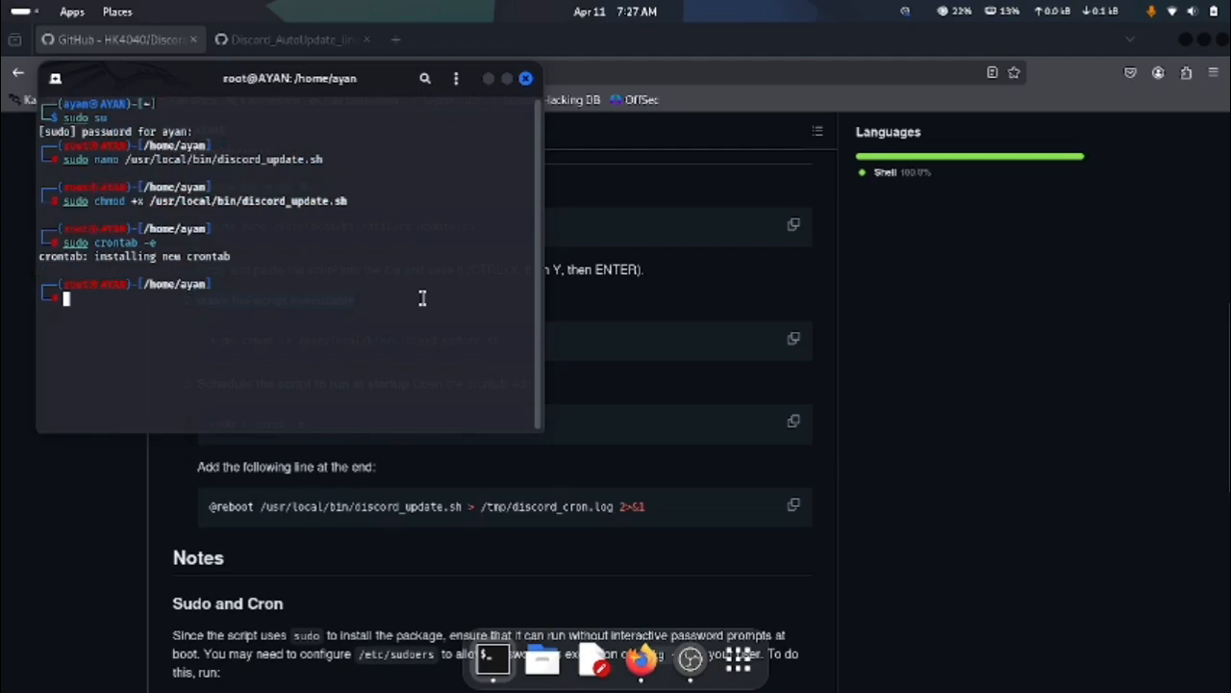
Step: Copy 'sudo visudo' from the README Notes and paste it at the root prompt
left_click(526, 78)
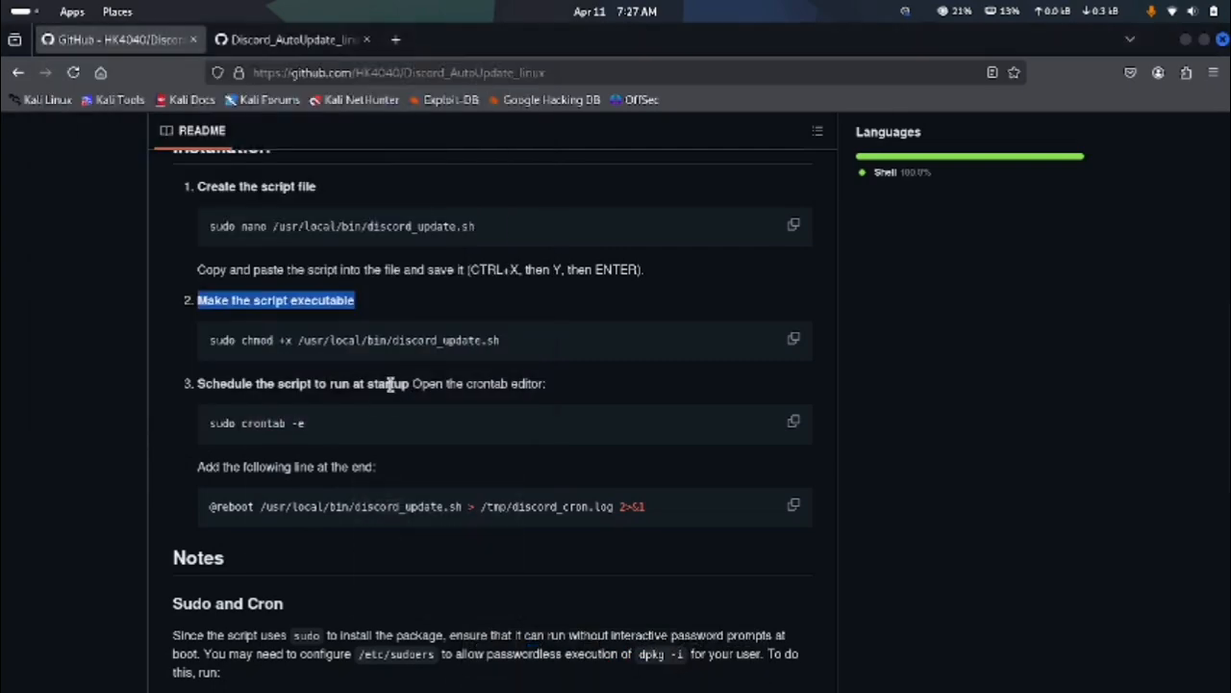
scroll("down", 3)
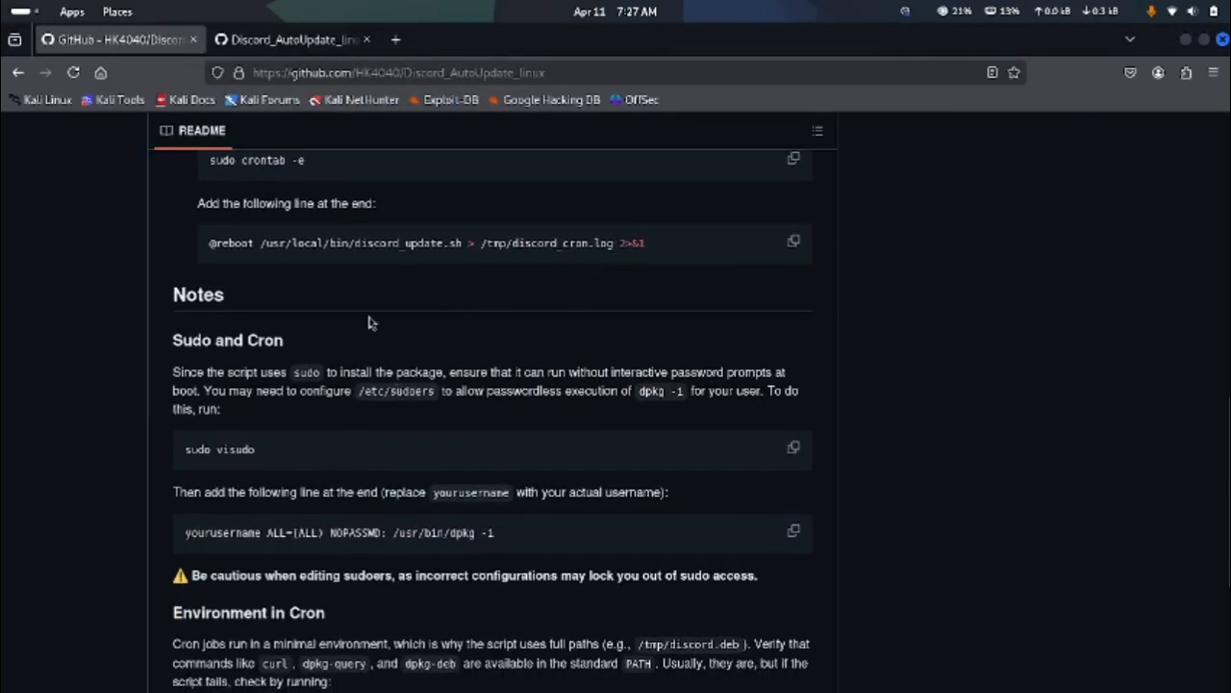
mouse_move(204, 285)
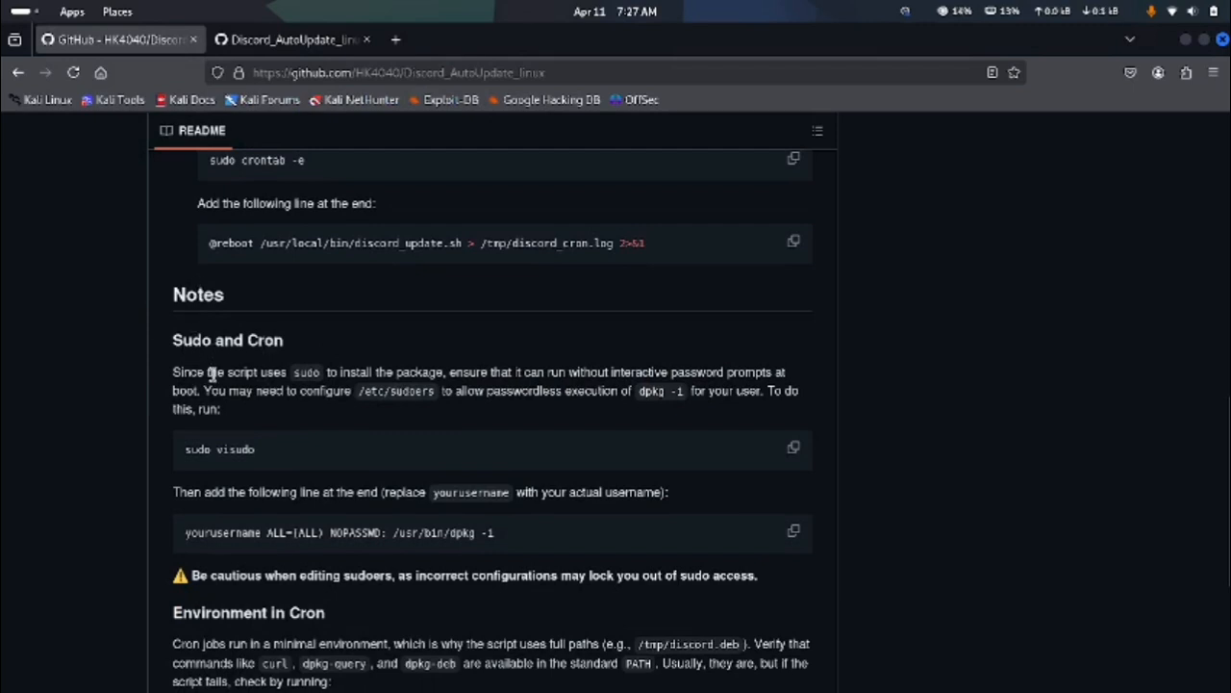
mouse_move(710, 378)
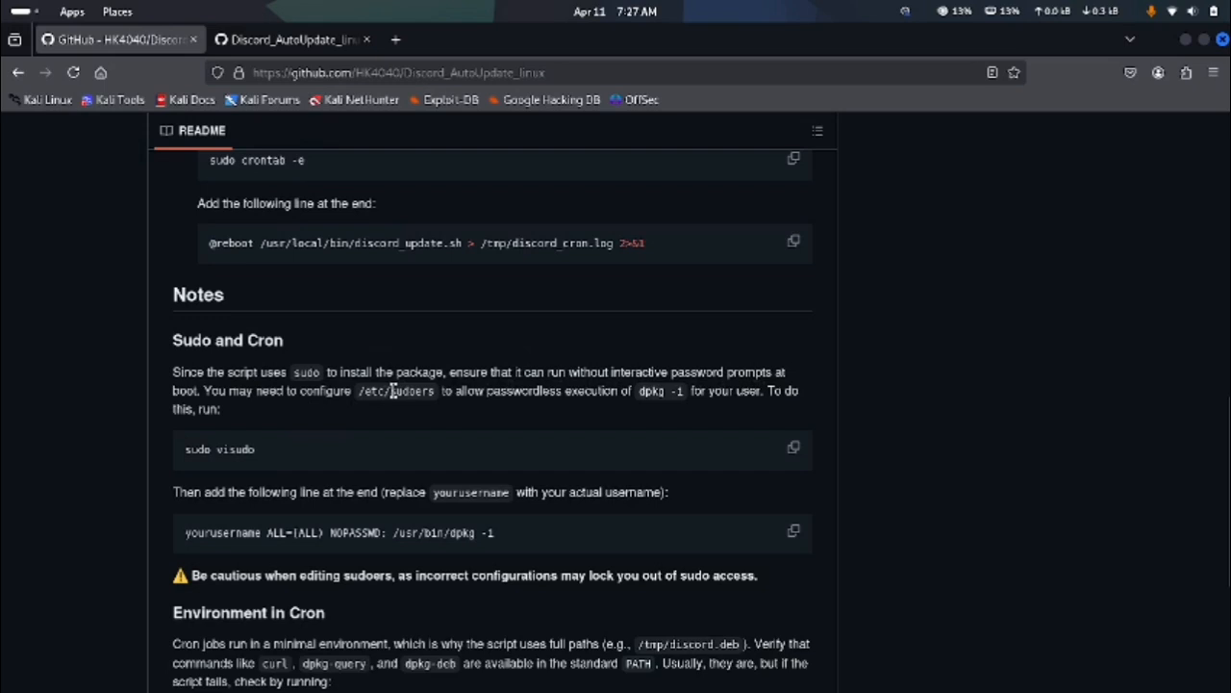
mouse_move(746, 394)
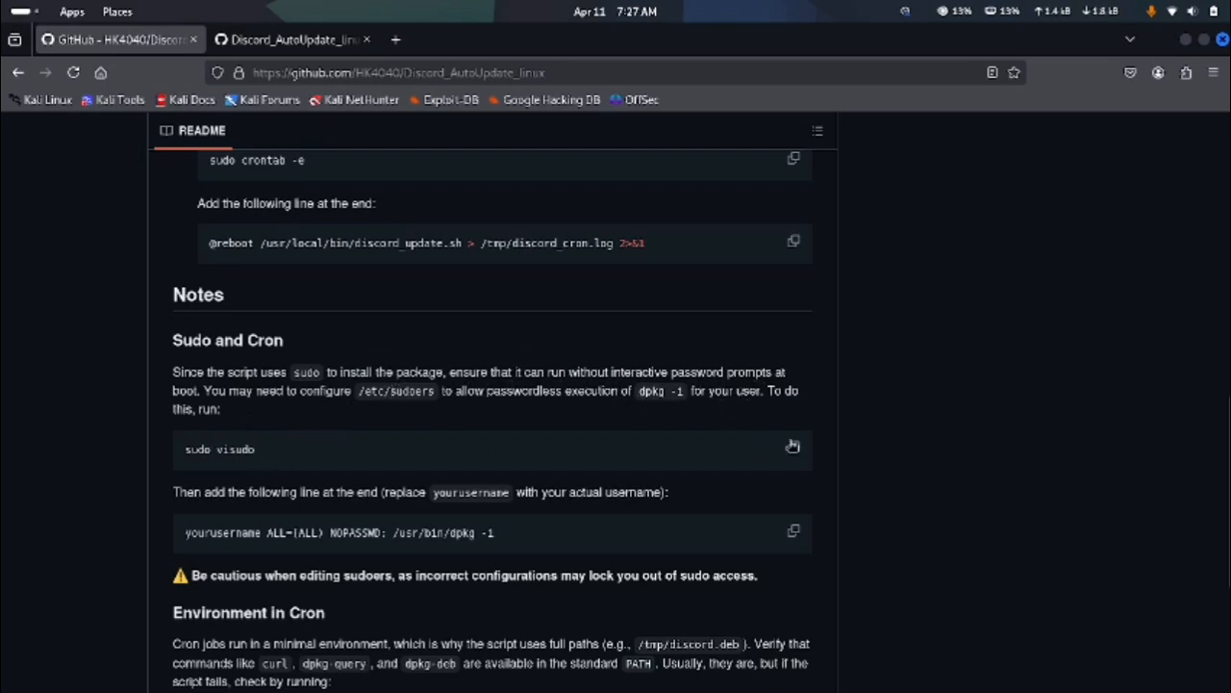
left_click(792, 448)
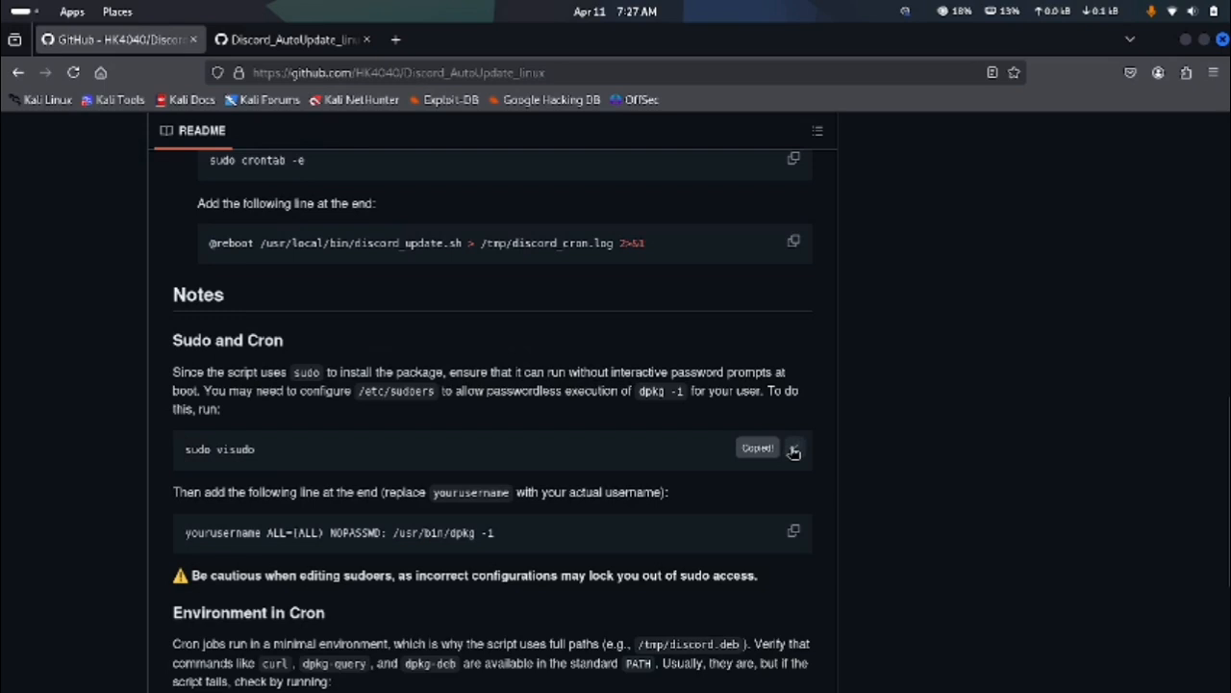
right_click(238, 368)
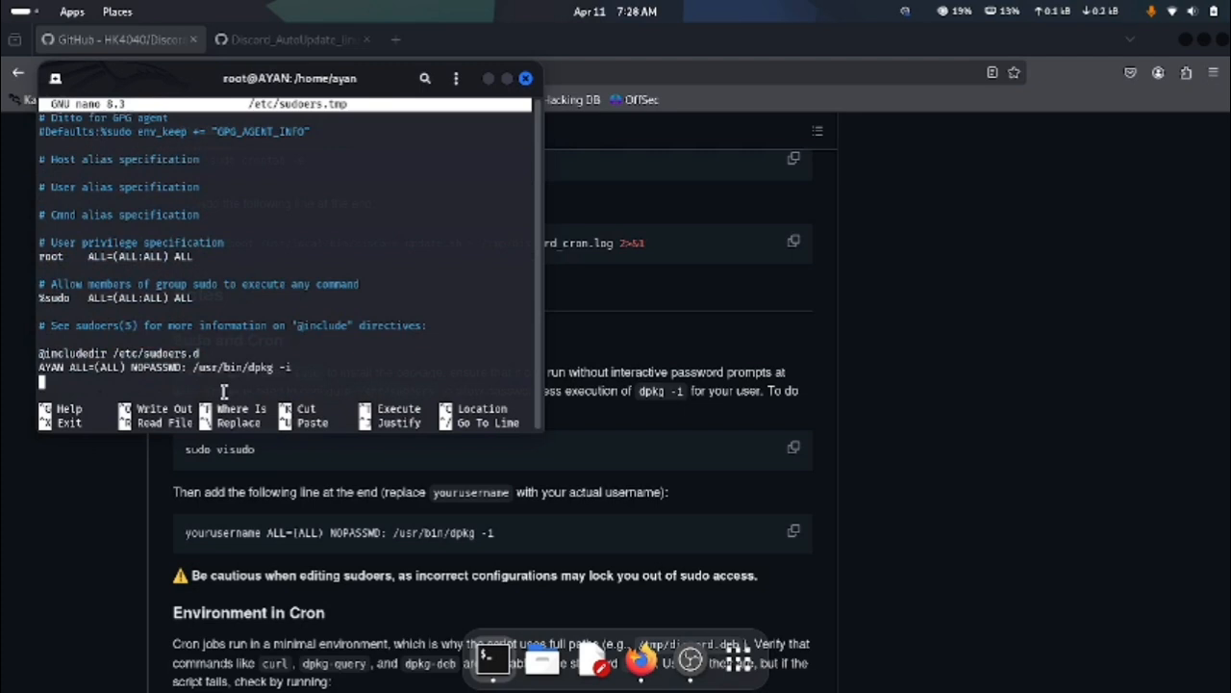
mouse_move(448, 530)
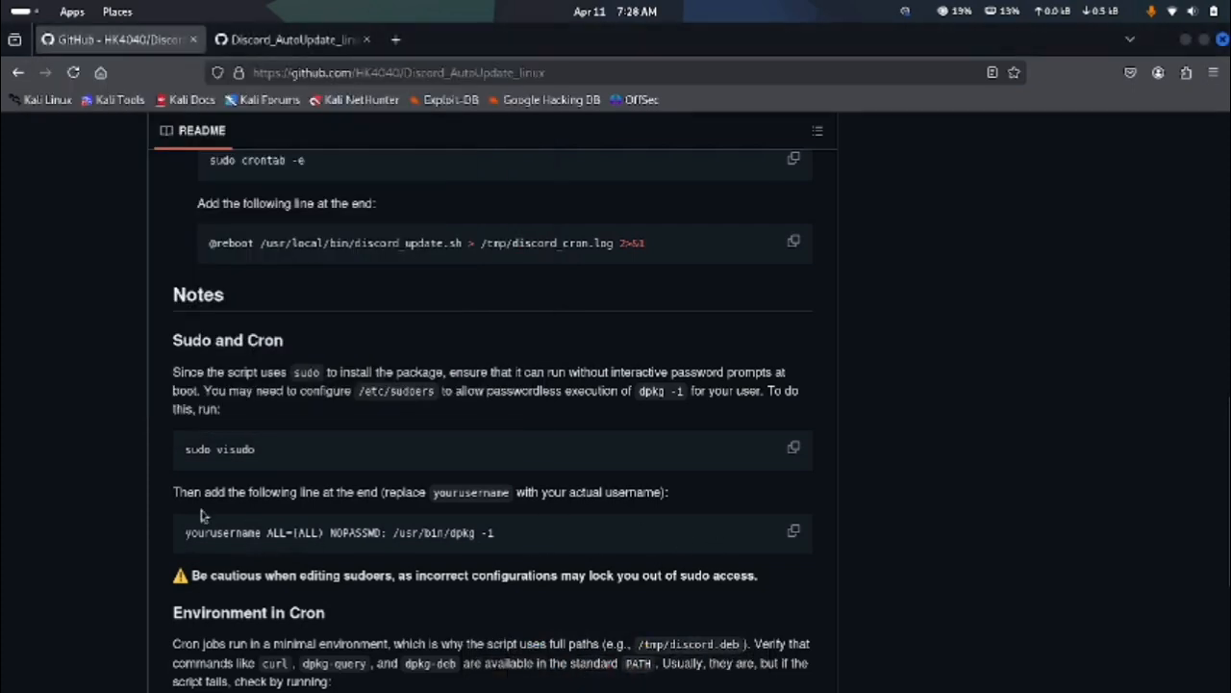
Step: Add 'ALL=(ALL) NOPASSWD: /usr/bin/dpkg -i' for user AYAN in sudoers and save it
left_click(793, 530)
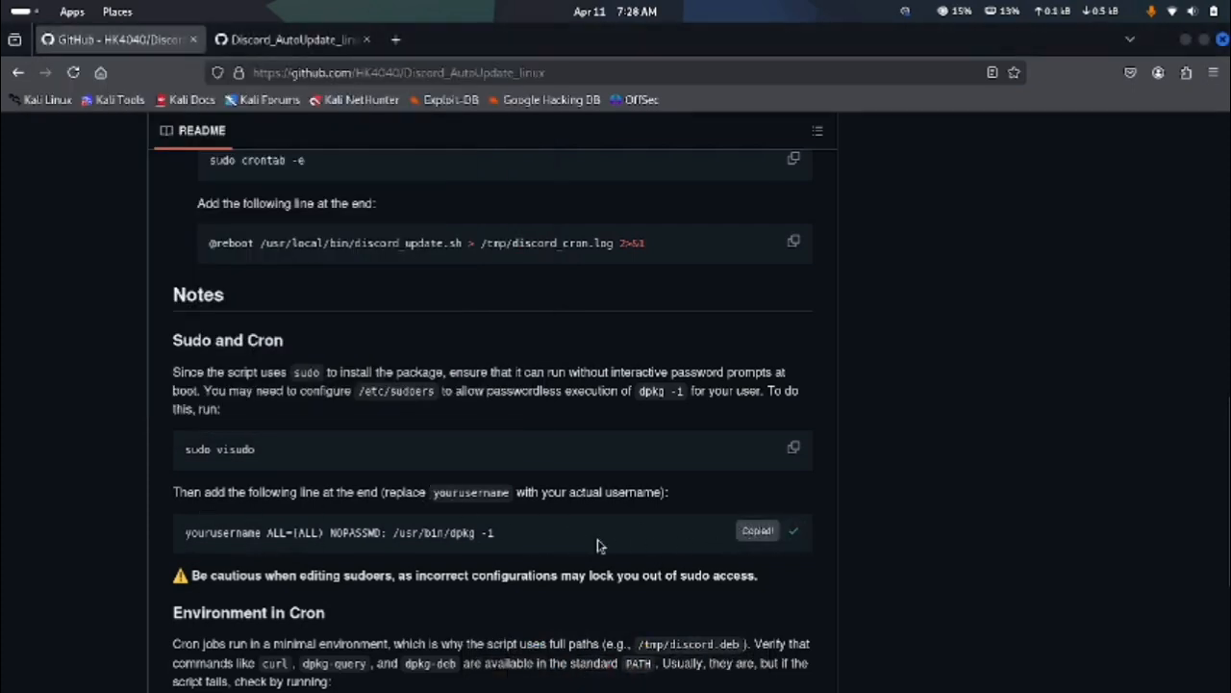
double_click(471, 491)
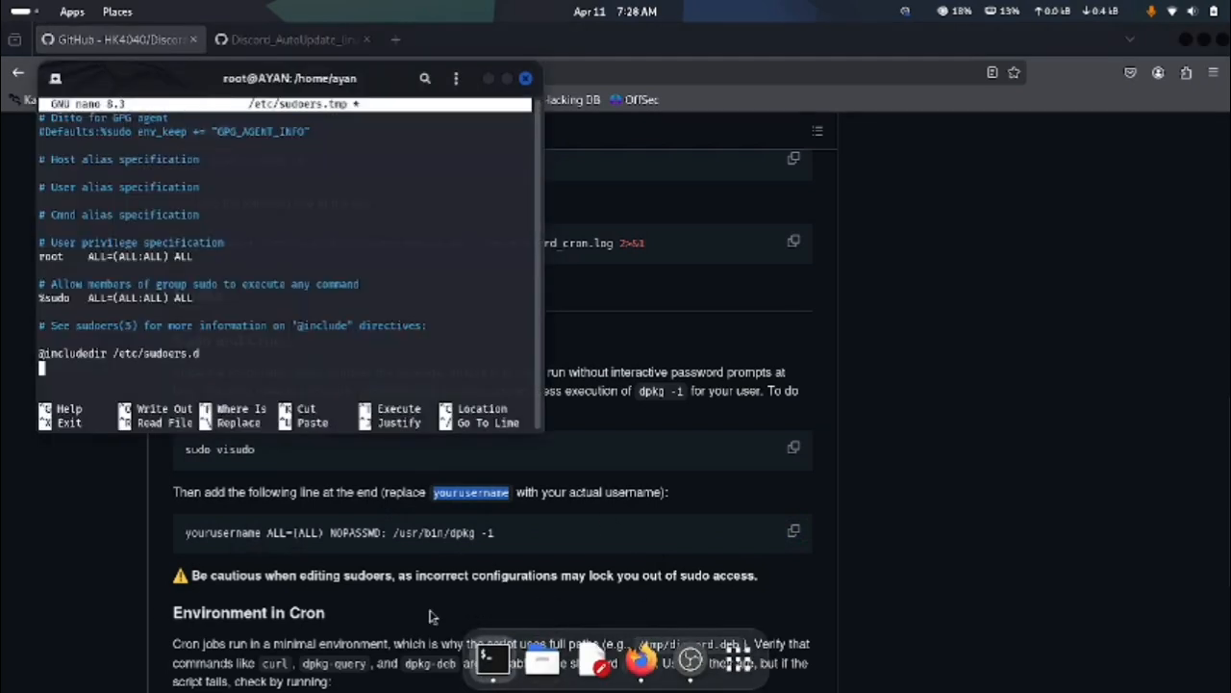
type("youruser­name ALL=(ALL) NOPASSWD: /usr/bin/dpkg -i")
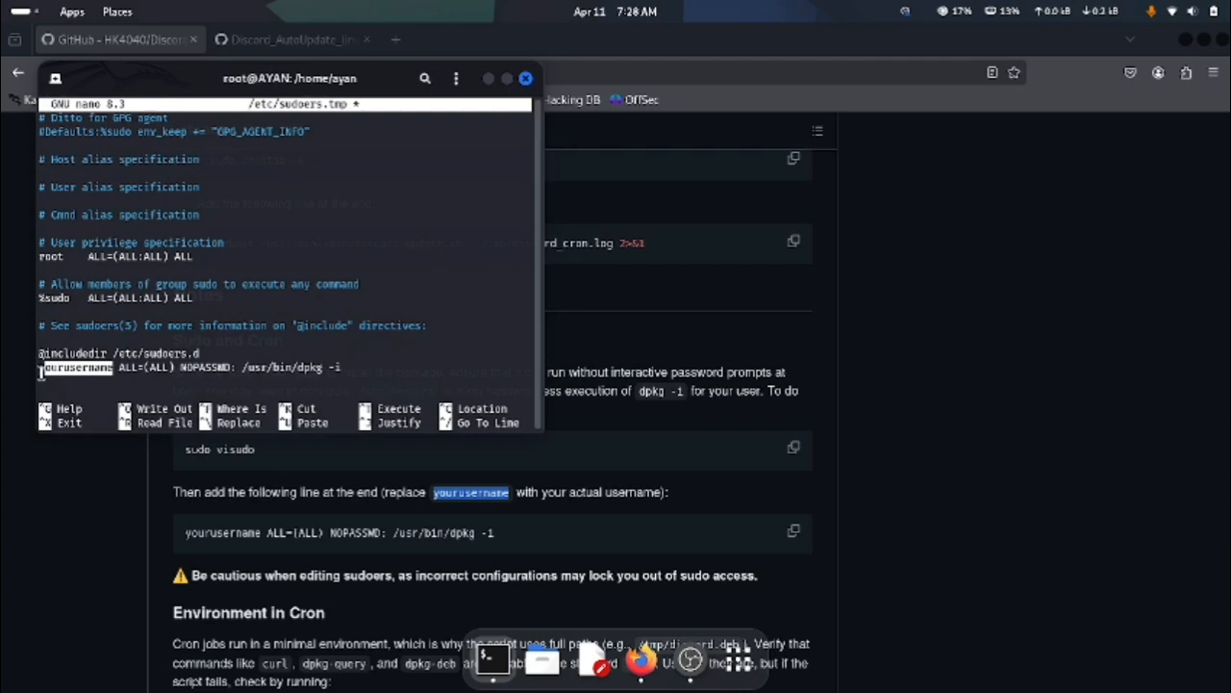
type("AYAN")
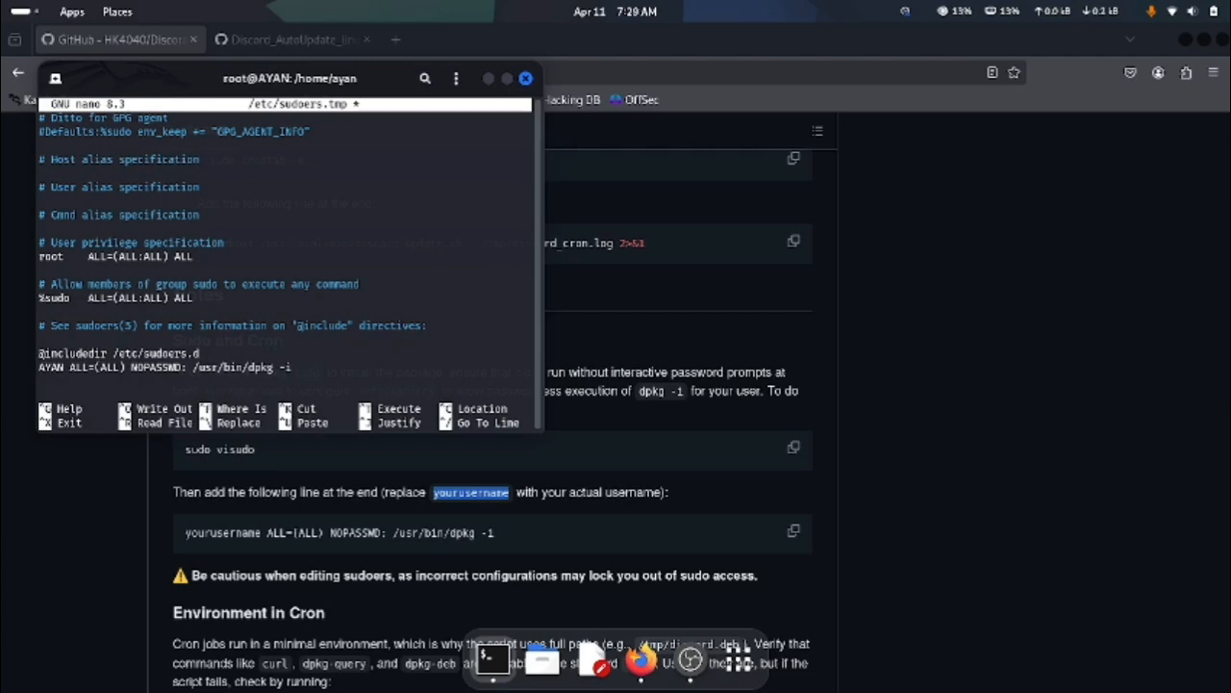
key("ctrl+o")
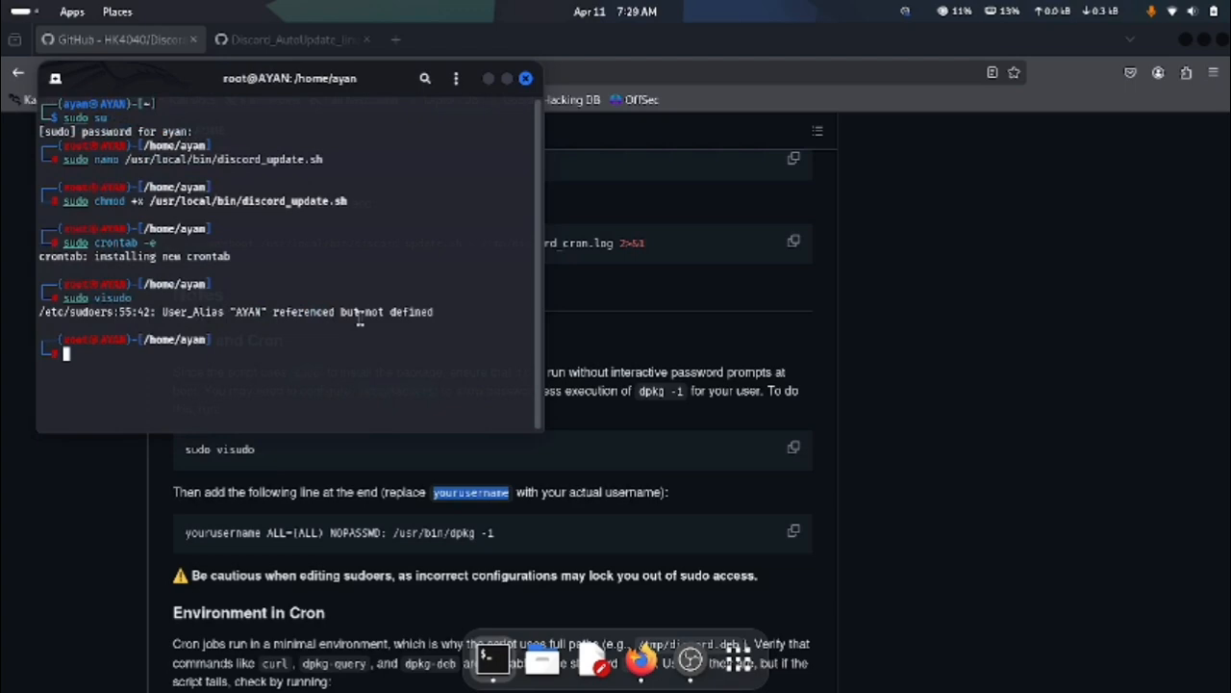
mouse_move(349, 479)
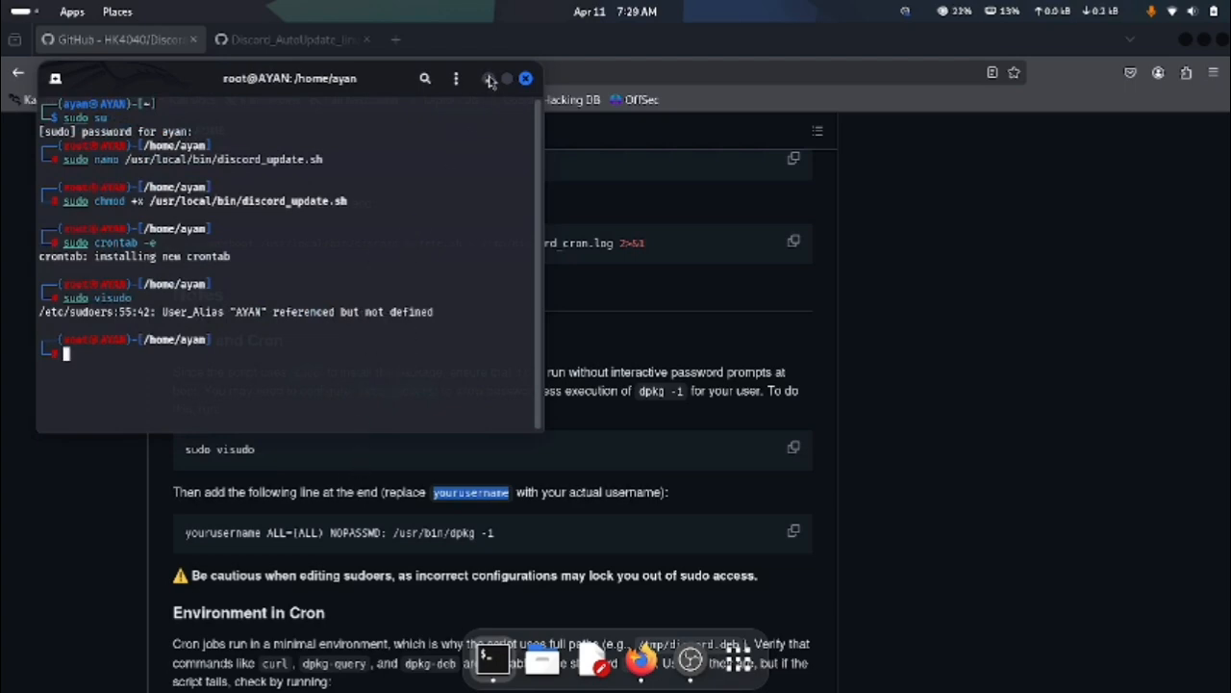
Step: Read the Environment in Cron note and copy the command name curl
left_click(525, 78)
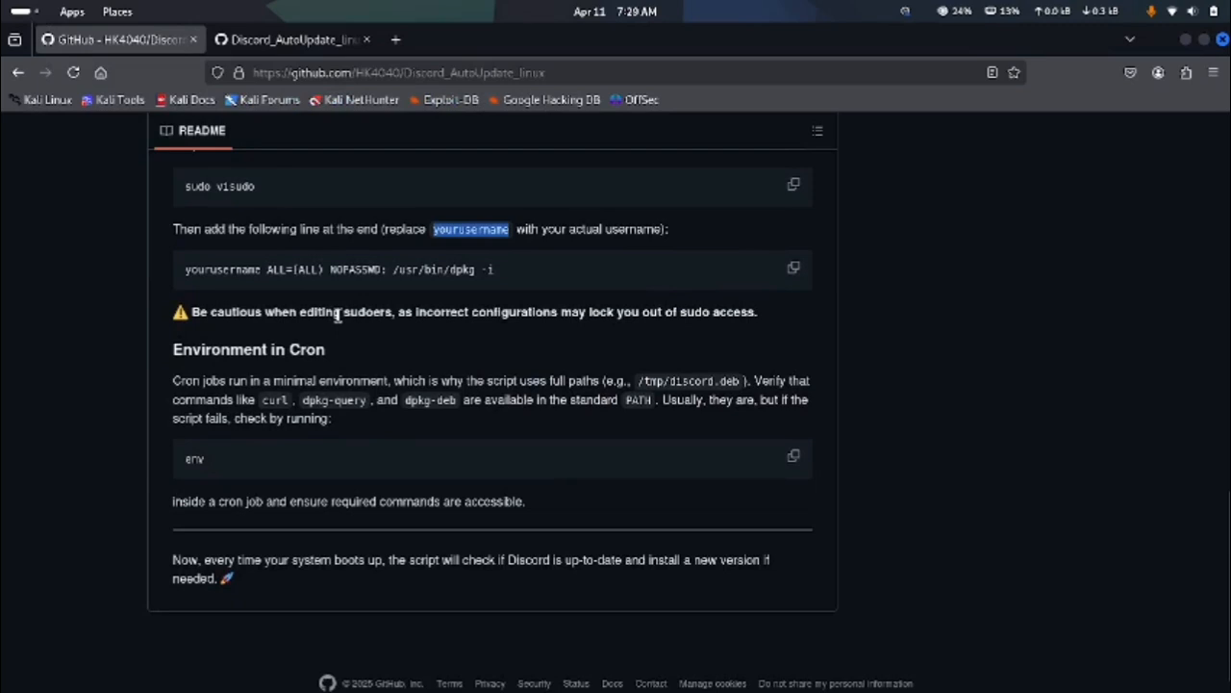
mouse_move(630, 315)
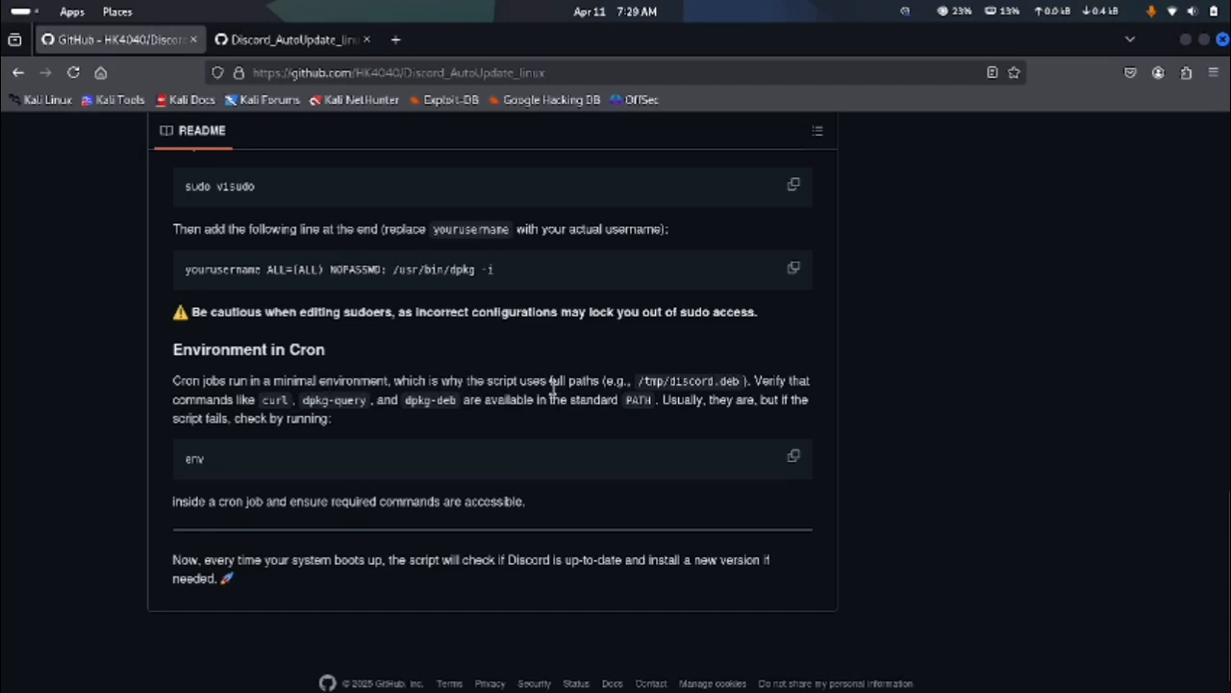
mouse_move(741, 387)
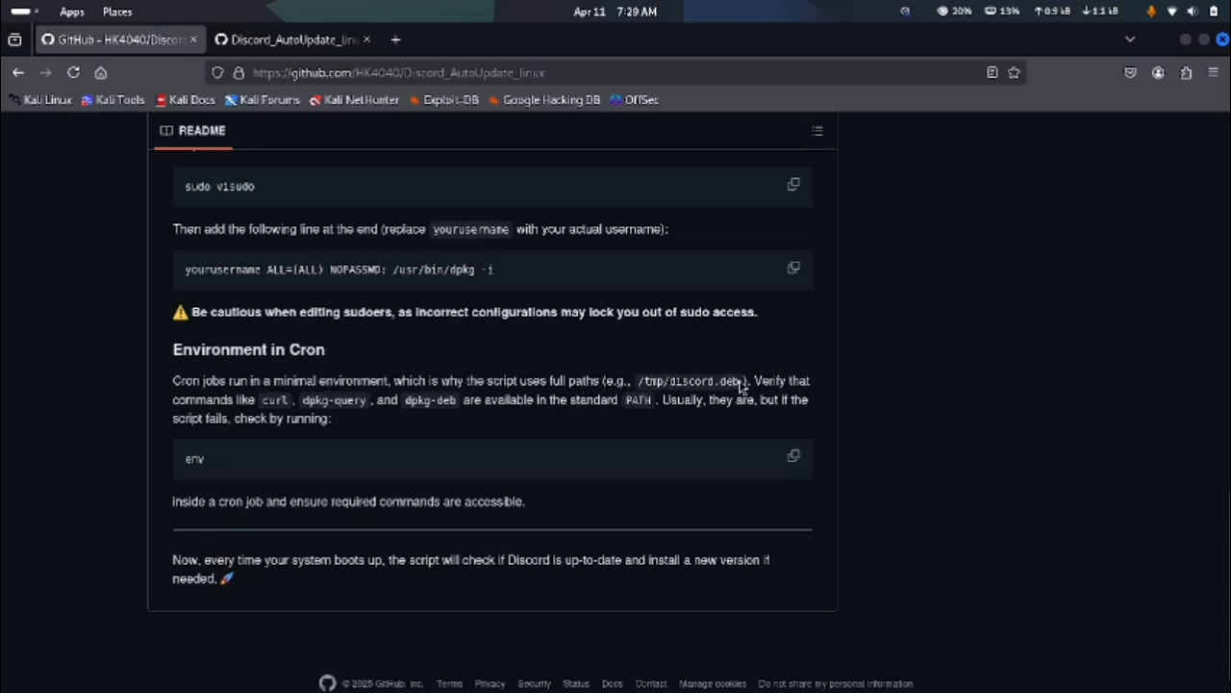
mouse_move(279, 404)
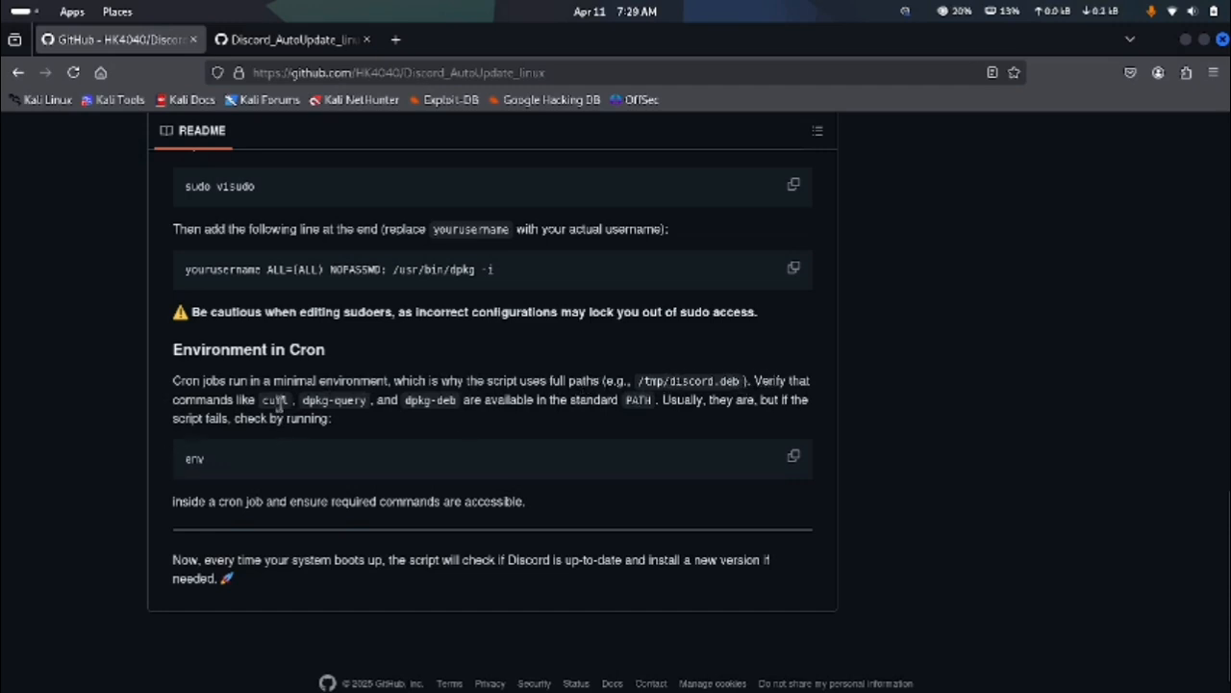
mouse_move(276, 404)
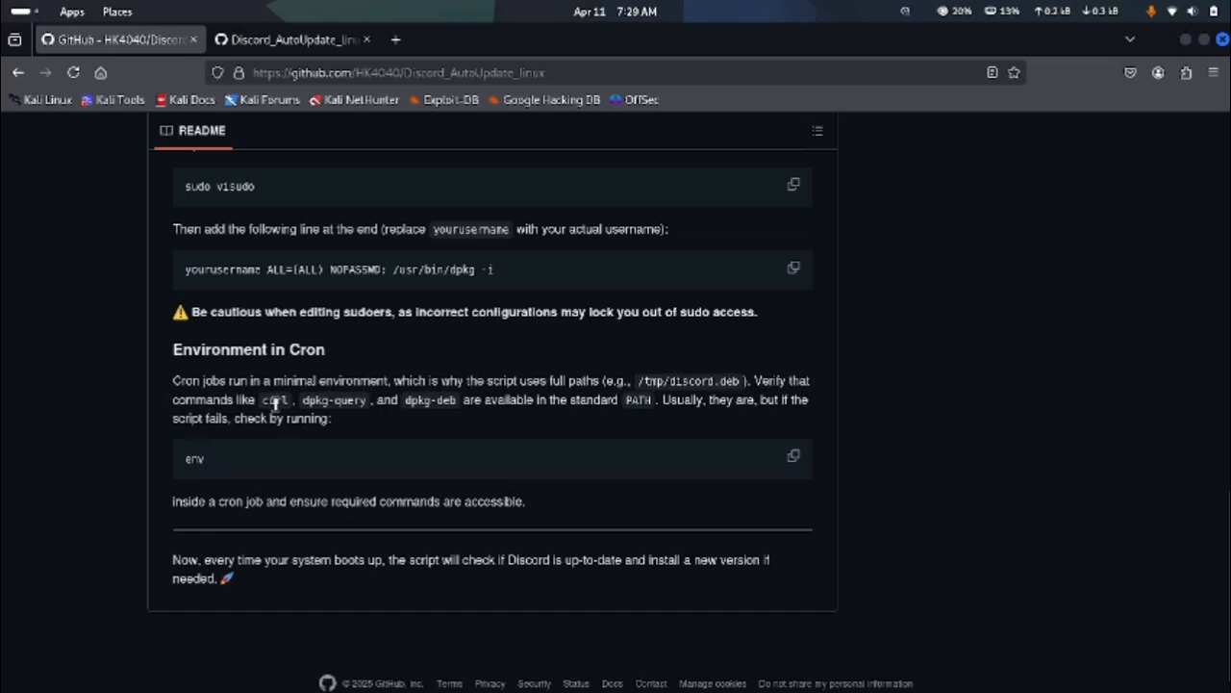
right_click(274, 399)
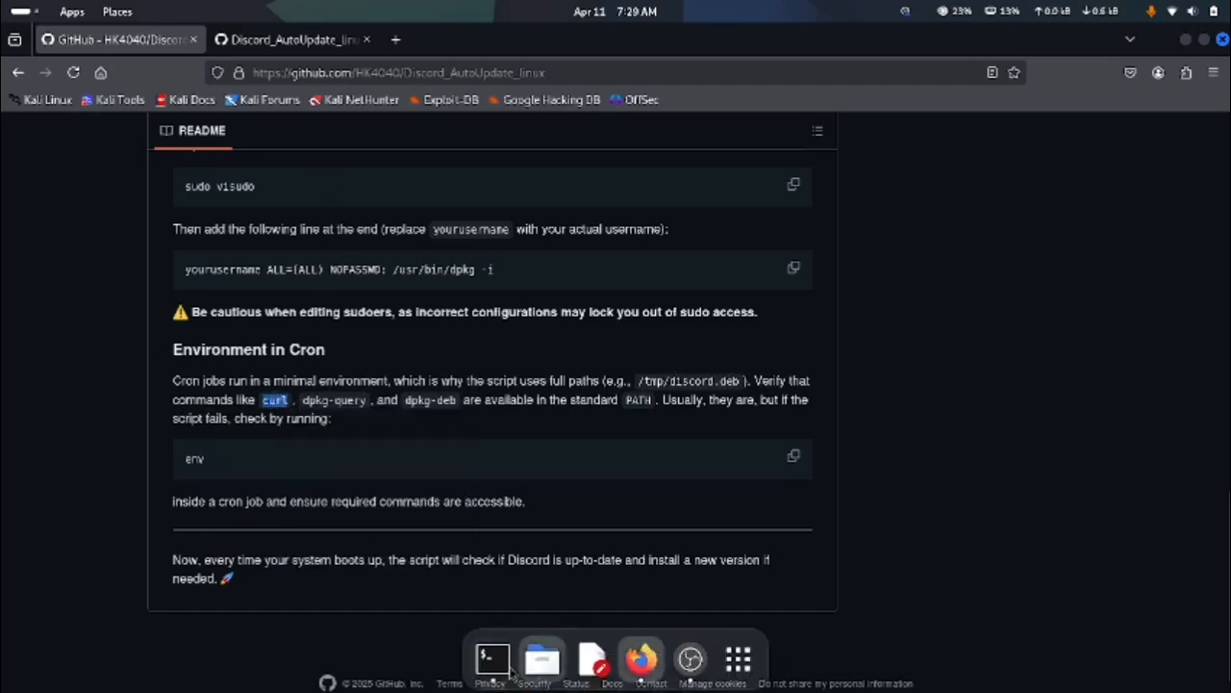
Step: Run curl in the terminal, then copy dpkg-query from the guide
left_click(492, 659)
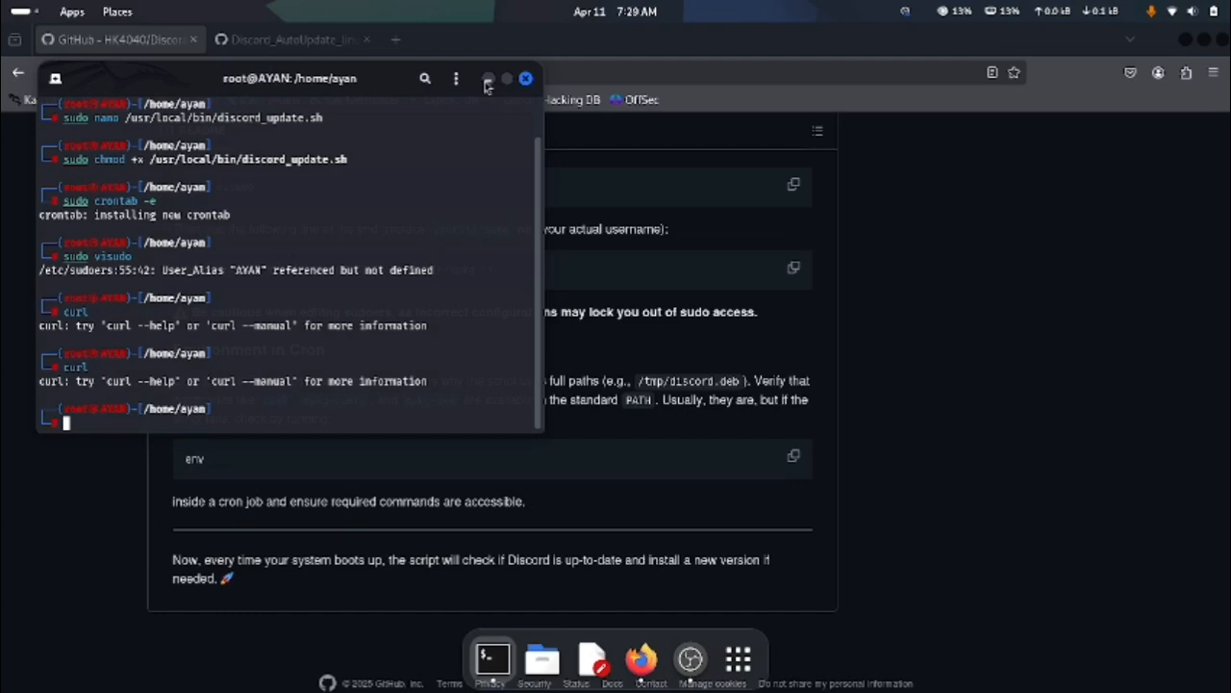
left_click(526, 78)
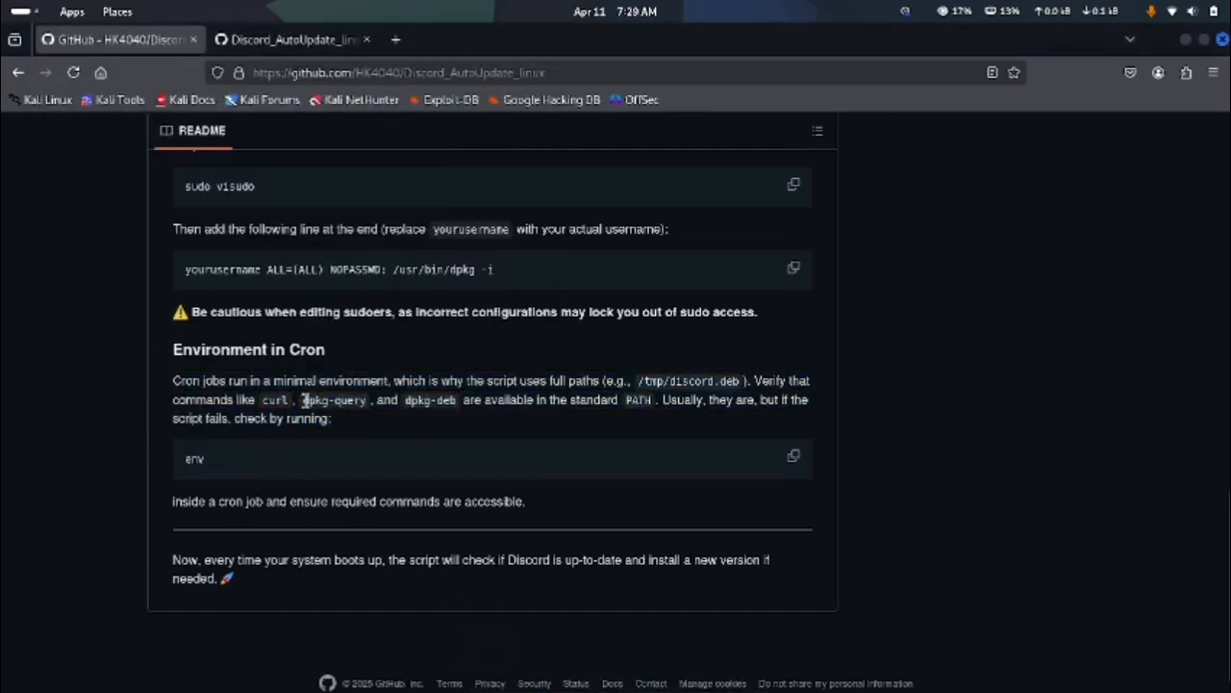
double_click(318, 399)
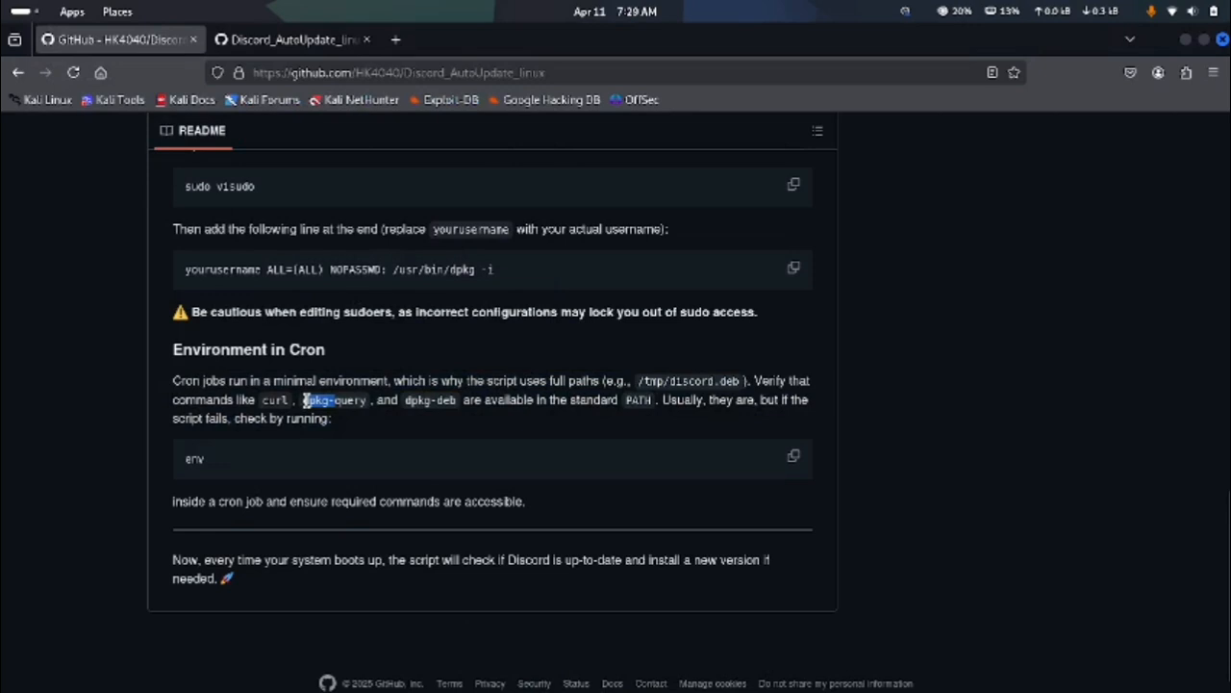
double_click(334, 399)
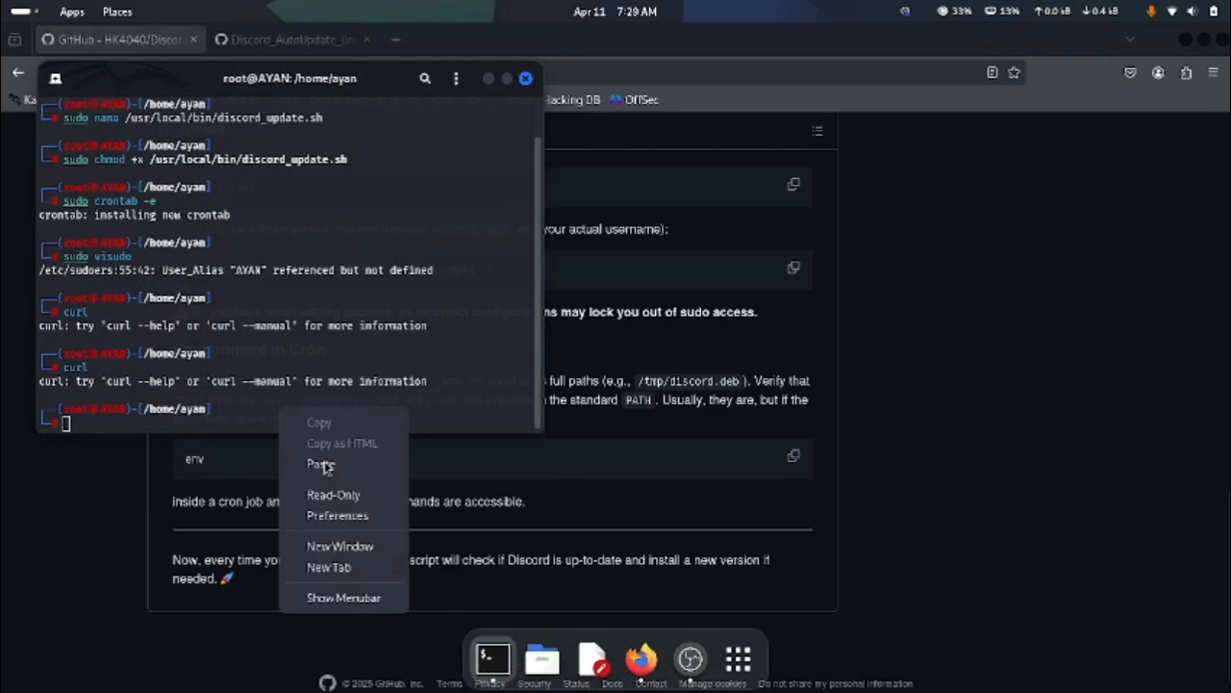
Step: Run dpkg-query and dpkg-deb, each printing its usage message, and return to the guide
left_click(321, 464)
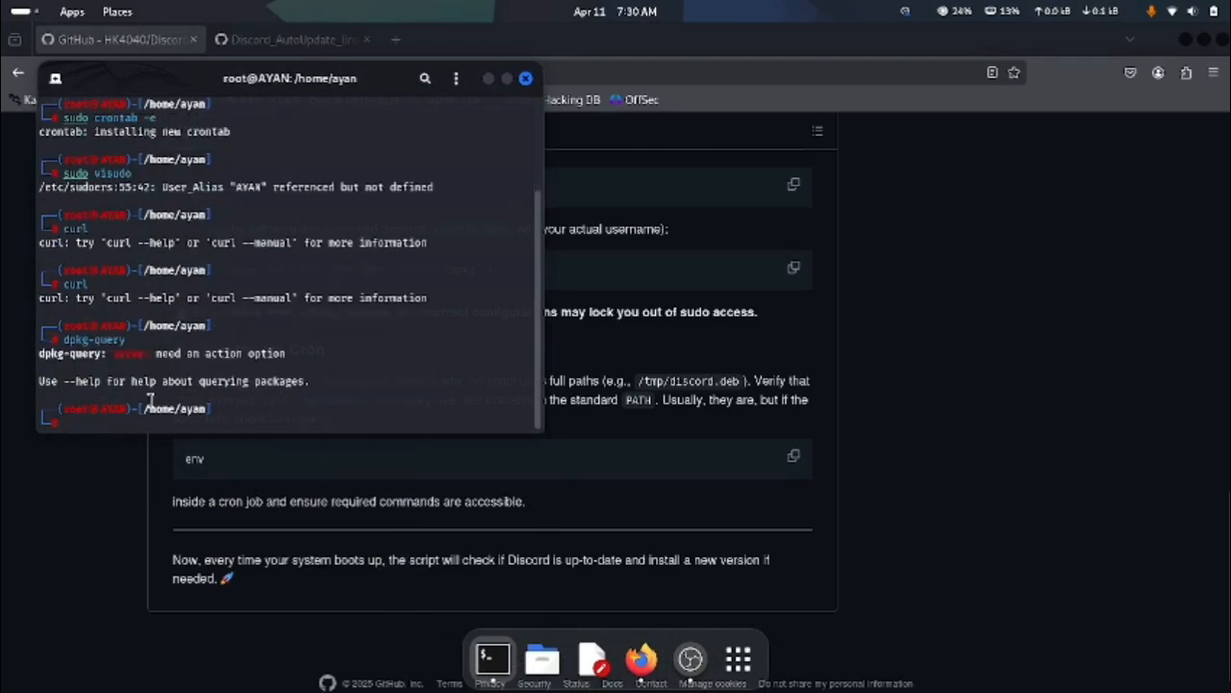
mouse_move(476, 99)
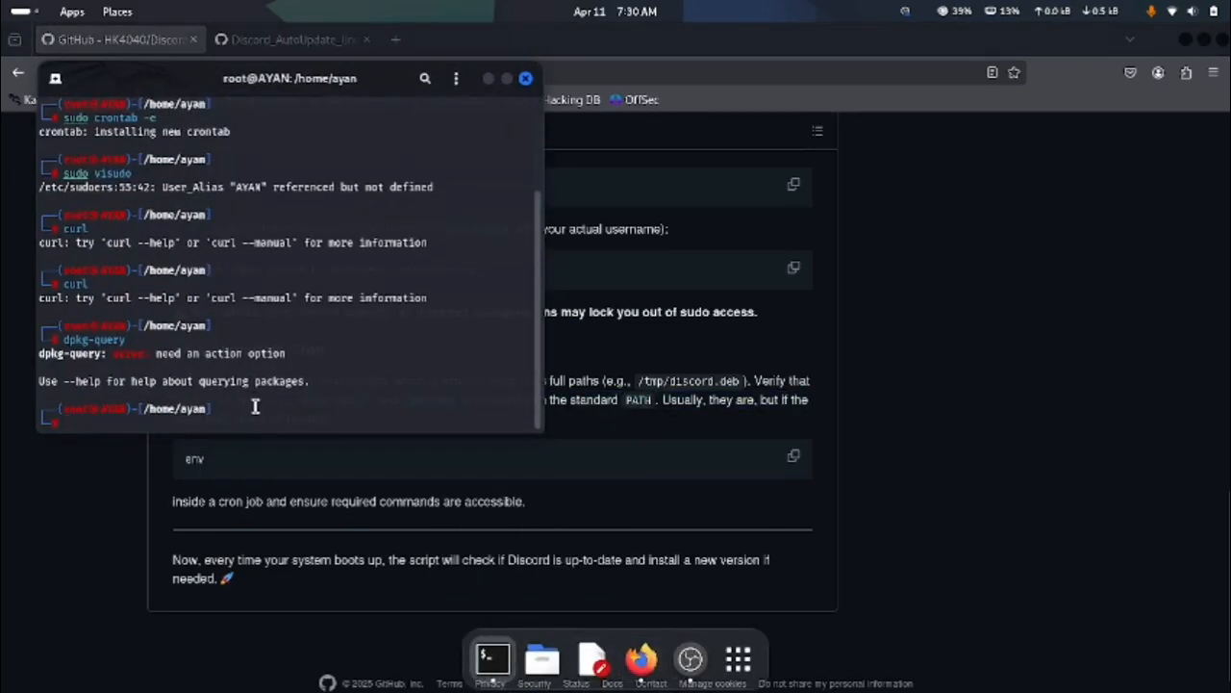
key("Return")
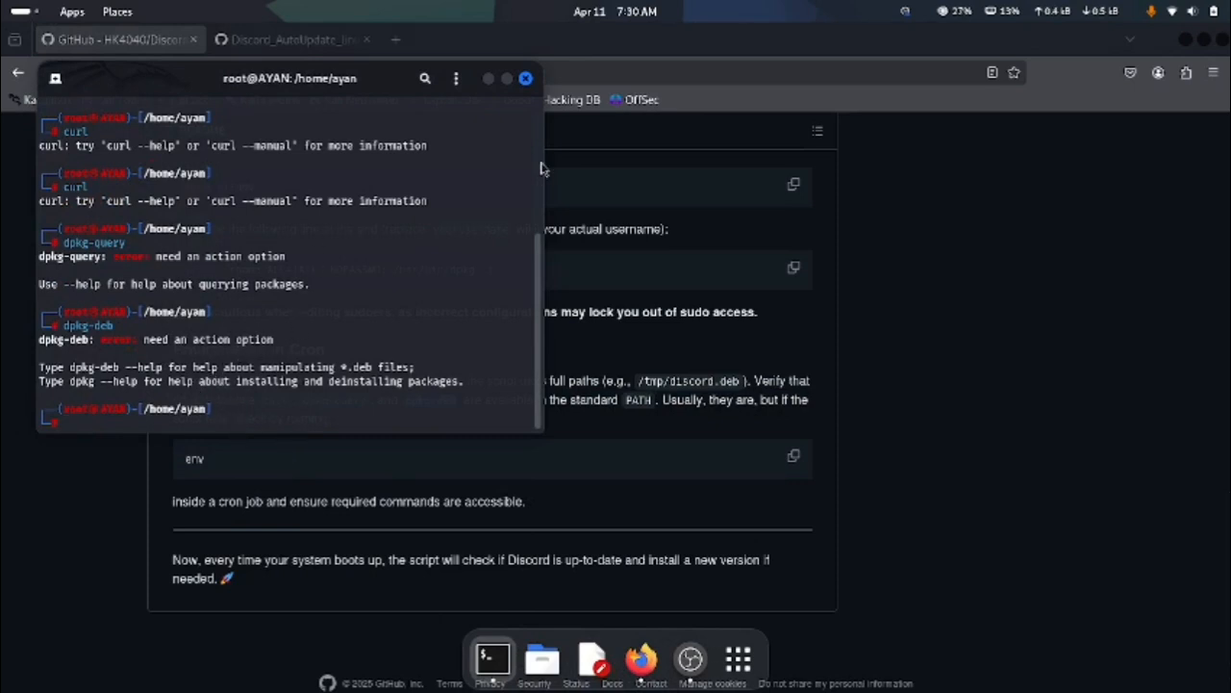
left_click(525, 78)
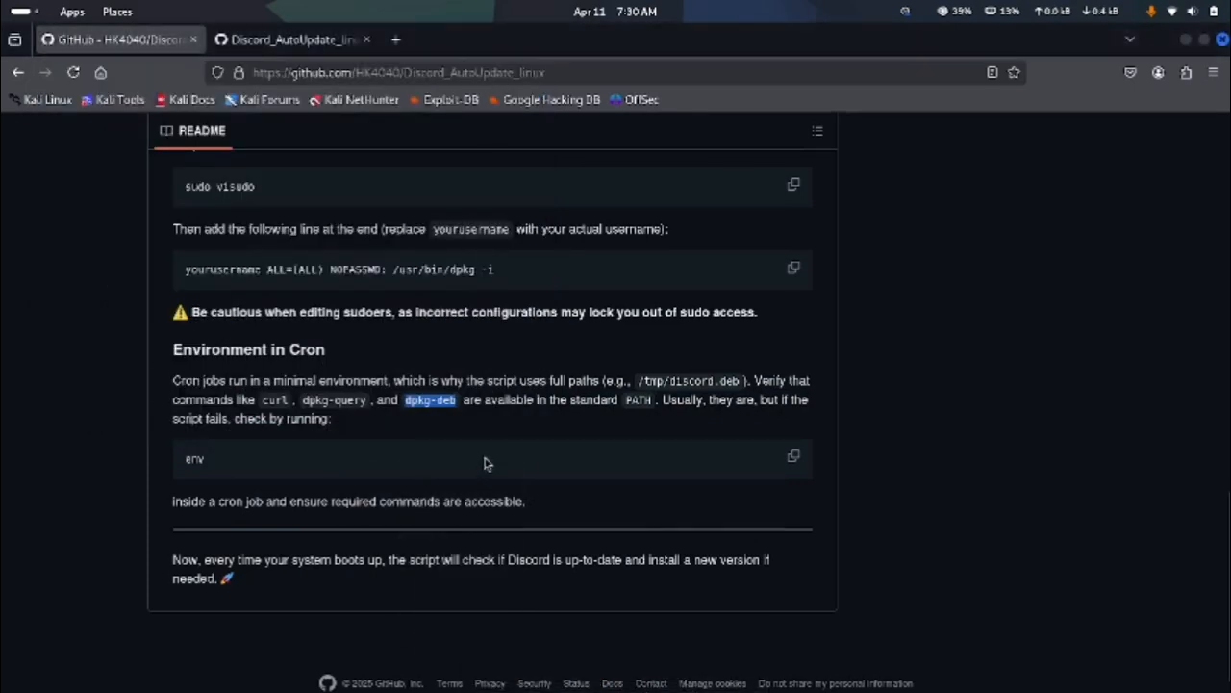
Step: Copy the env command from the guide and run it in the root terminal to list PATH and other variables
scroll("down", 3)
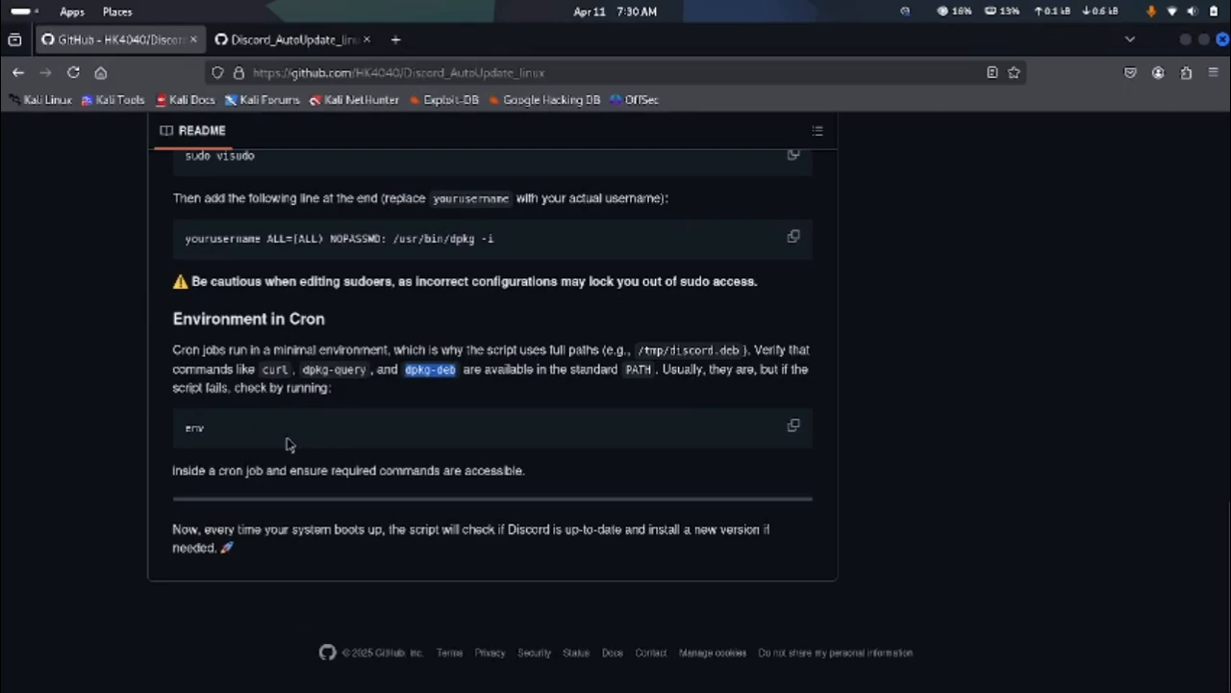
left_click(793, 425)
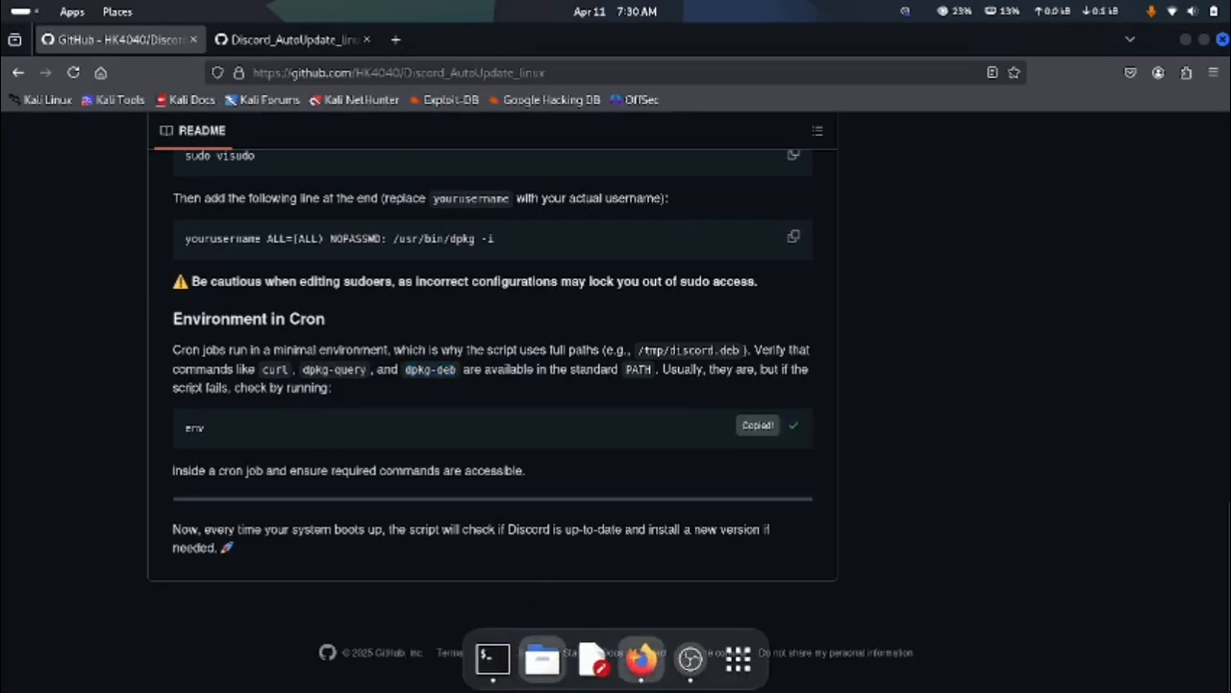
right_click(255, 430)
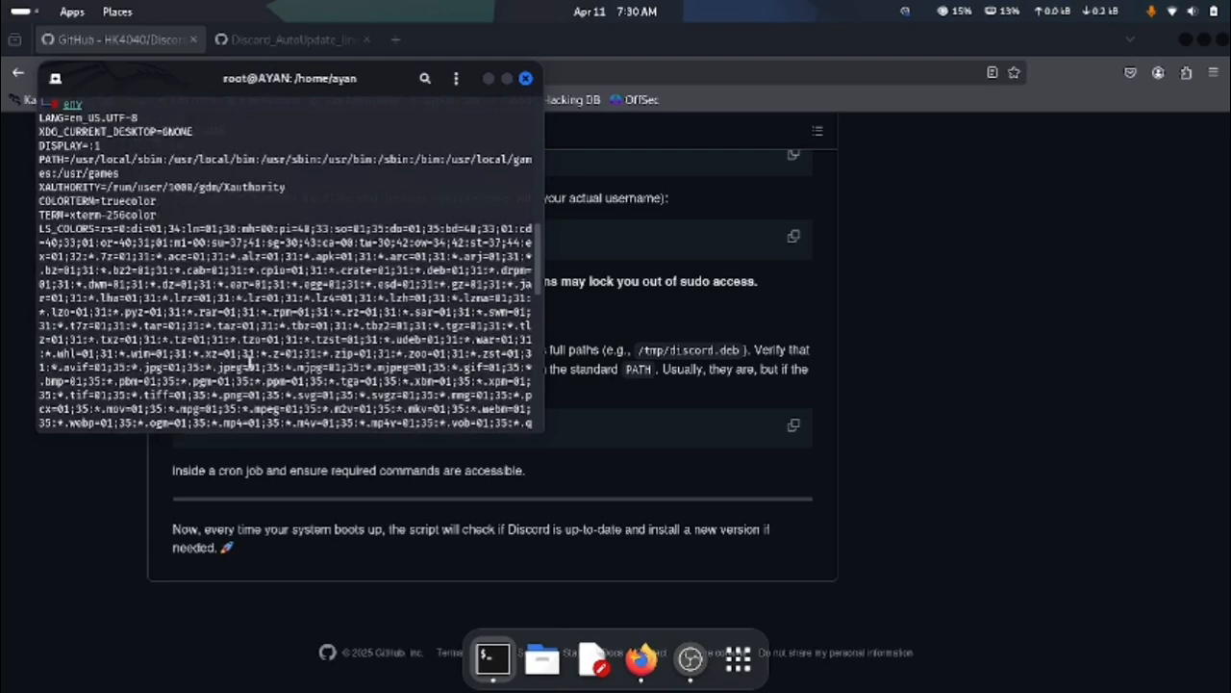
scroll("down", 3)
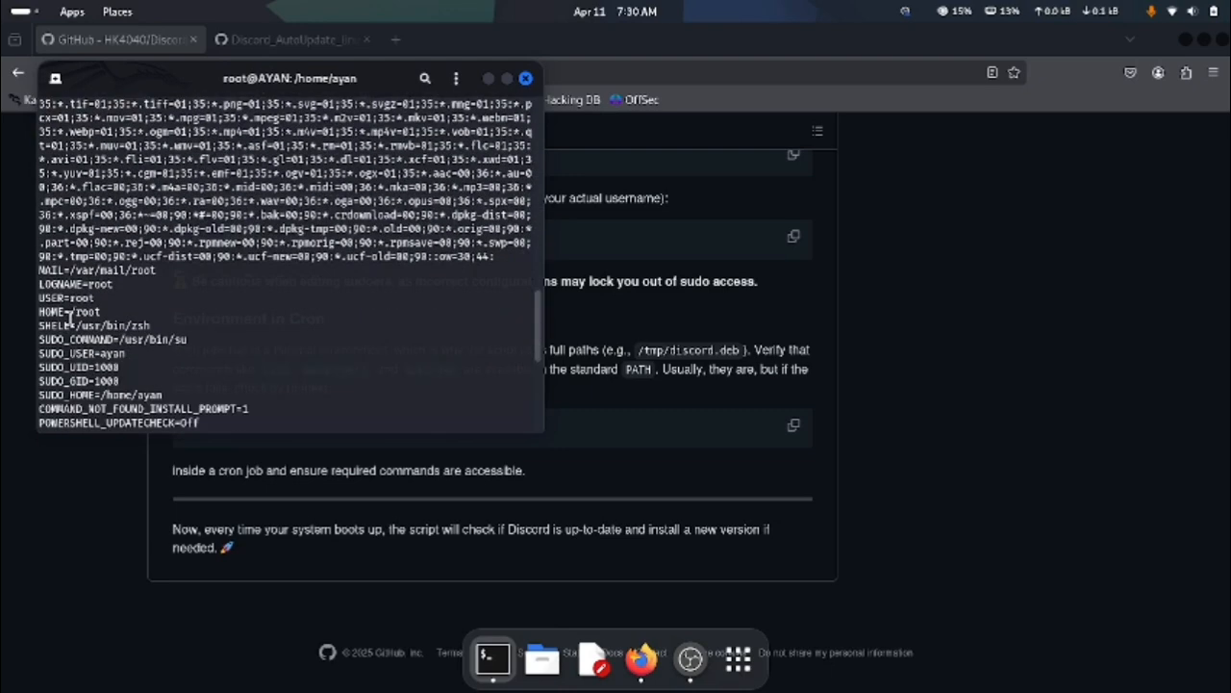
scroll("down", 3)
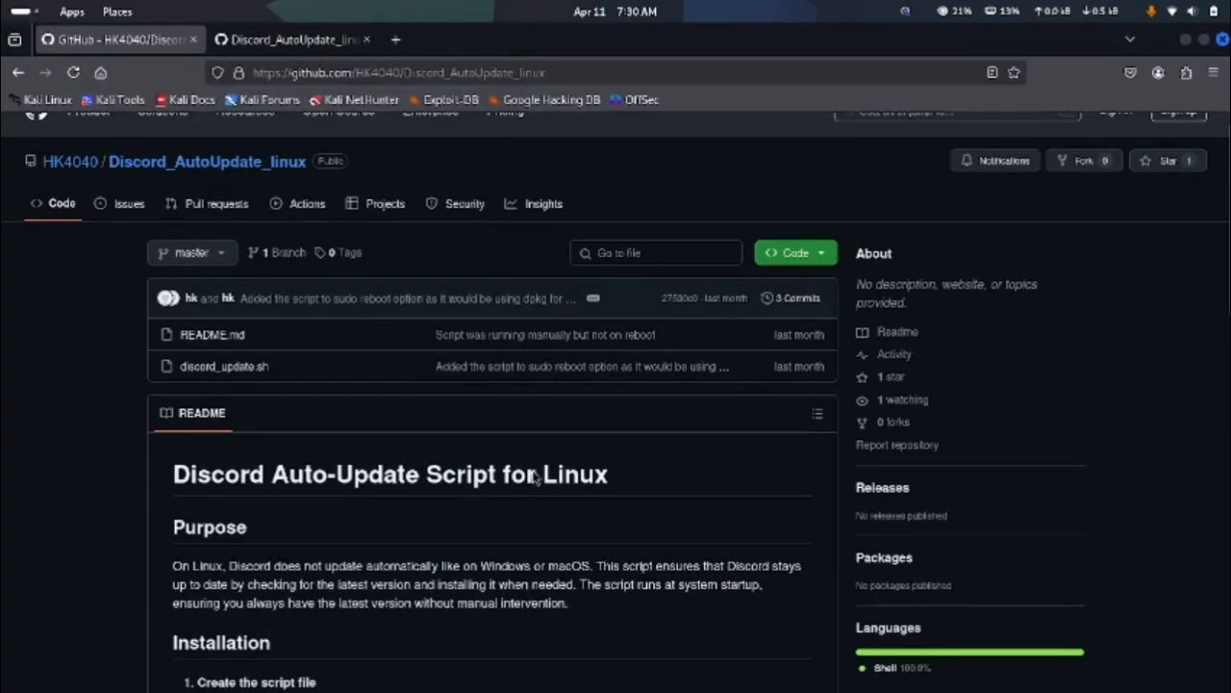
Step: Scroll through the README Notes section before putting Firefox away to reveal the desktop
scroll("down", 3)
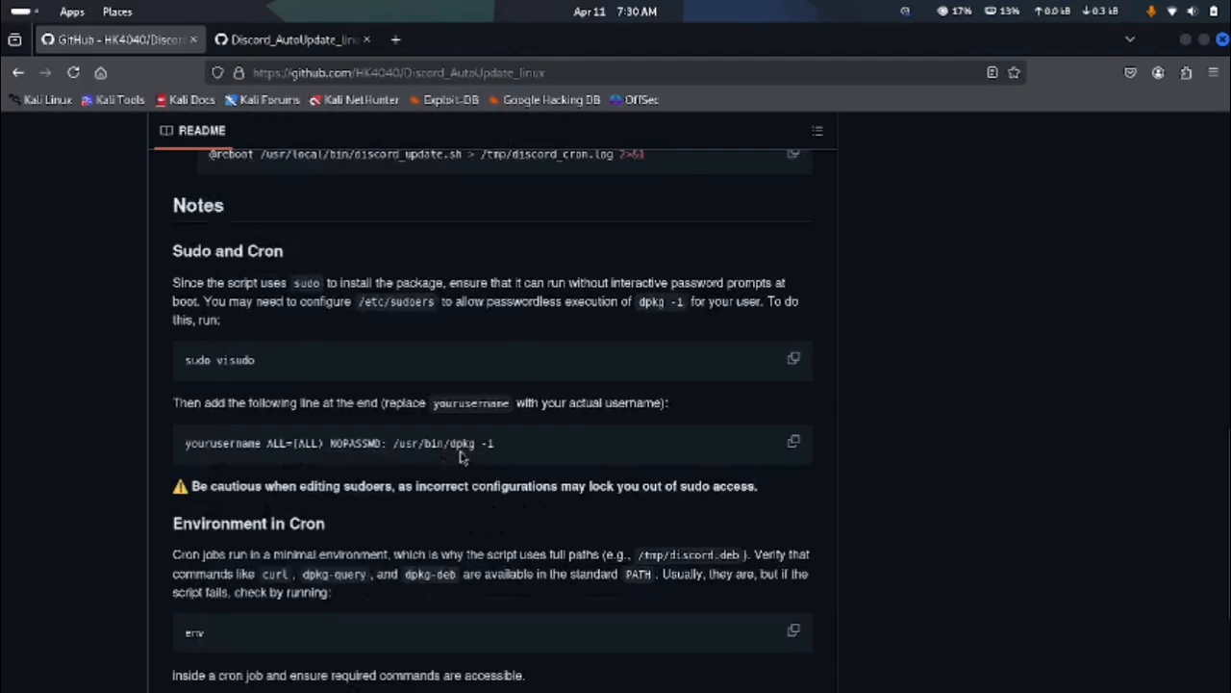
scroll("down", 3)
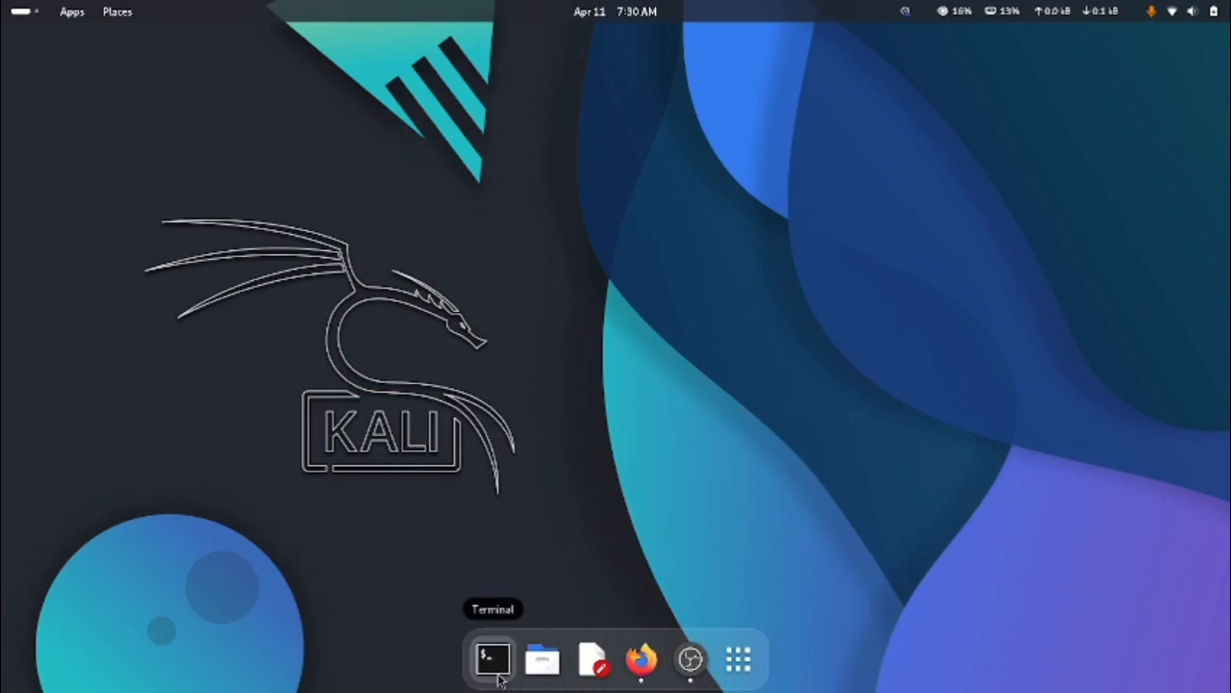
Step: Become root with sudo su and make /usr/local/bin/discord_update.sh executable with chmod +x
left_click(491, 659)
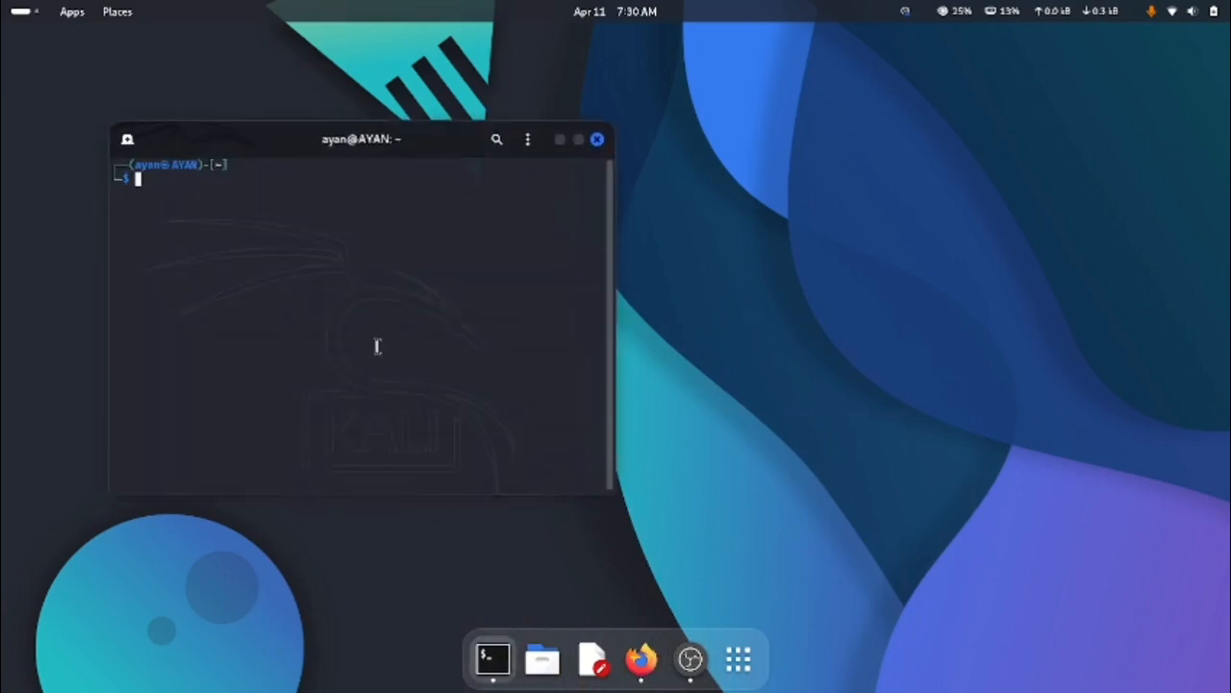
type("sudo su")
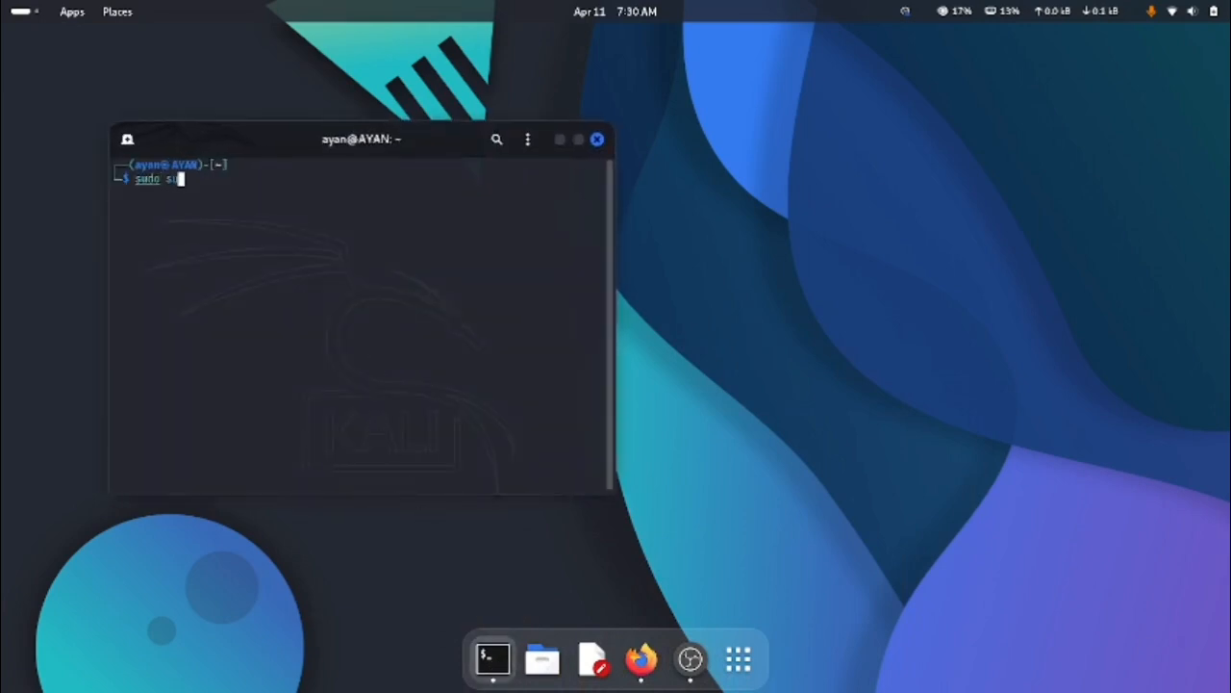
key("Return")
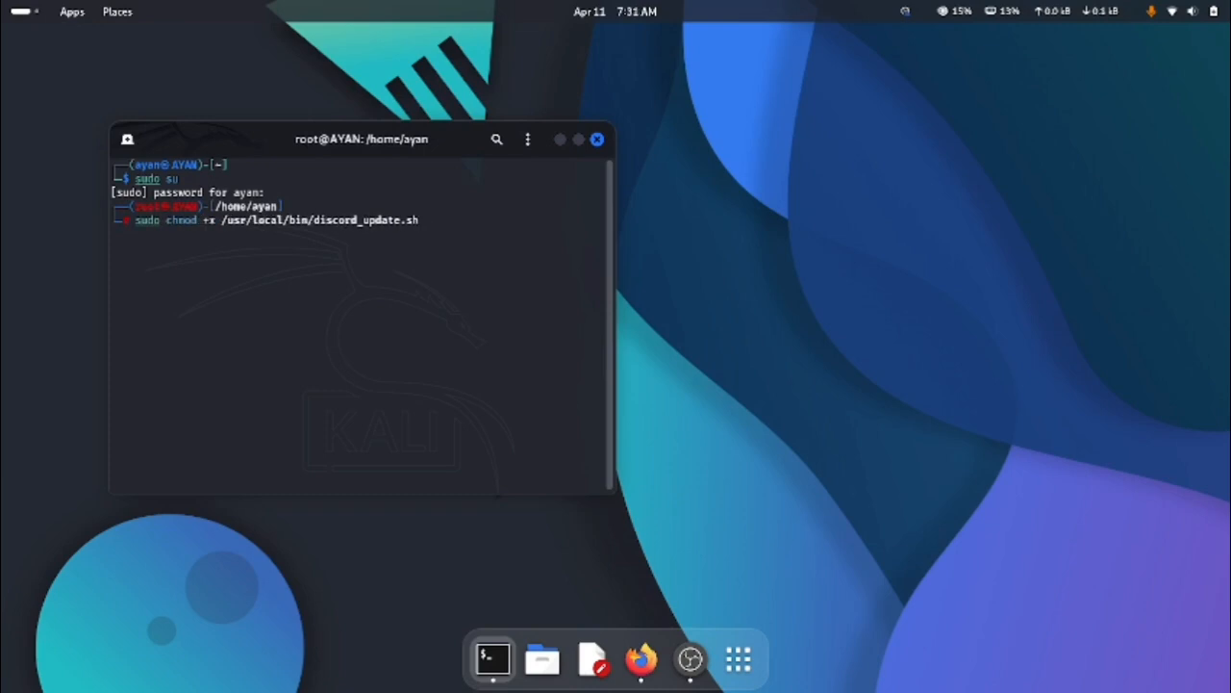
key("Return")
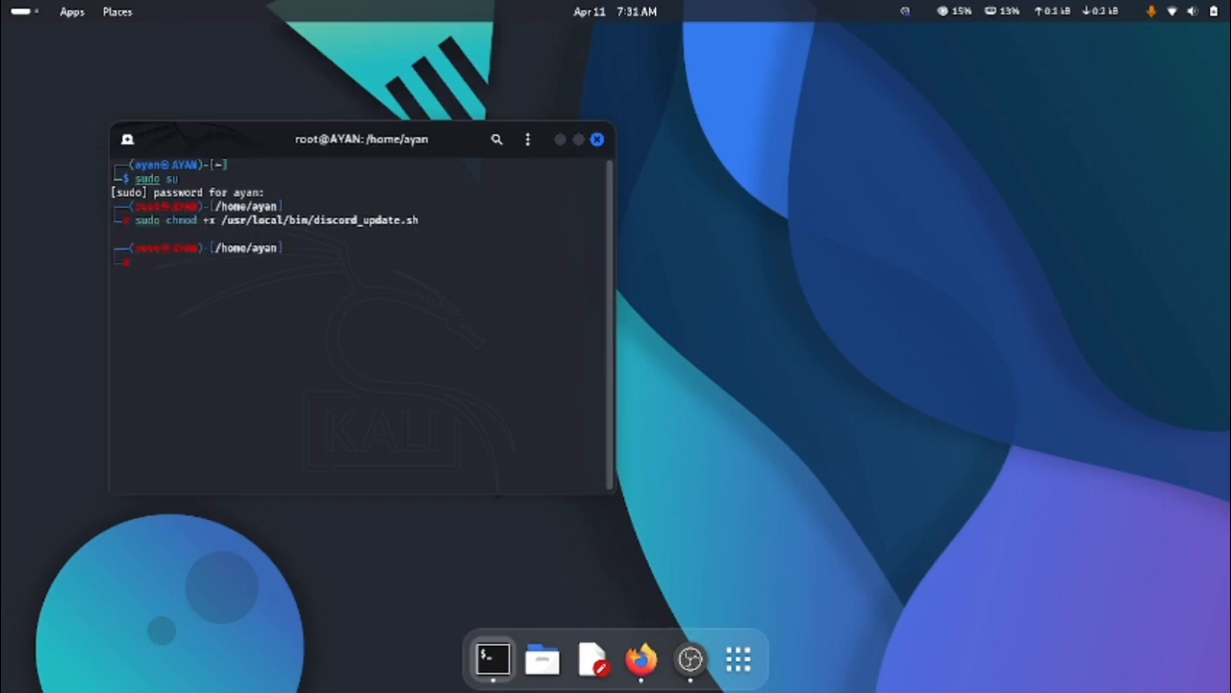
type("sudo chmod +x /usr/local/bin/discord_update.sh")
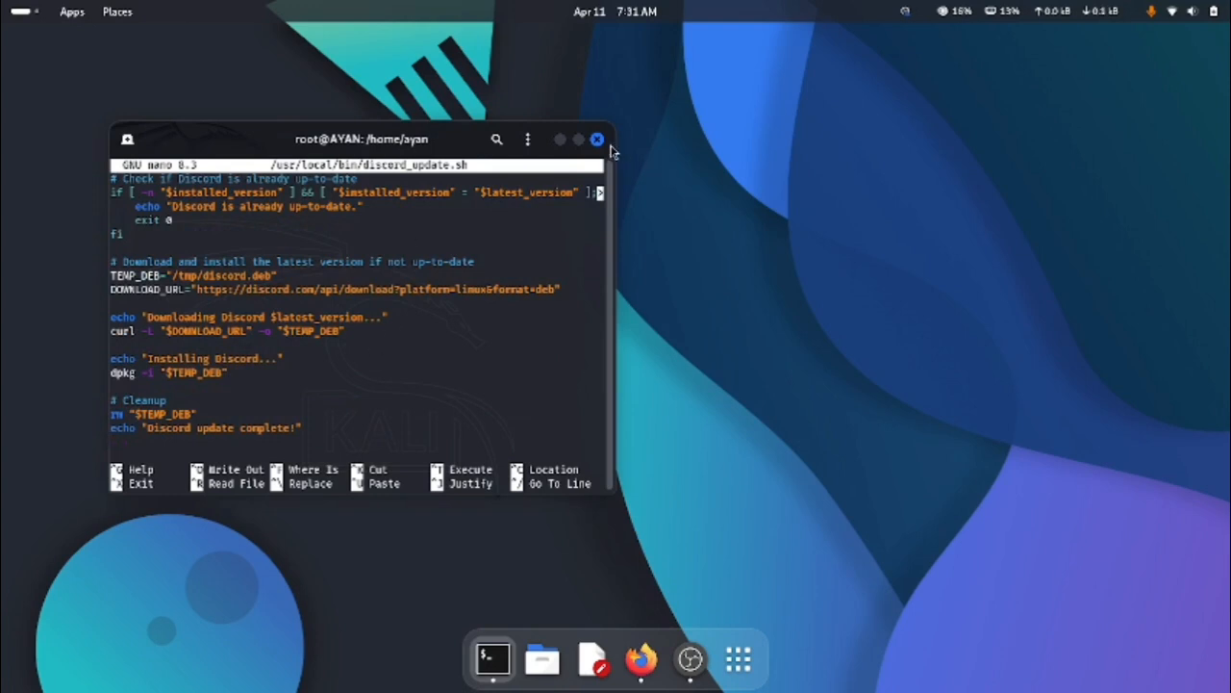
Step: Enter the command to run /usr/local/bin/discord_update.sh at the root prompt
left_click(597, 138)
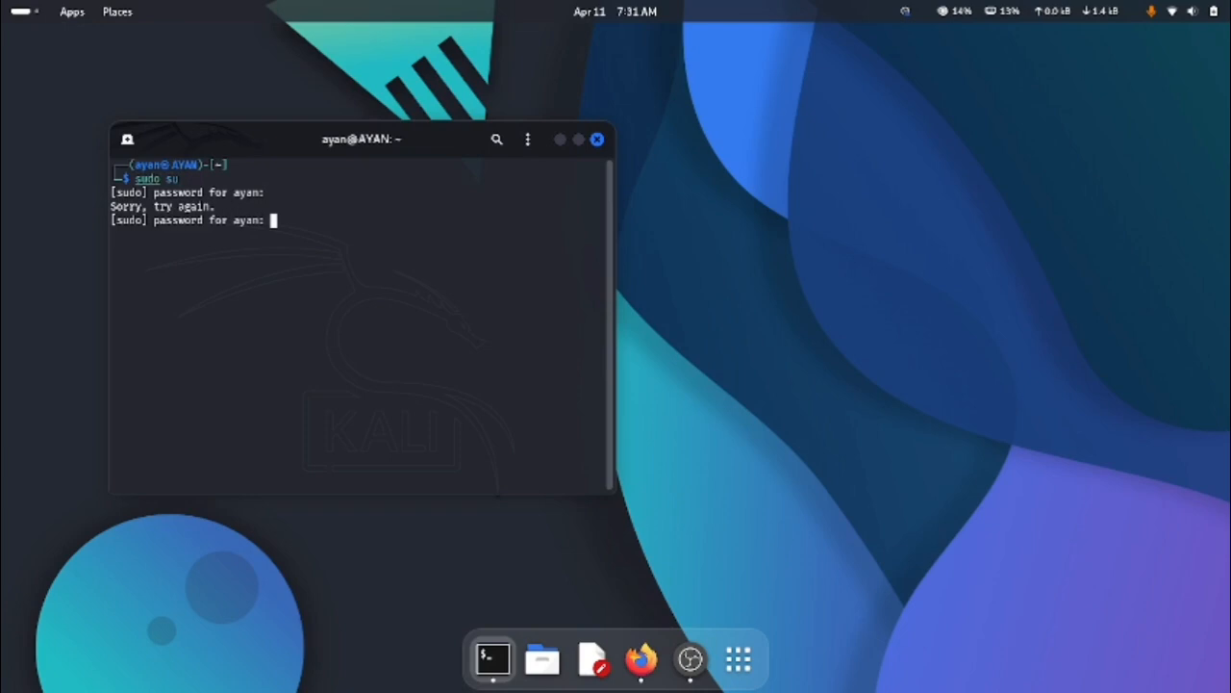
type("sudo nano /usr/local/bin/discord_update.sh")
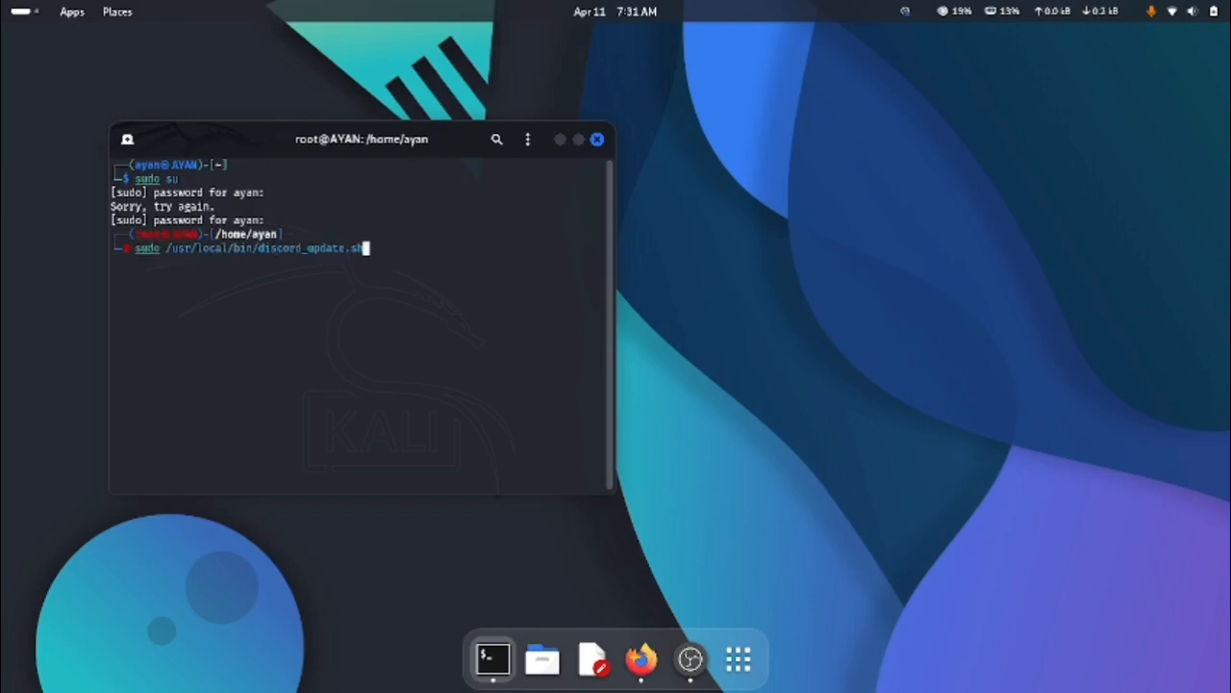
Step: Run discord_update.sh to download and install Discord 0.0.90, then close the terminal
key("Return")
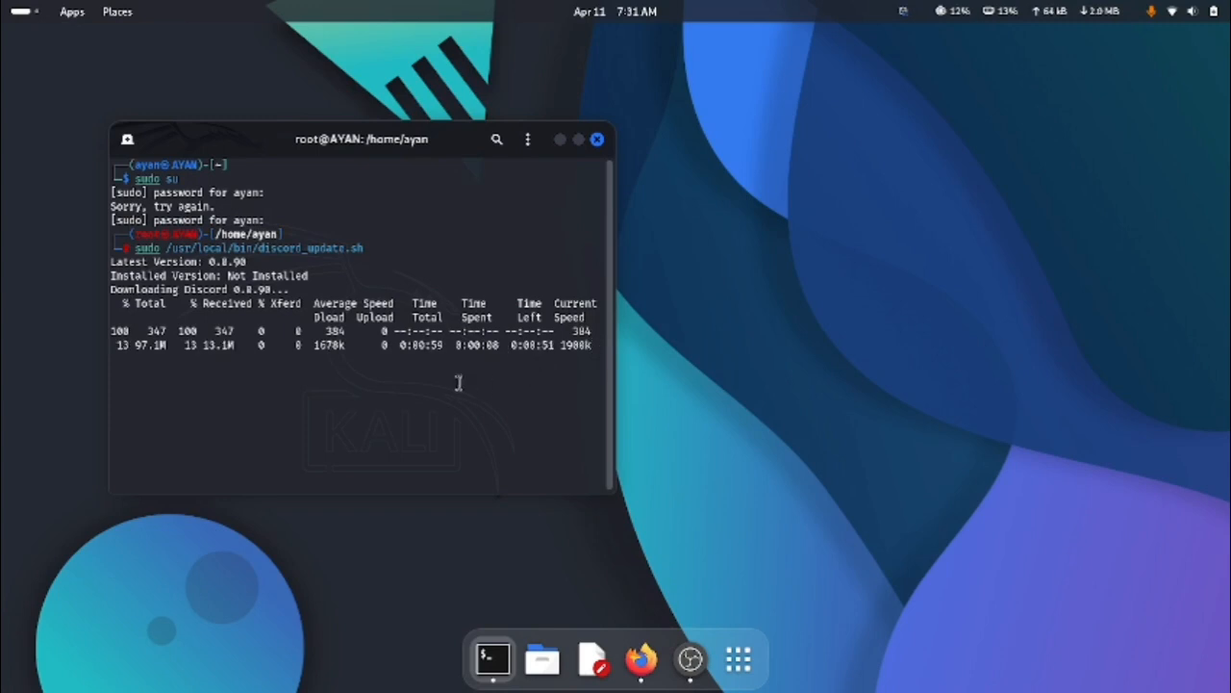
mouse_move(357, 417)
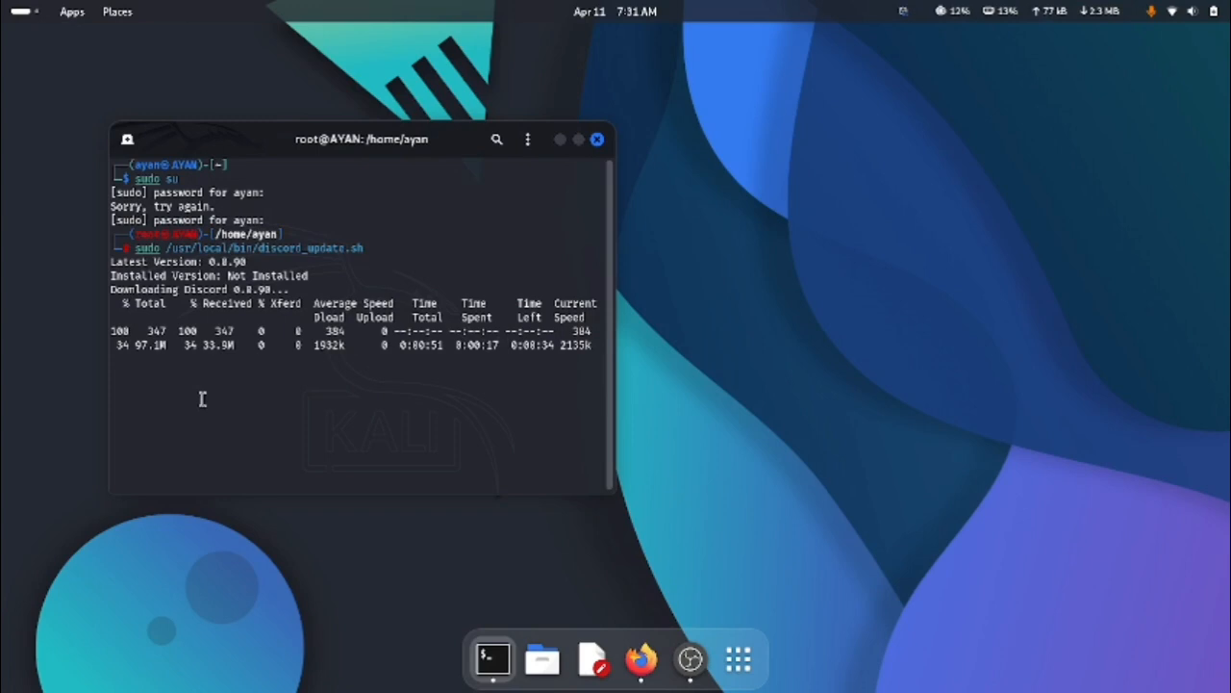
mouse_move(518, 402)
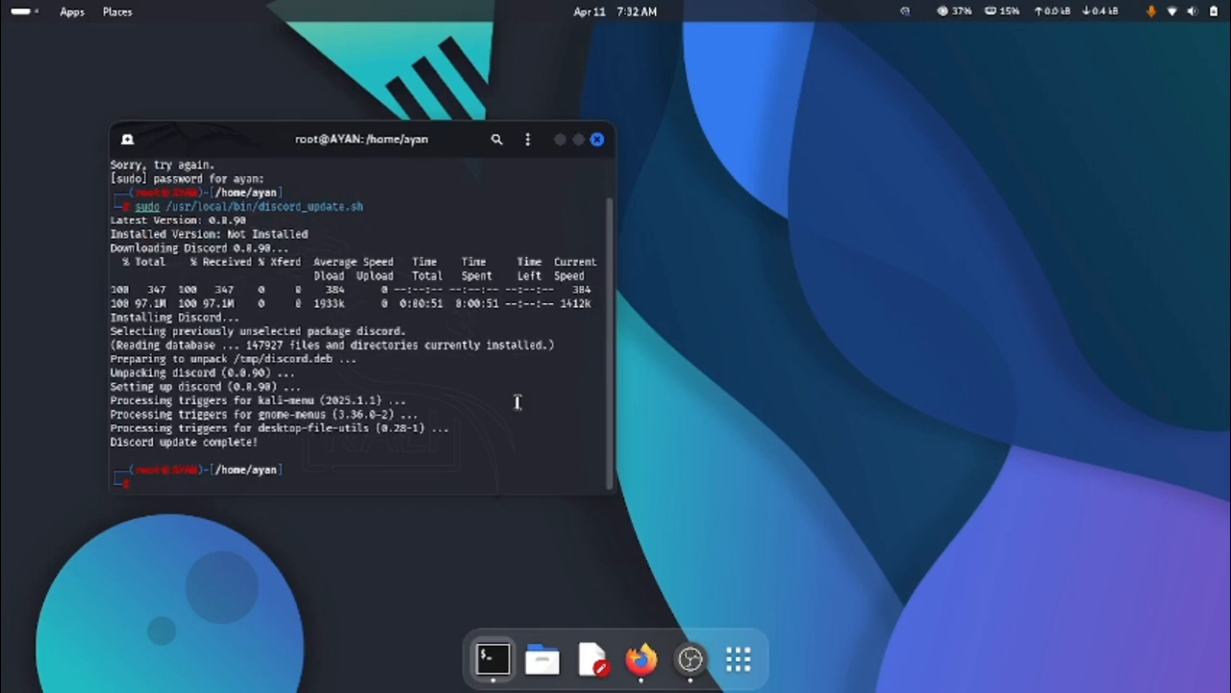
mouse_move(363, 373)
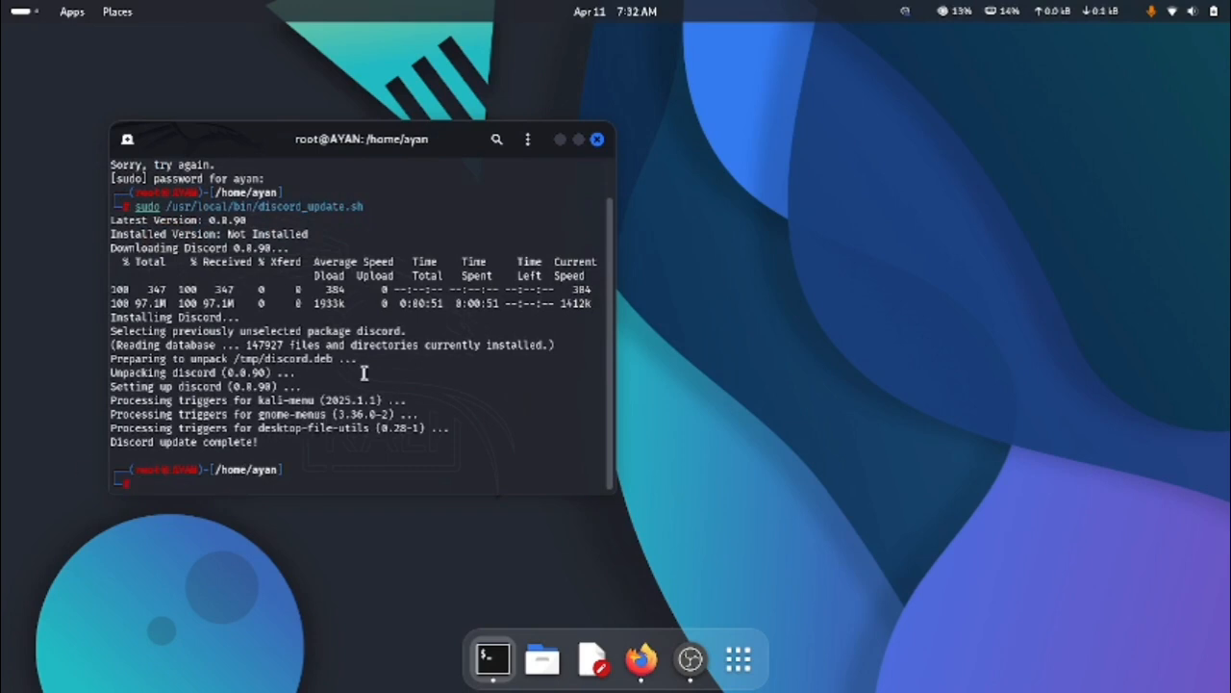
left_click(596, 138)
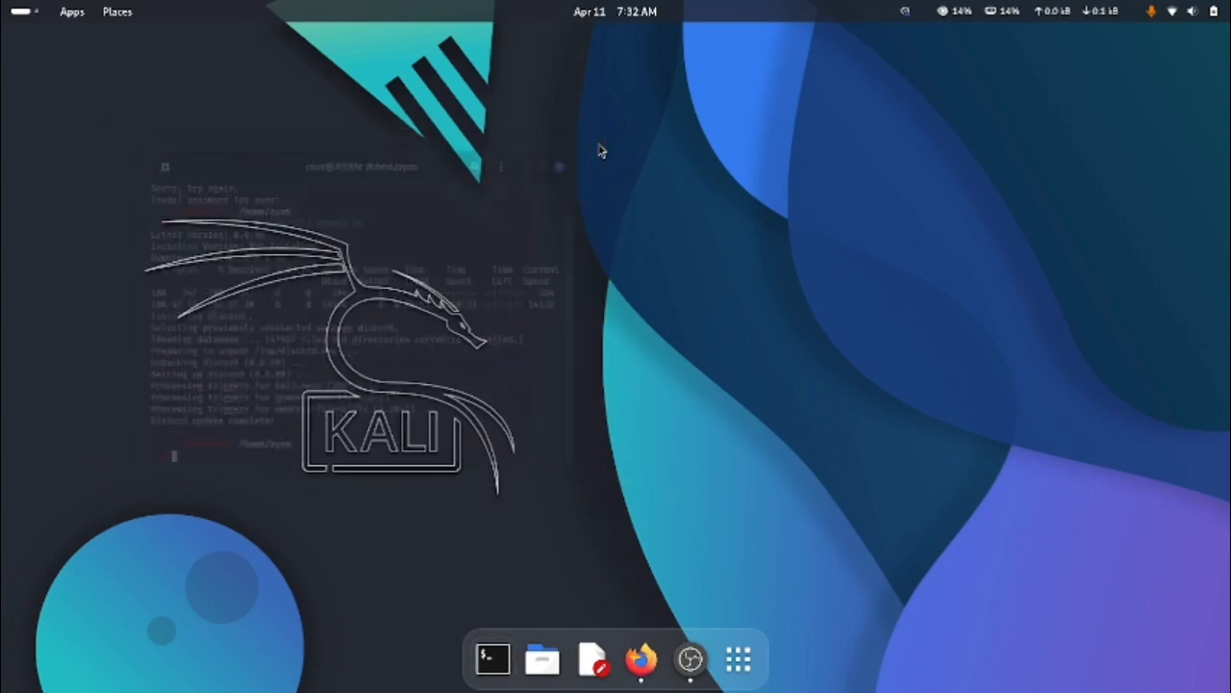
Step: Launch Discord from the app grid, confirm it loads signed in to Friends, then close its window
left_click(738, 658)
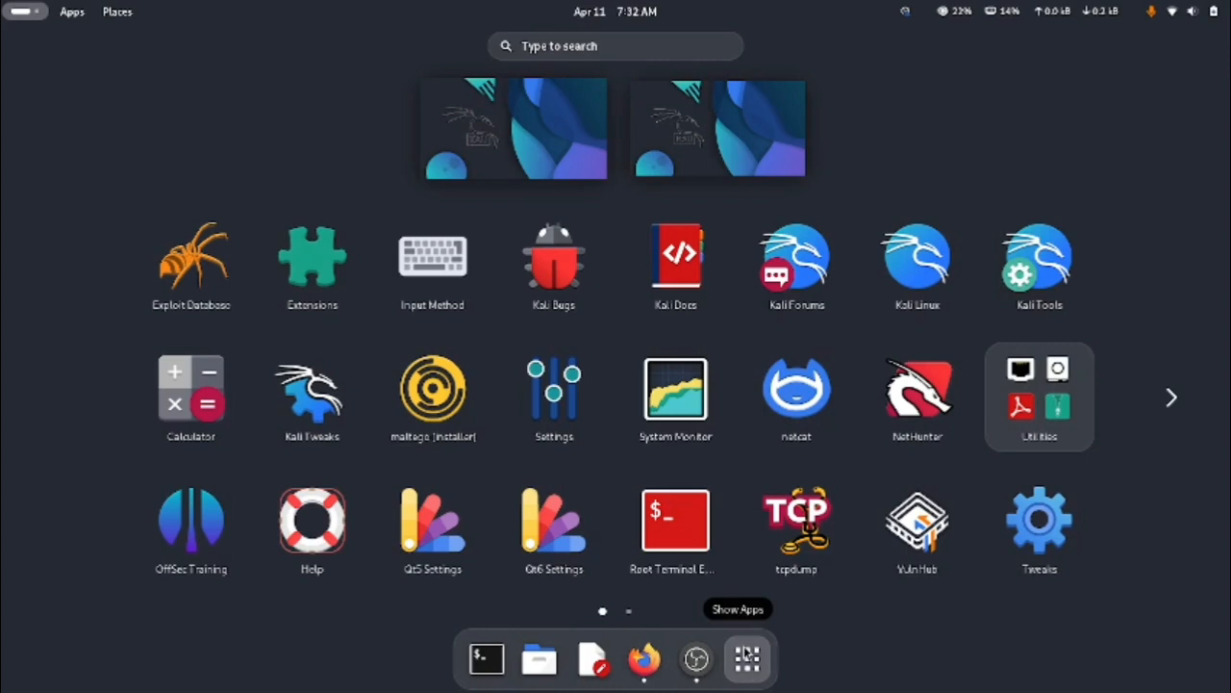
left_click(1171, 397)
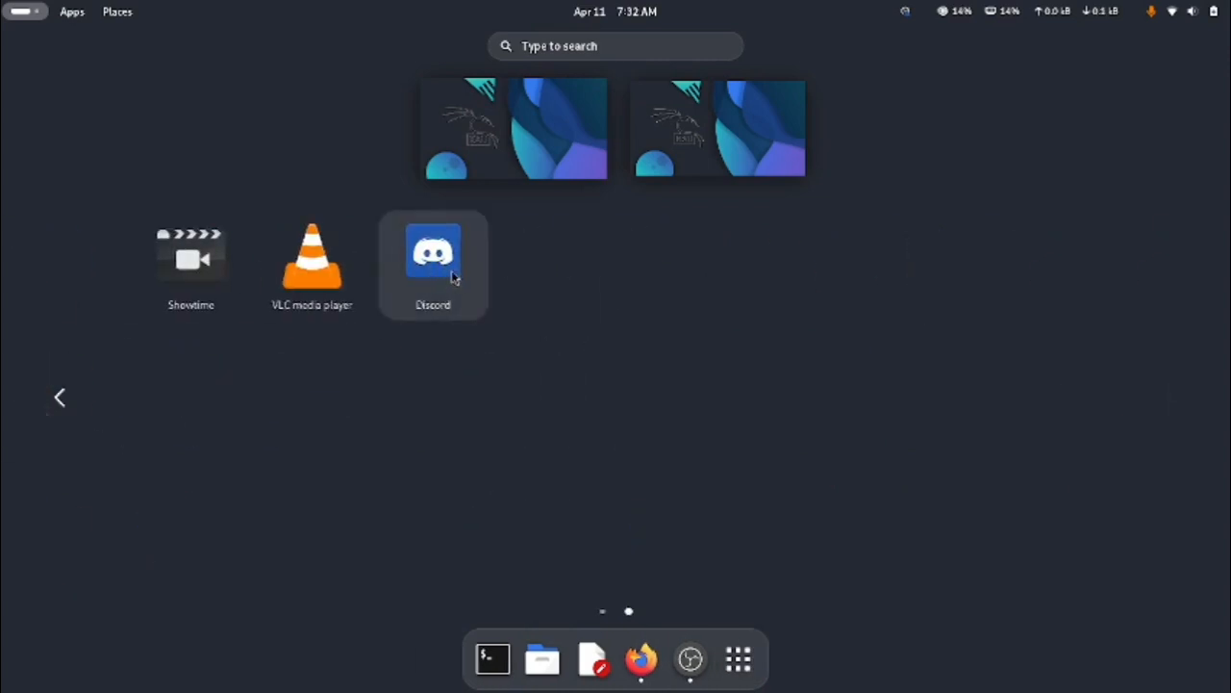
left_click(433, 252)
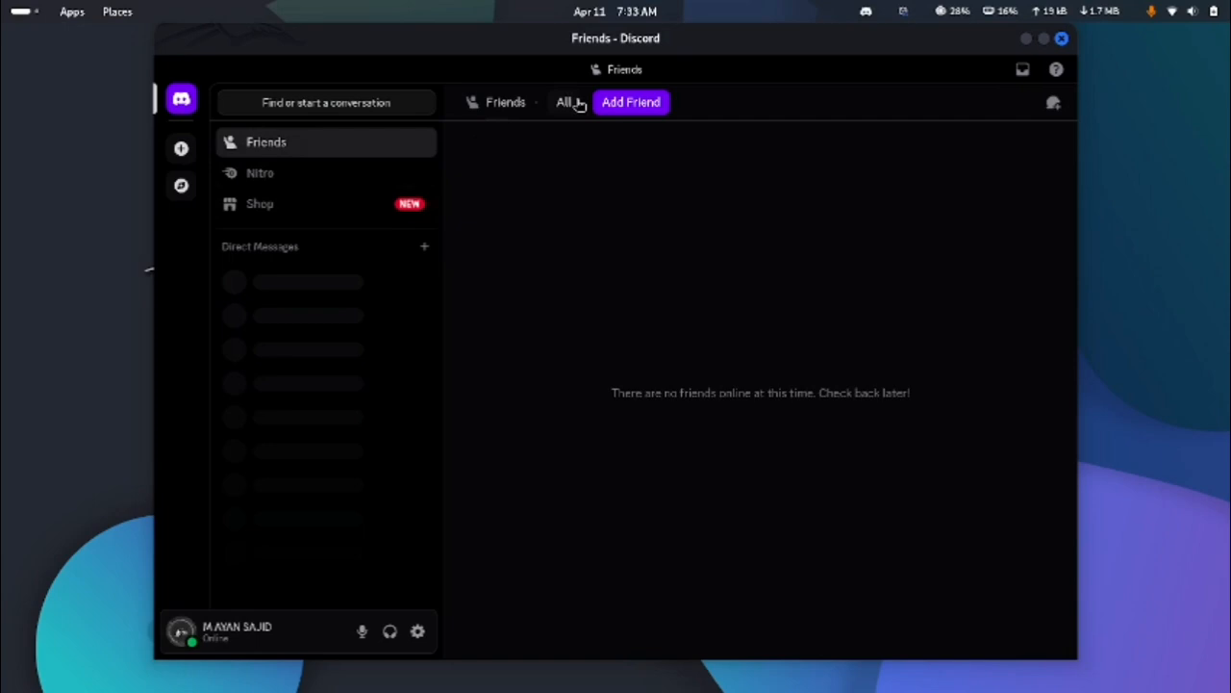
mouse_move(221, 592)
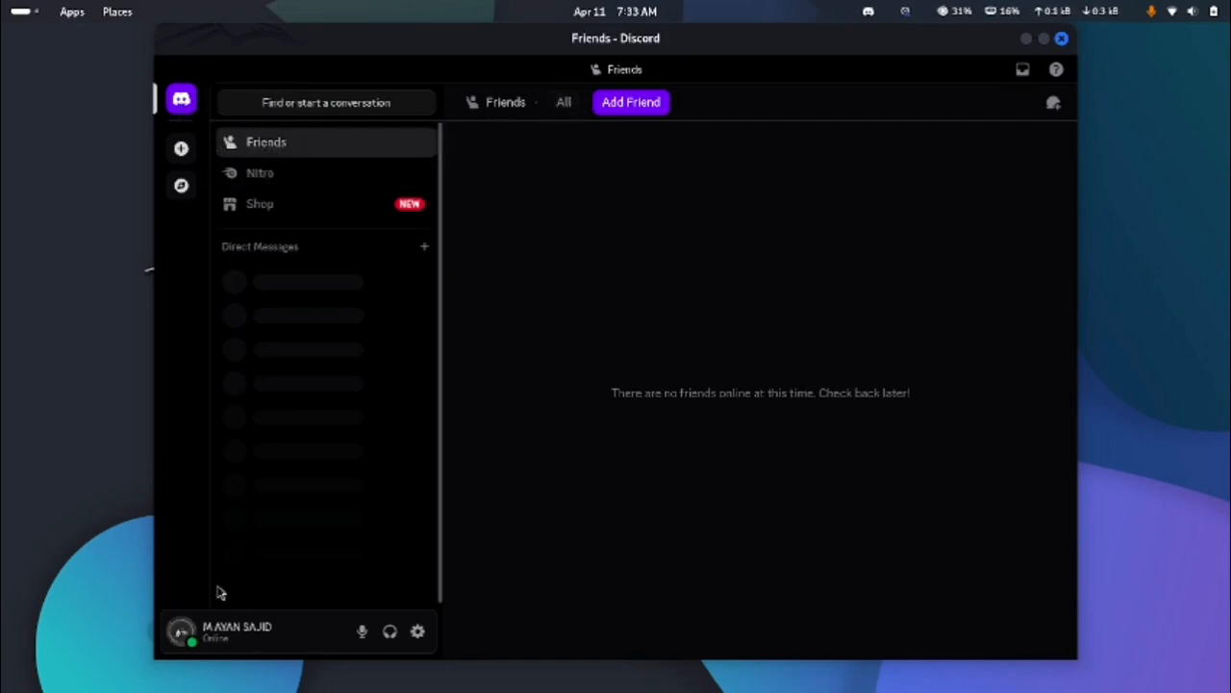
mouse_move(498, 410)
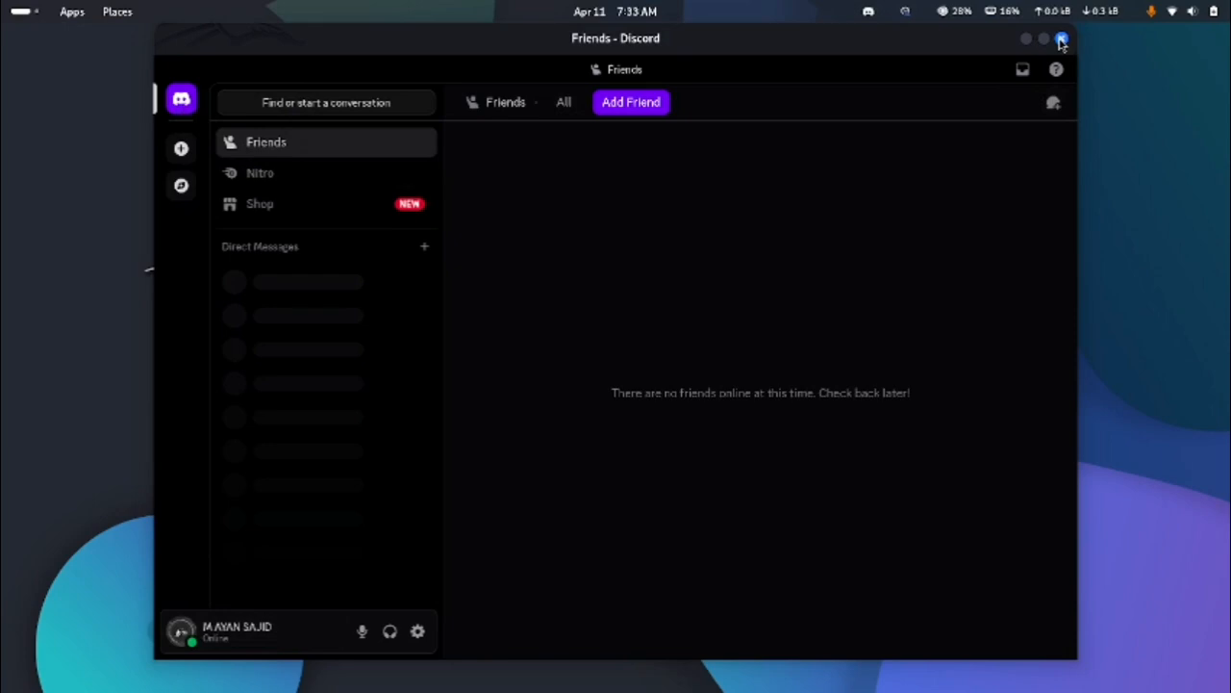
left_click(1061, 38)
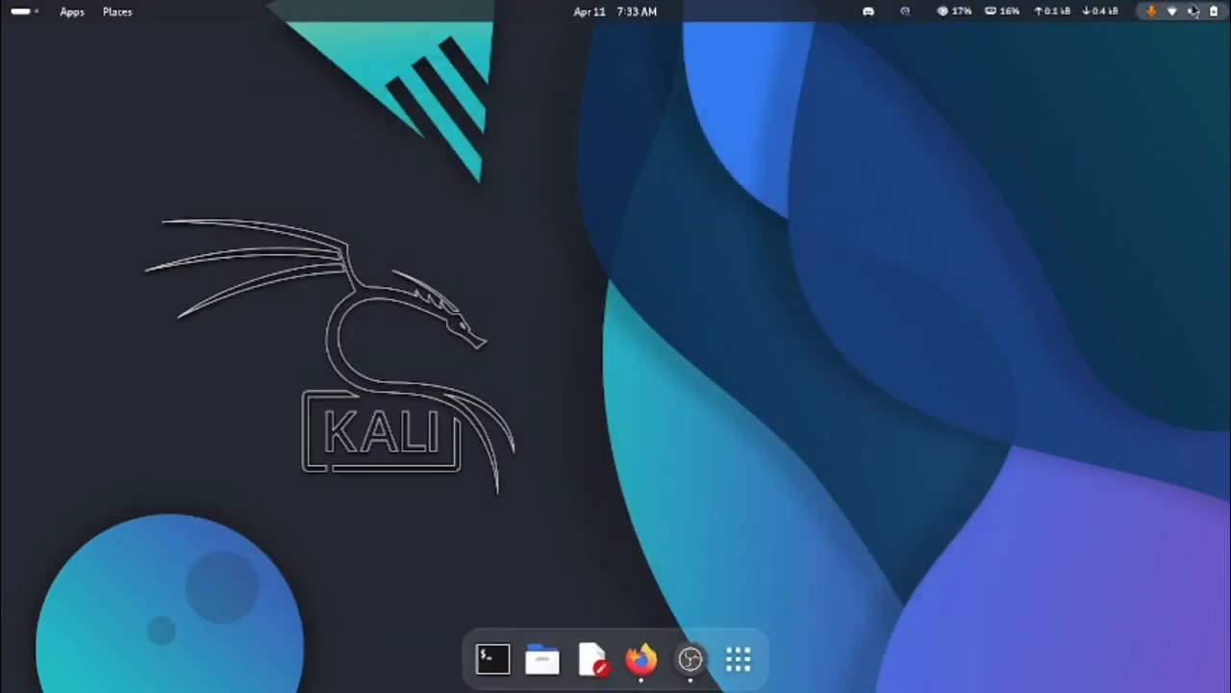
mouse_move(623, 384)
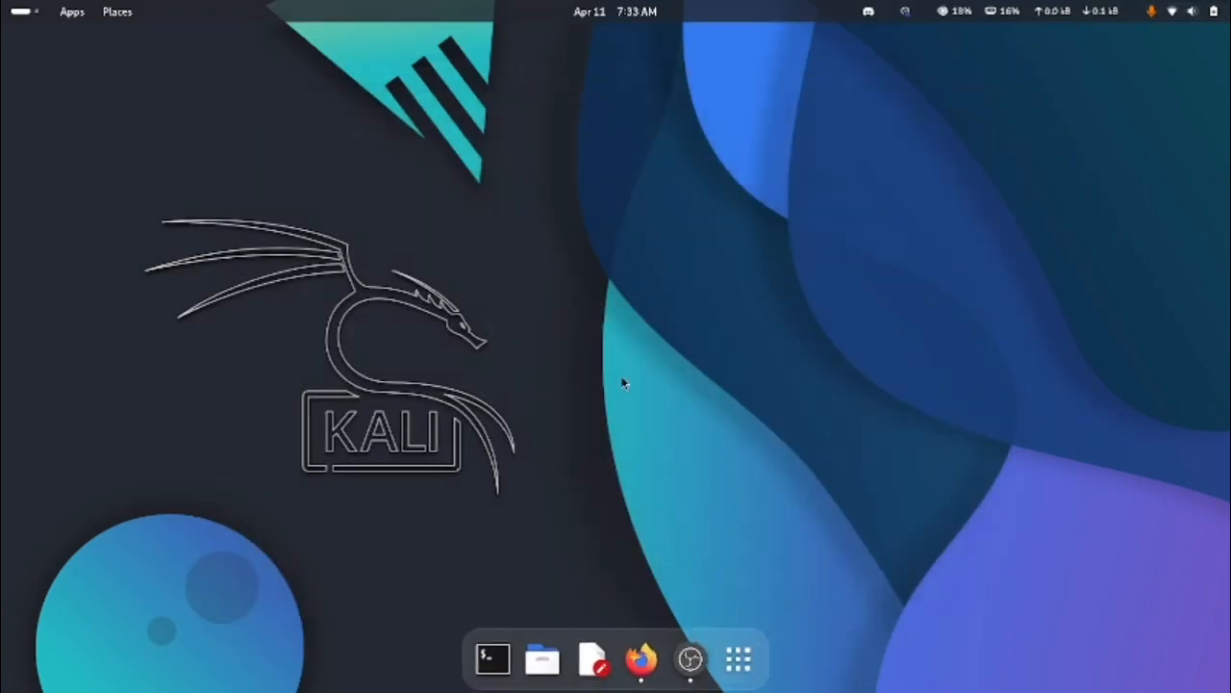
Step: Reopen Discord and browse the Discover page of public servers
left_click(738, 658)
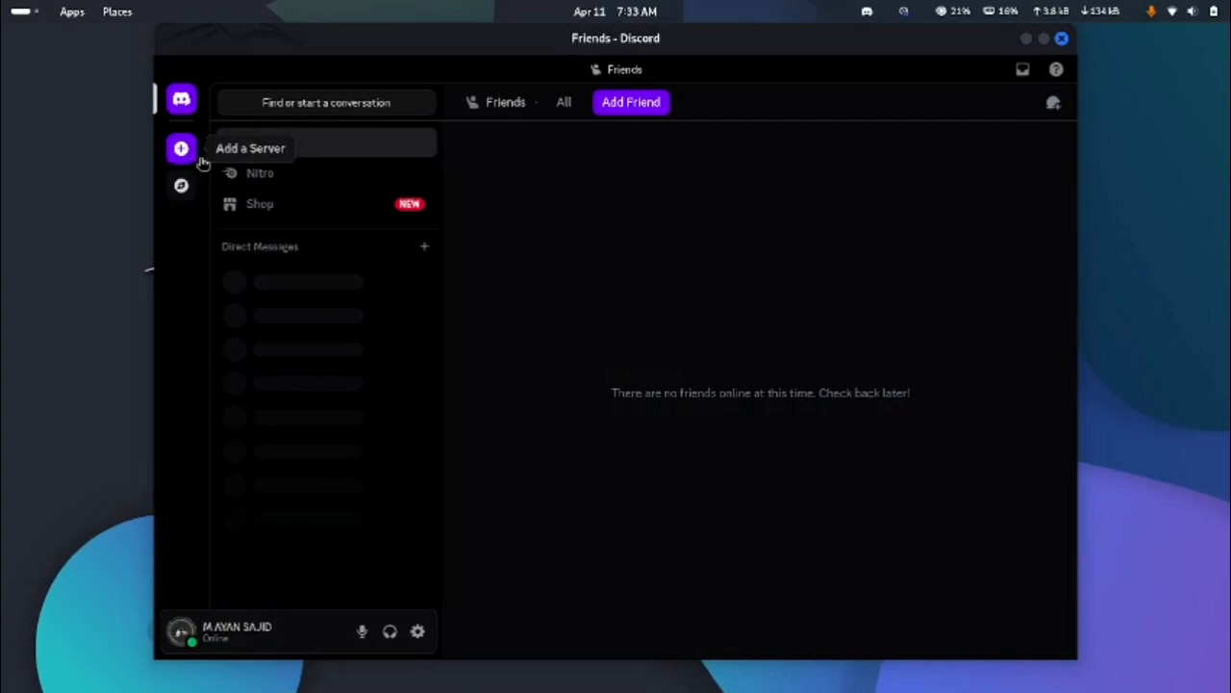
left_click(181, 184)
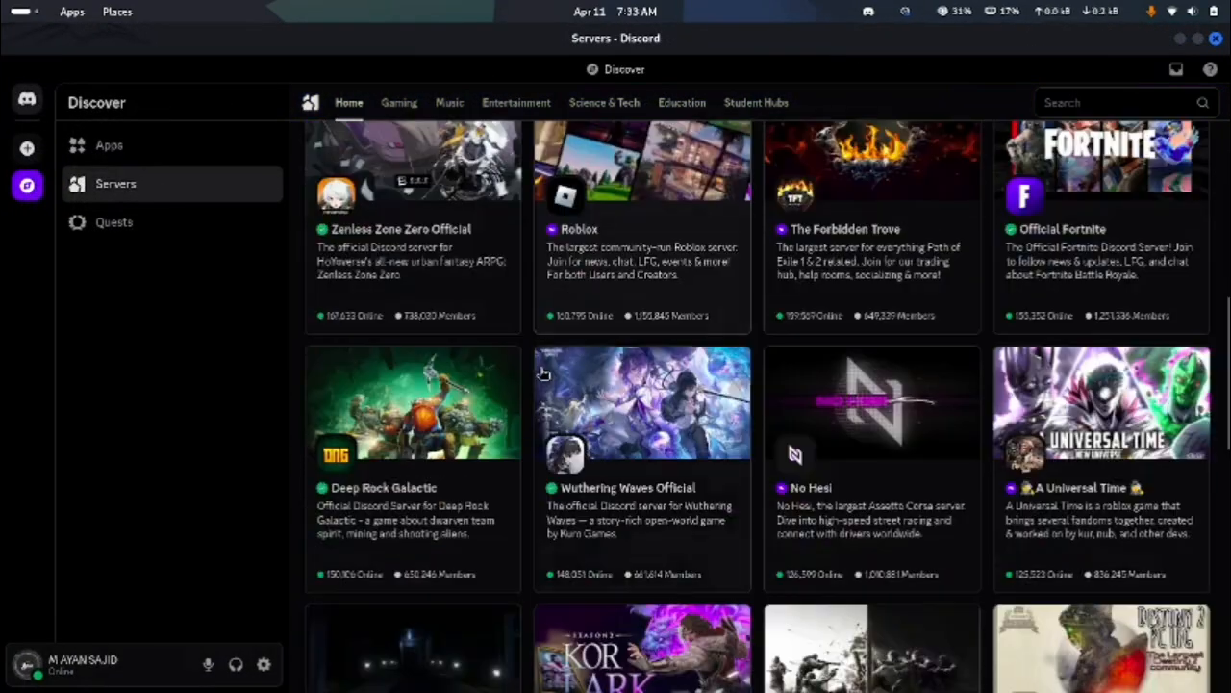
scroll("down", 3)
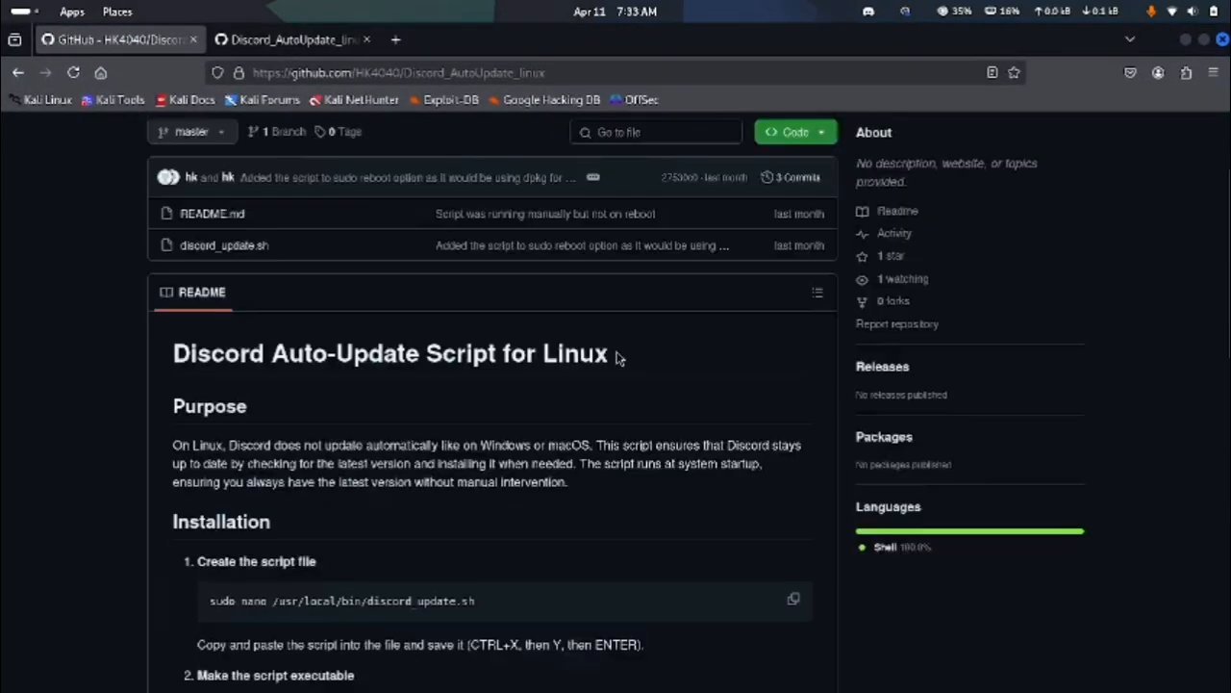
Step: Go to the repository owner HK4040's GitHub profile and scroll to the contribution activity
left_click(397, 72)
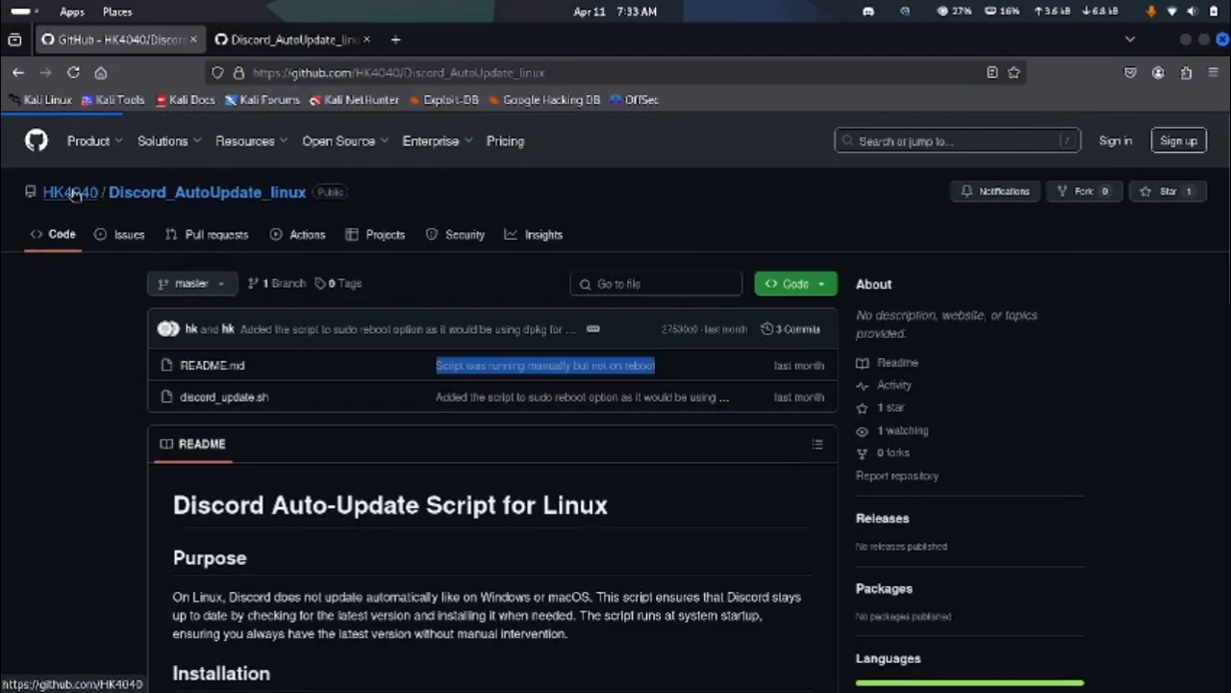
left_click(70, 191)
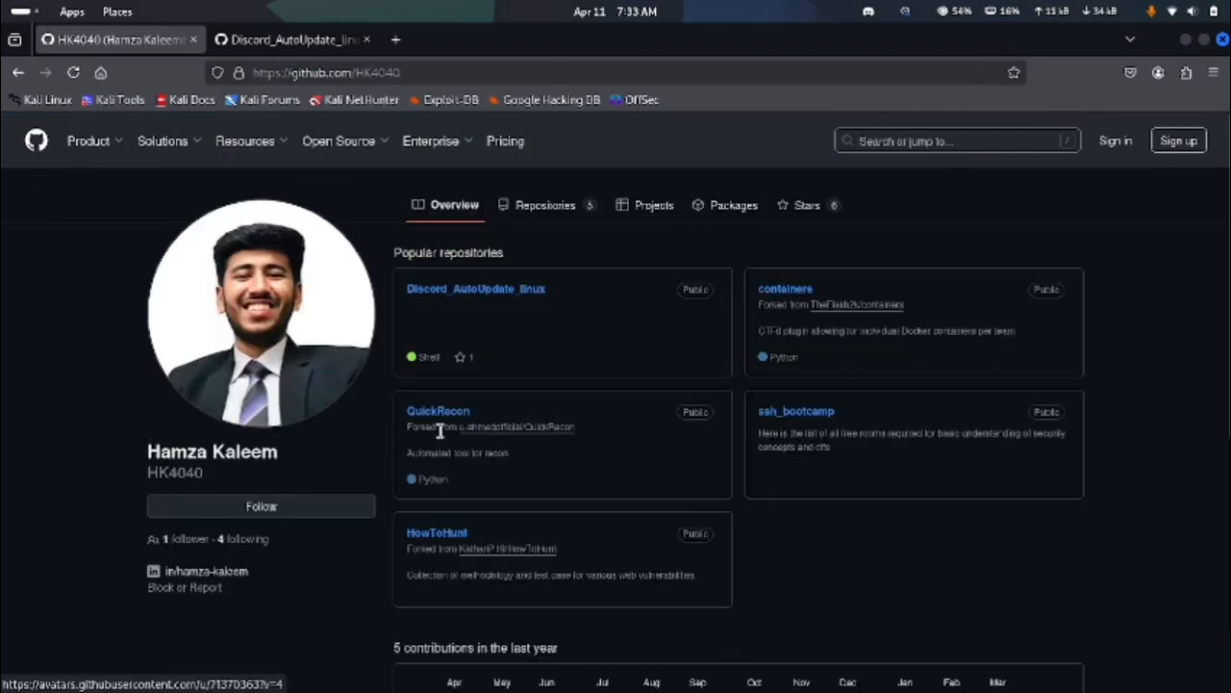
scroll("down", 3)
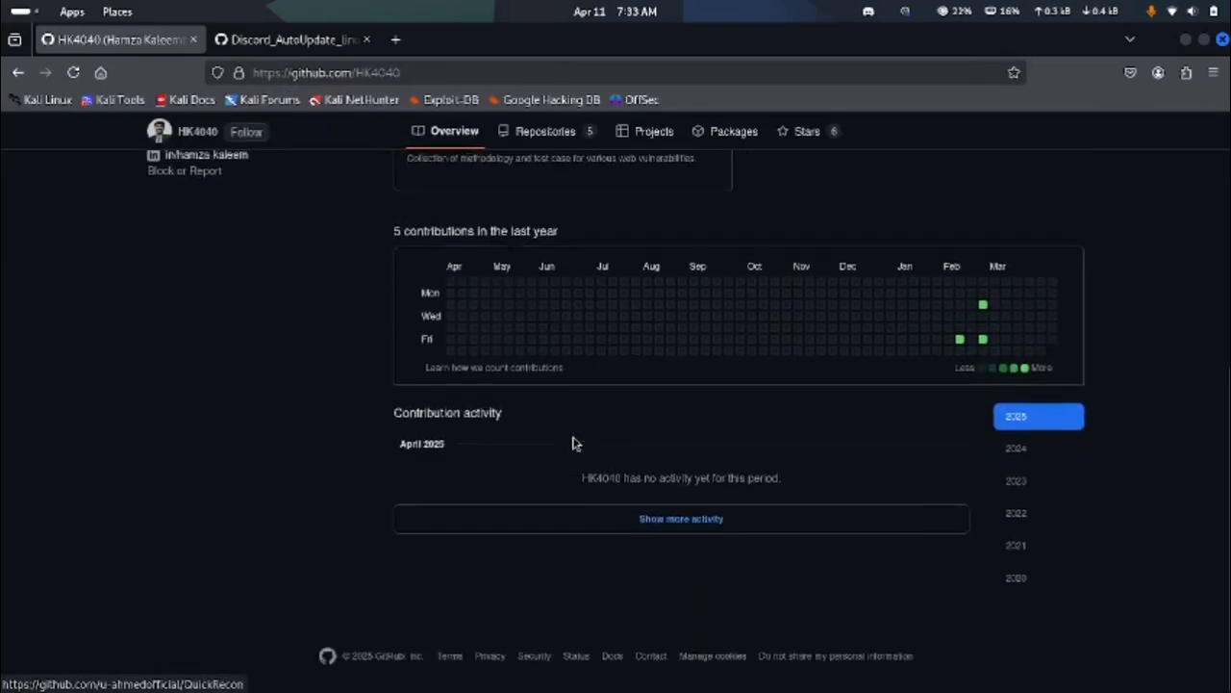